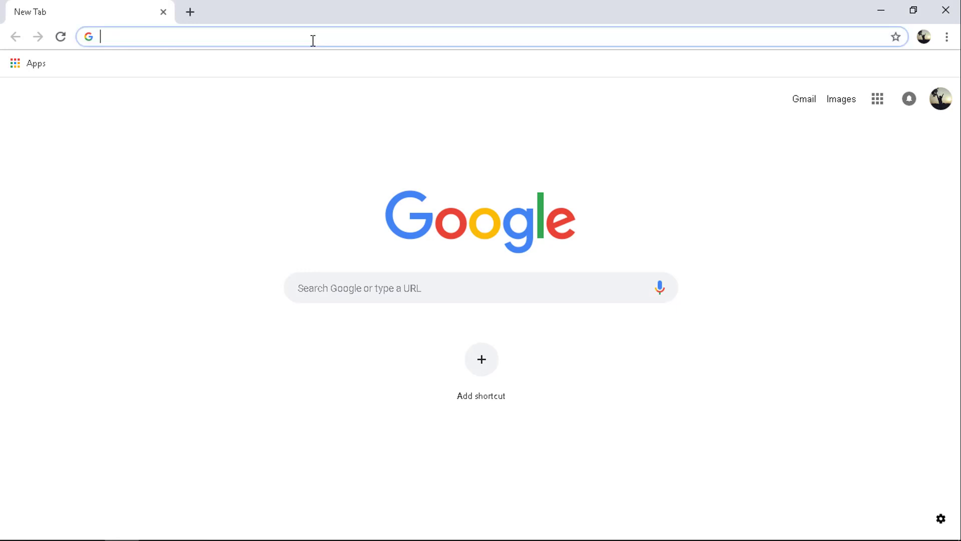
Step: Go to golang.org and head to the Go downloads page
text(golang.org)
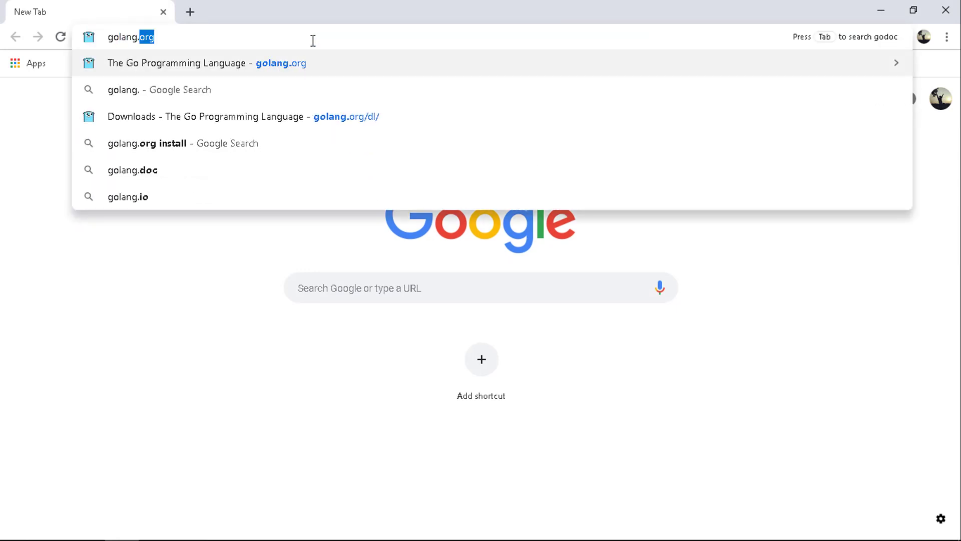
click(197, 63)
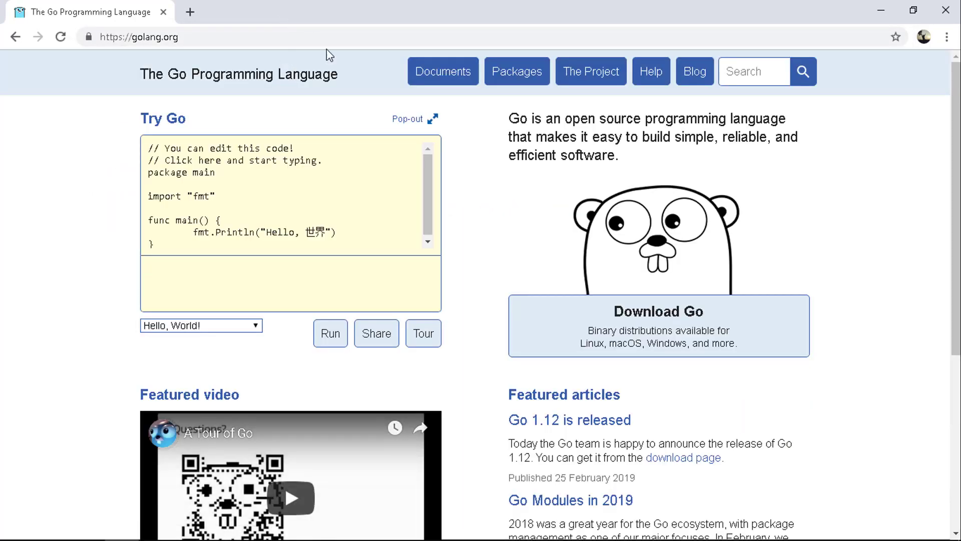
mouse_move(364, 91)
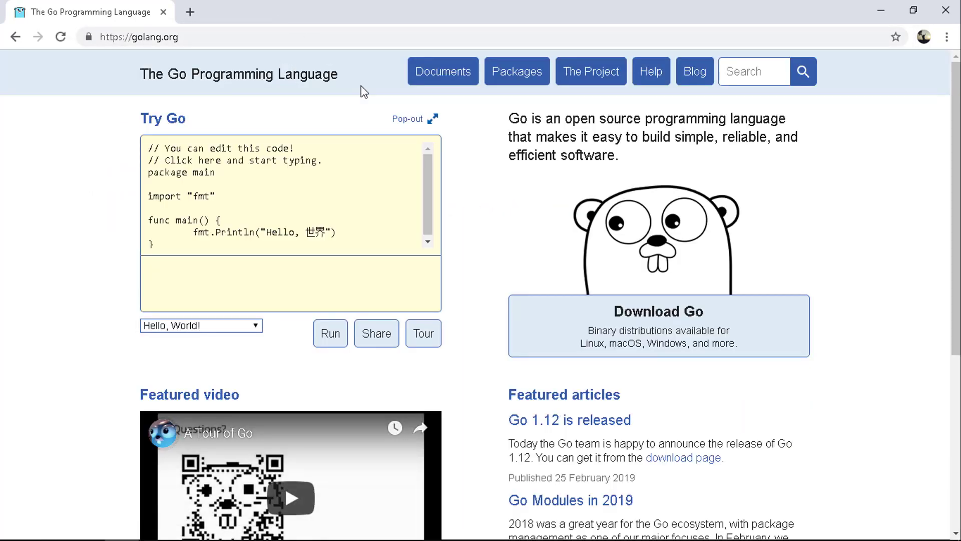
mouse_move(461, 145)
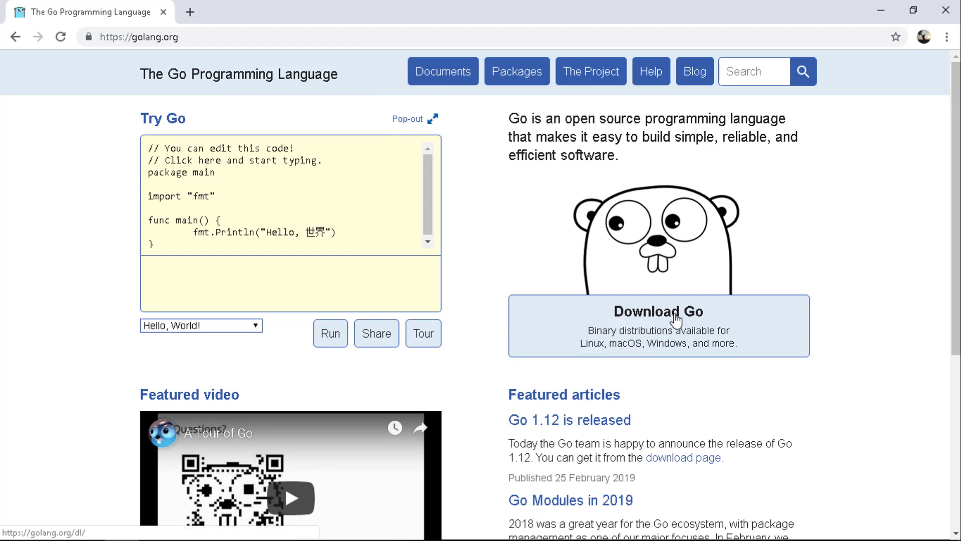
click(658, 312)
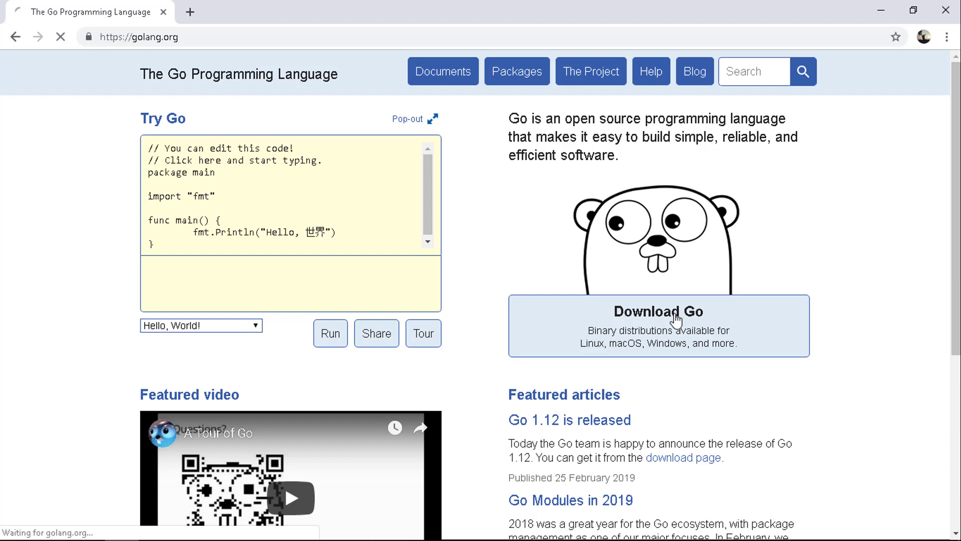
Step: Download the Go 1.12 Windows installer go1.12.windows-amd64.msi and keep it despite the warning
click(658, 324)
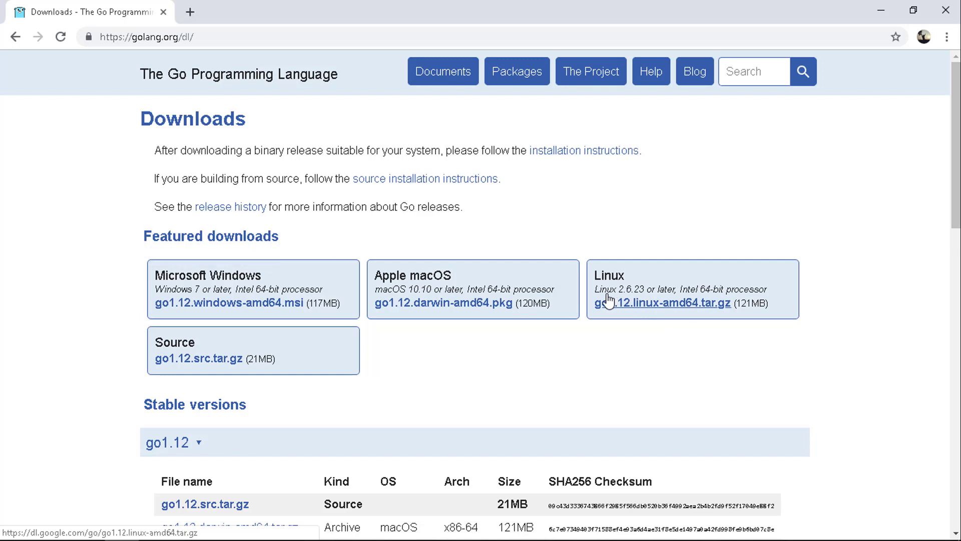
mouse_move(583, 291)
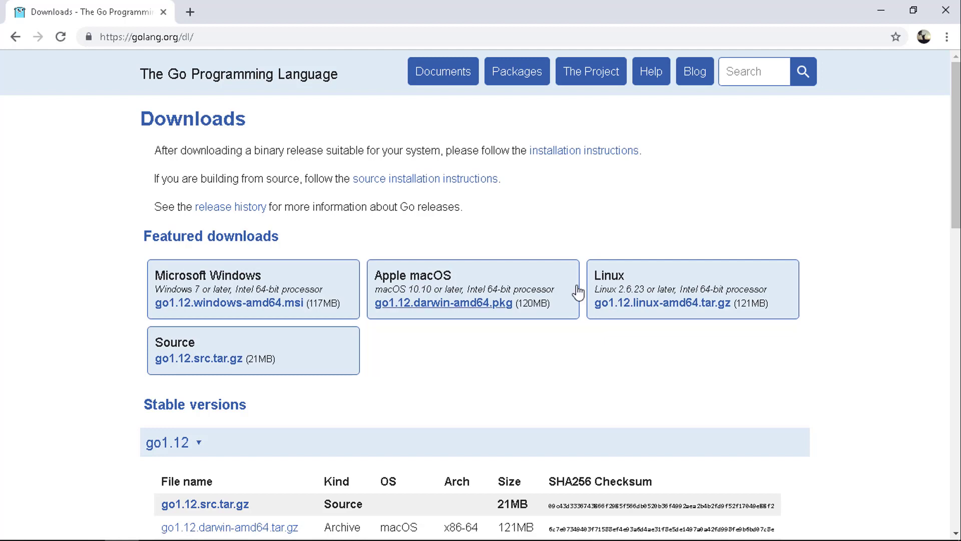
mouse_move(270, 308)
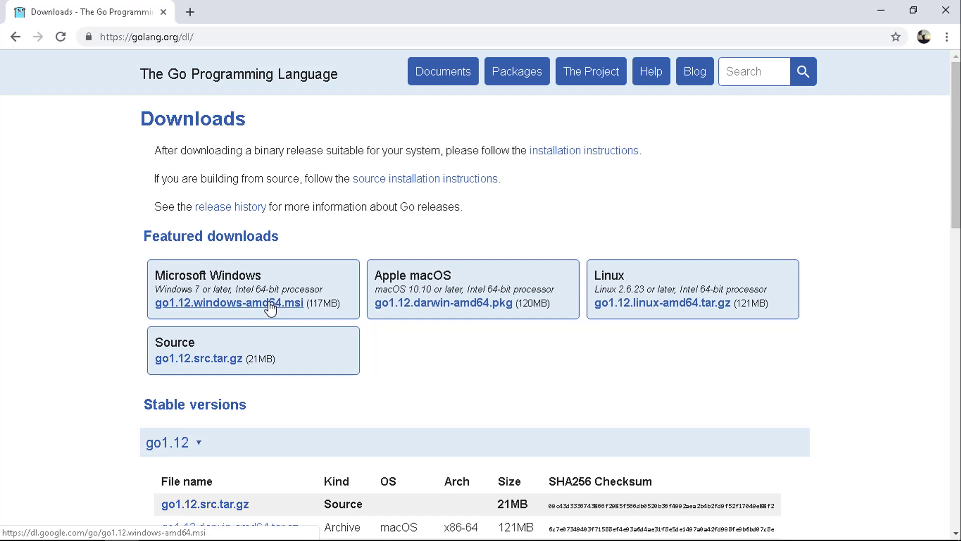
click(231, 303)
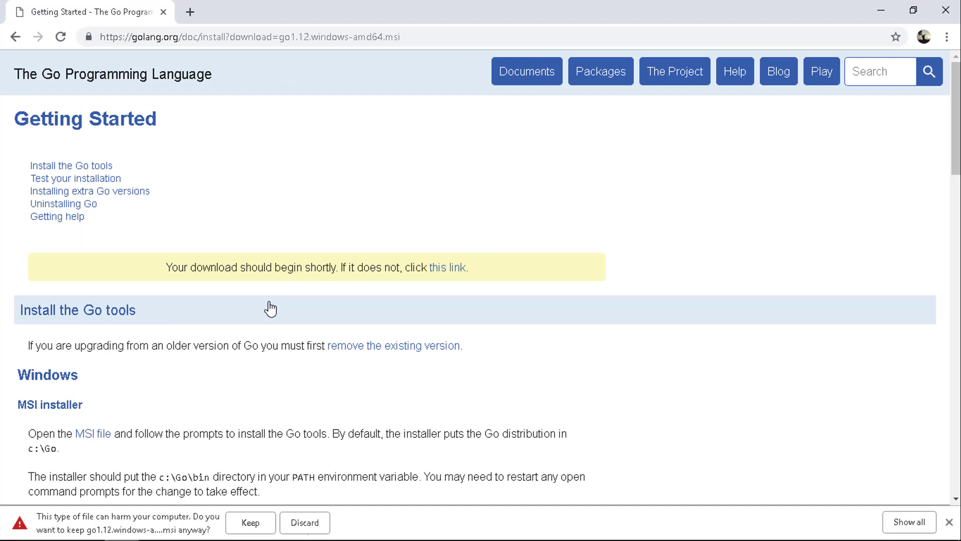
click(250, 523)
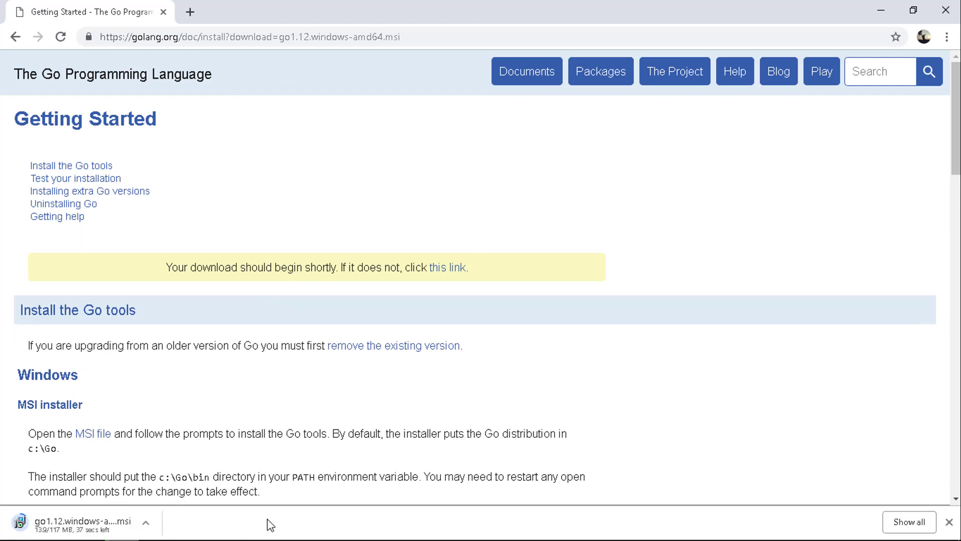
mouse_move(752, 468)
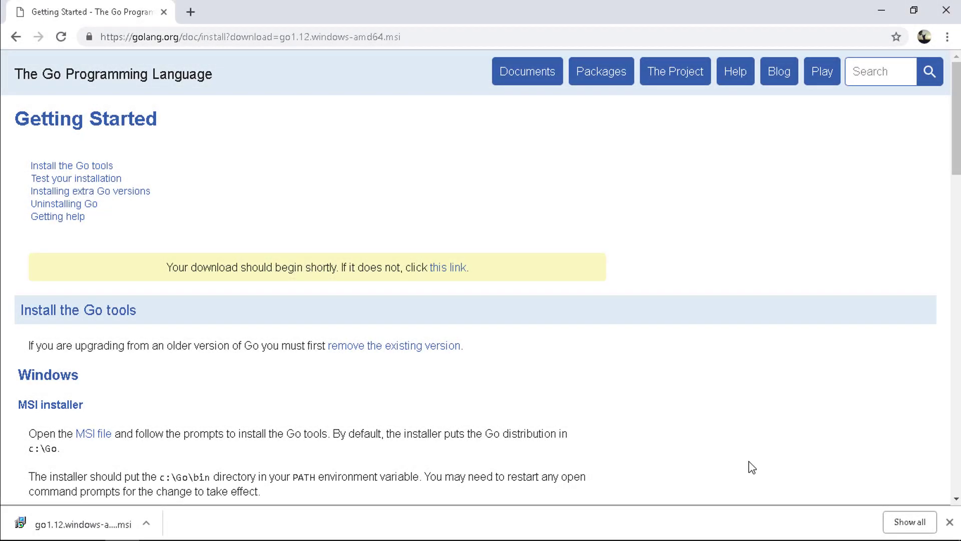
Step: Install Go 1.12 to the default C:\Go\ folder, accepting the license, and finish the wizard
click(80, 523)
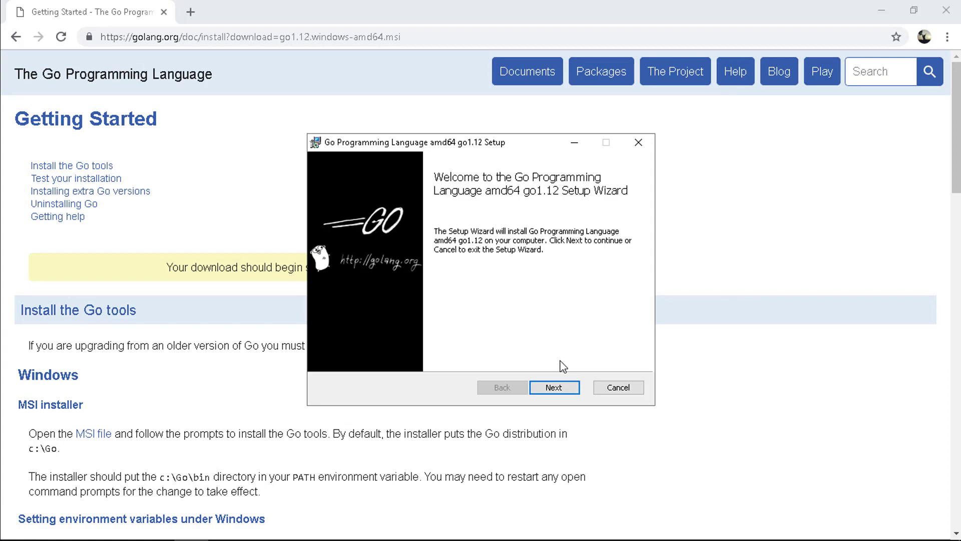
click(554, 387)
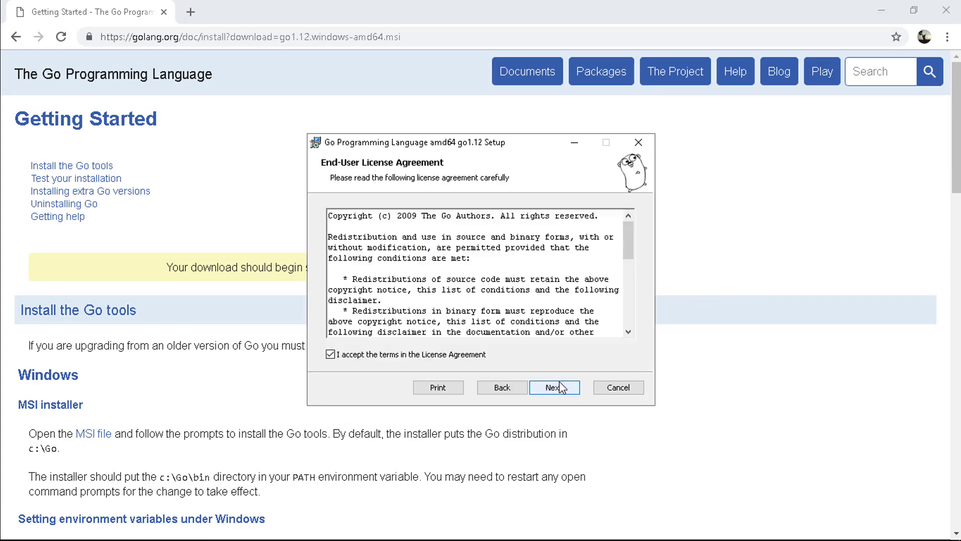
click(554, 386)
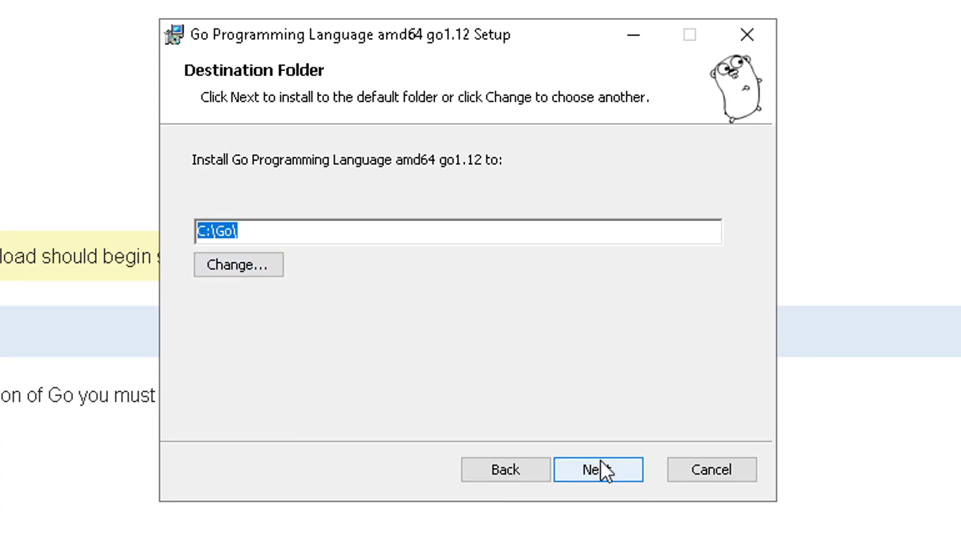
click(598, 469)
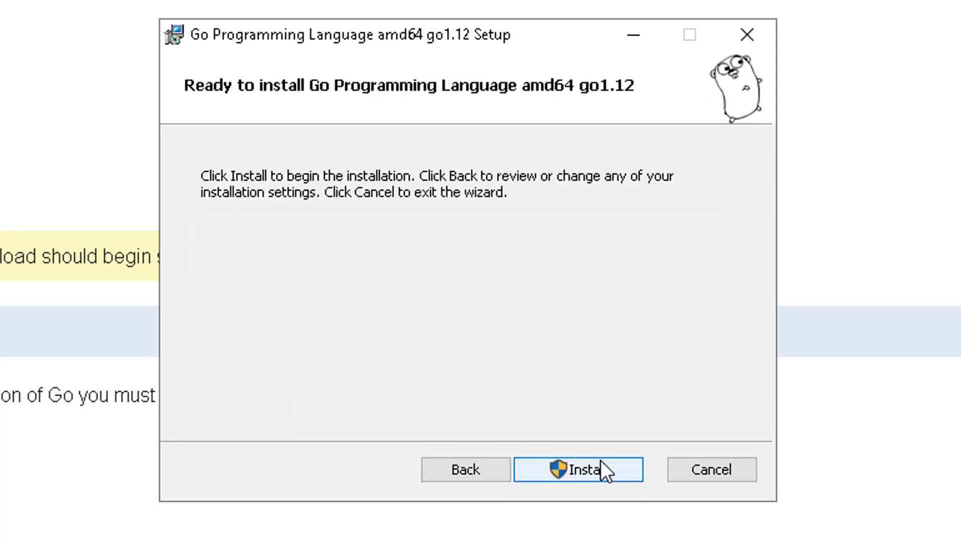
click(576, 469)
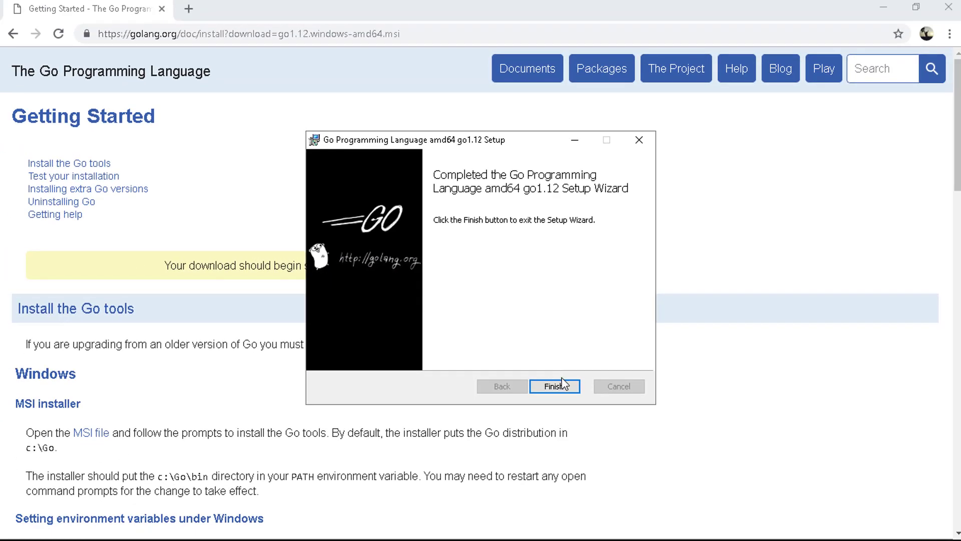
click(554, 387)
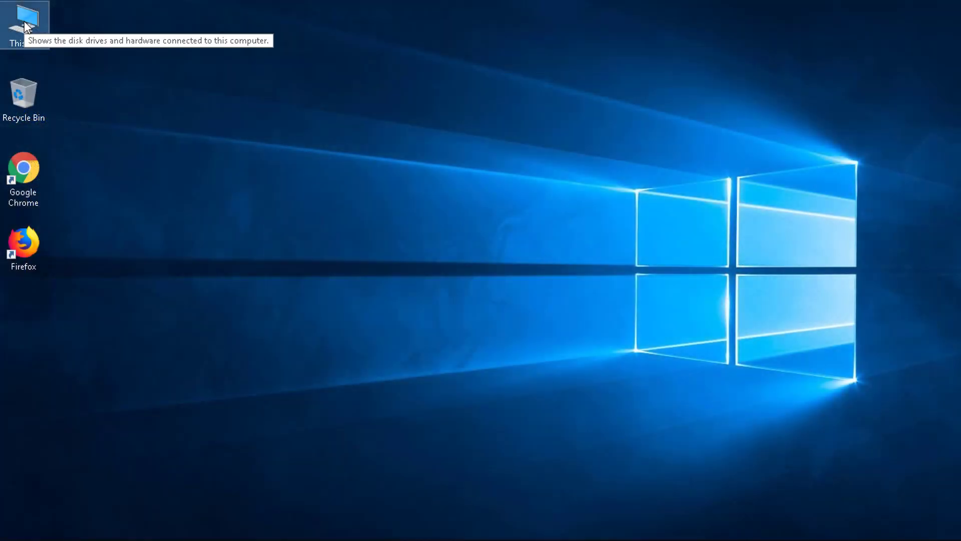
mouse_move(73, 206)
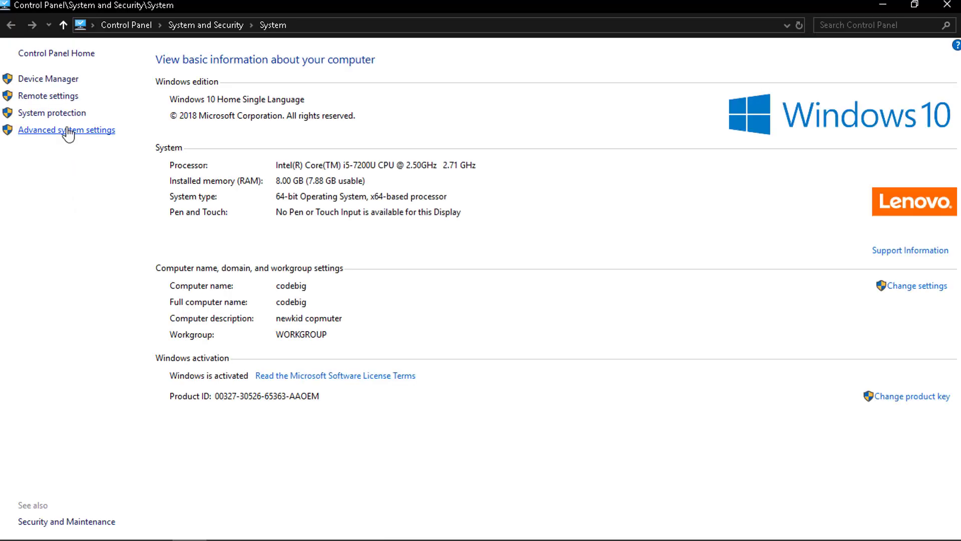
Step: Show the Environment Variables list to check GOROOT is set to C:\Go\
click(66, 129)
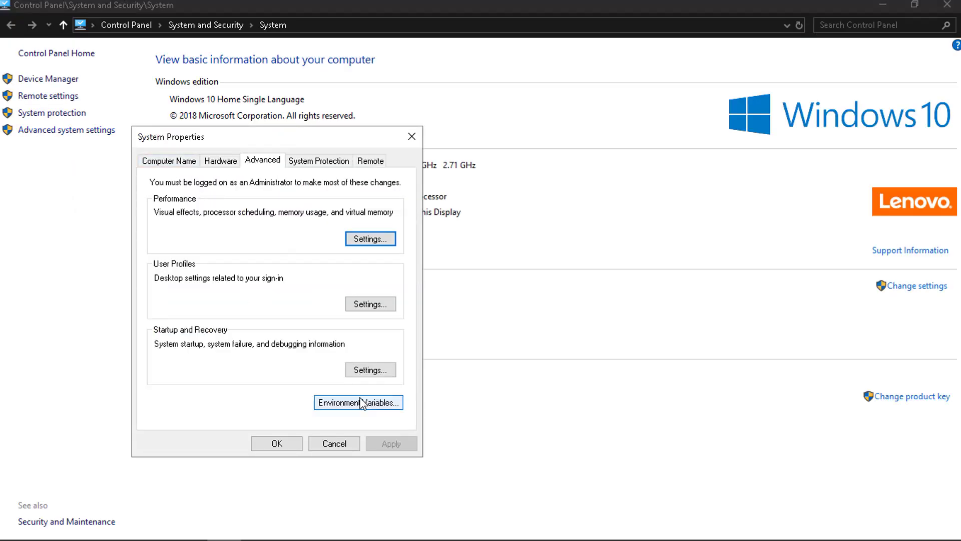
mouse_move(265, 198)
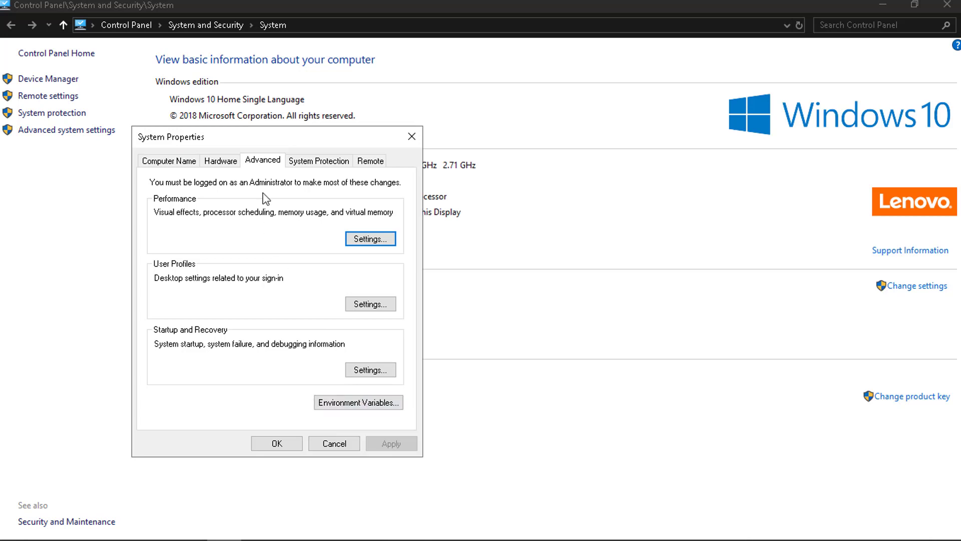
click(358, 403)
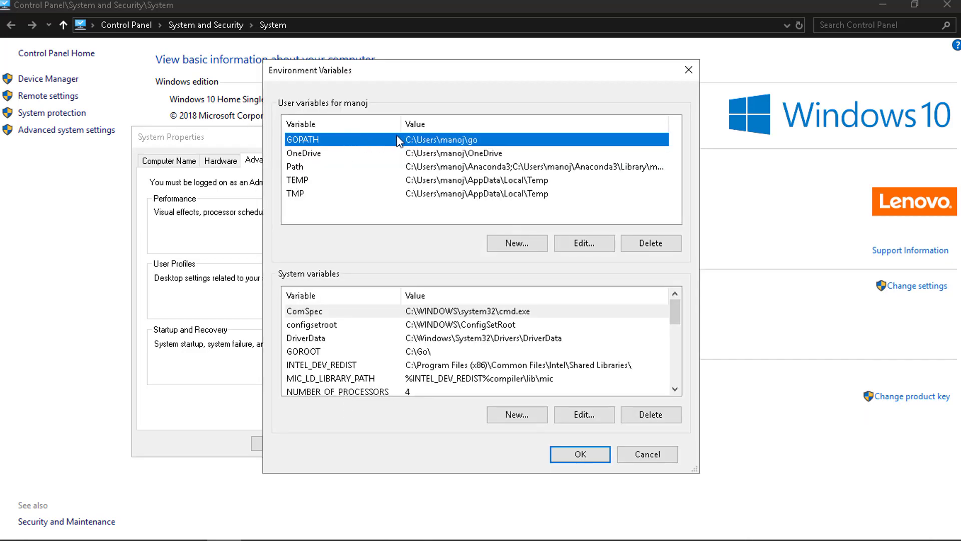
mouse_move(433, 144)
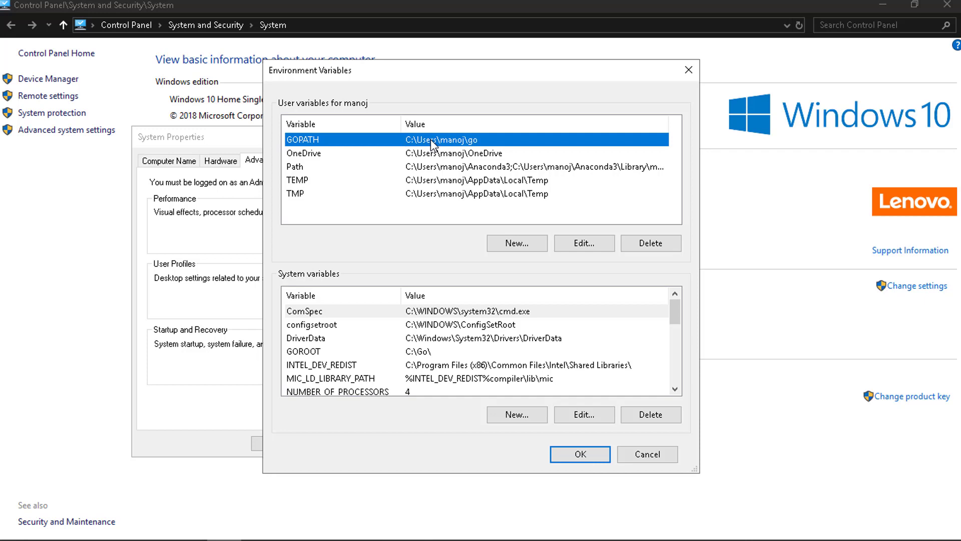
mouse_move(428, 215)
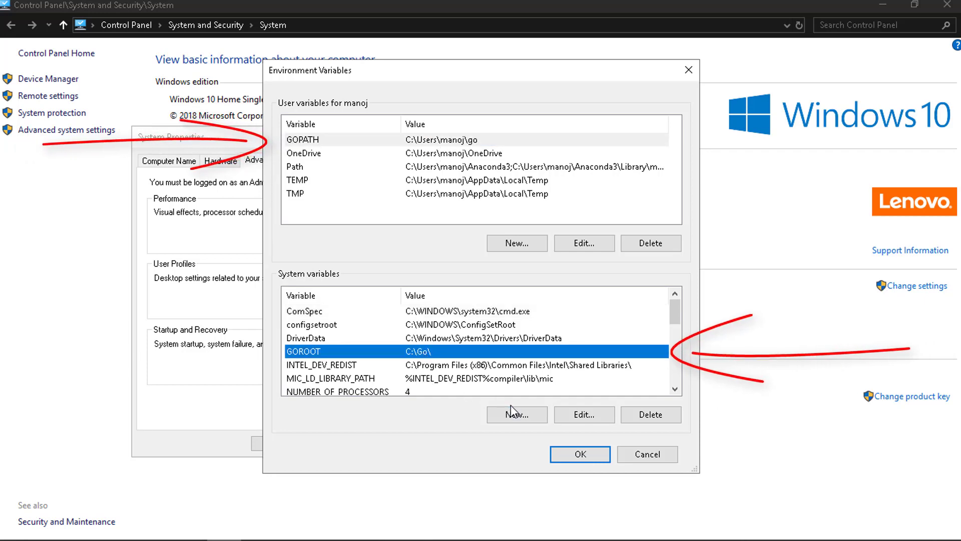
mouse_move(533, 469)
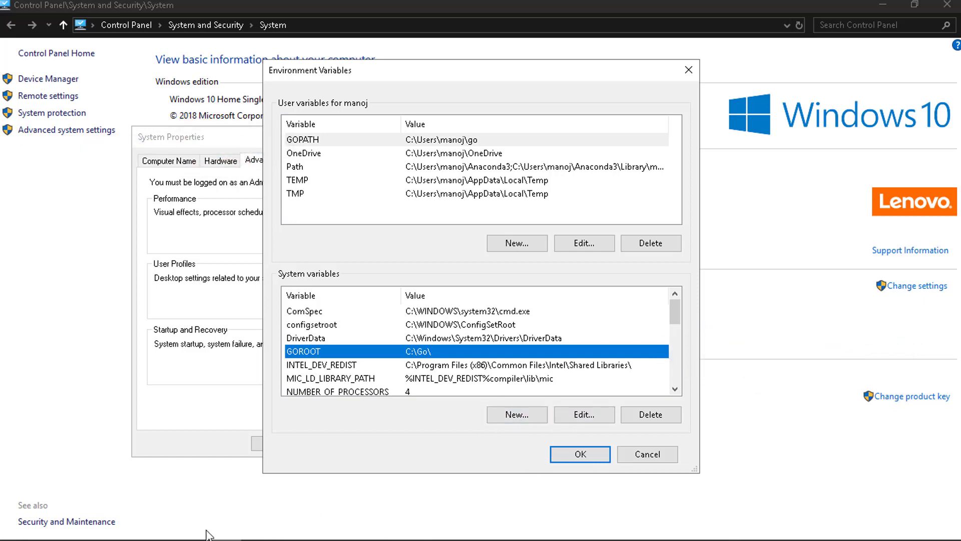
mouse_move(296, 521)
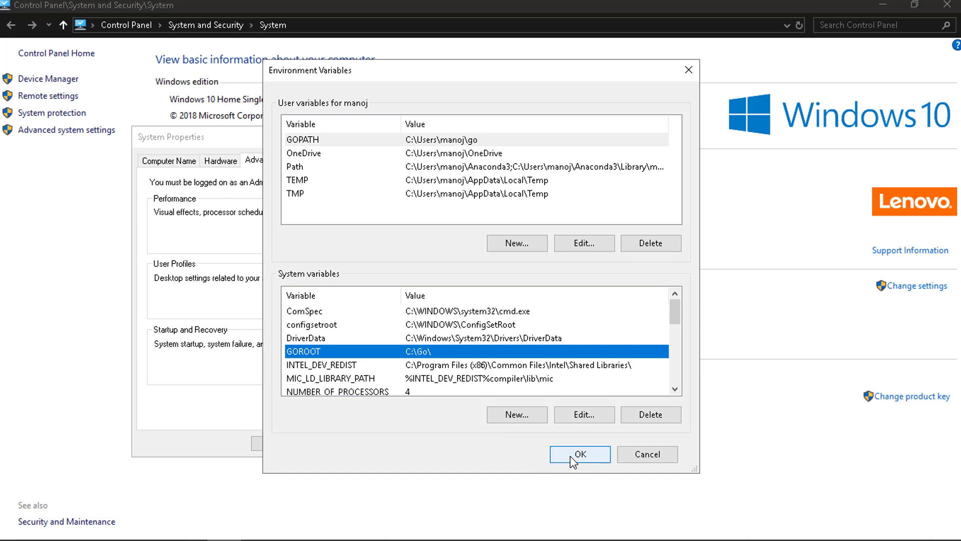
click(580, 454)
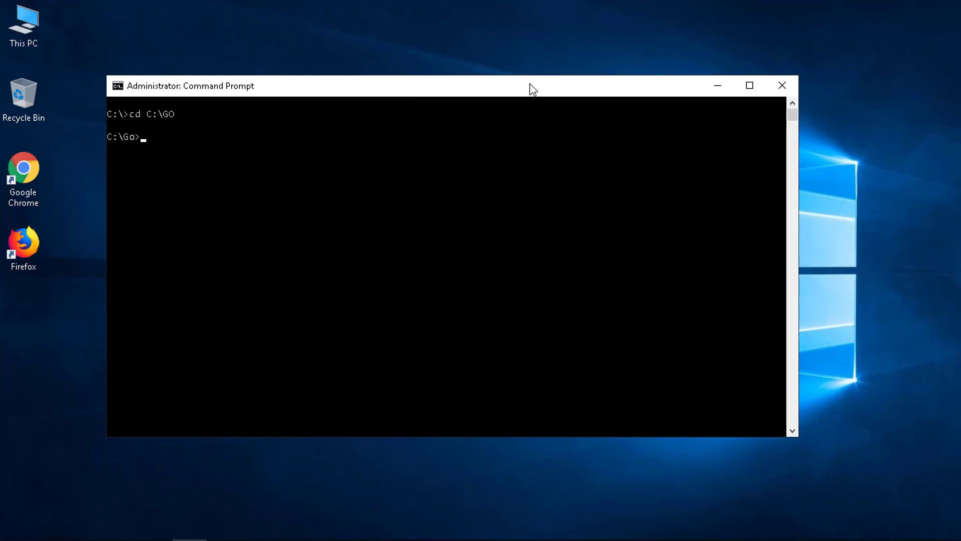
mouse_move(404, 92)
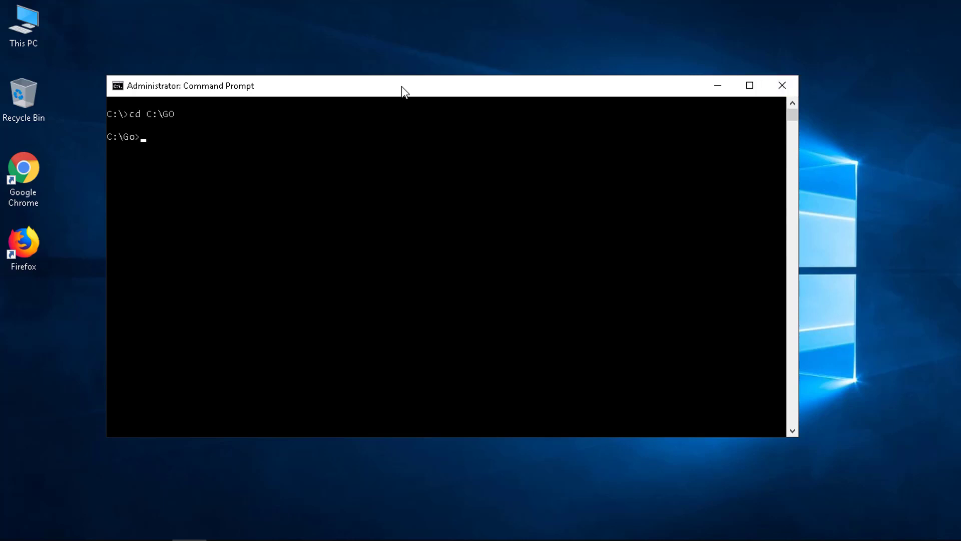
mouse_move(782, 86)
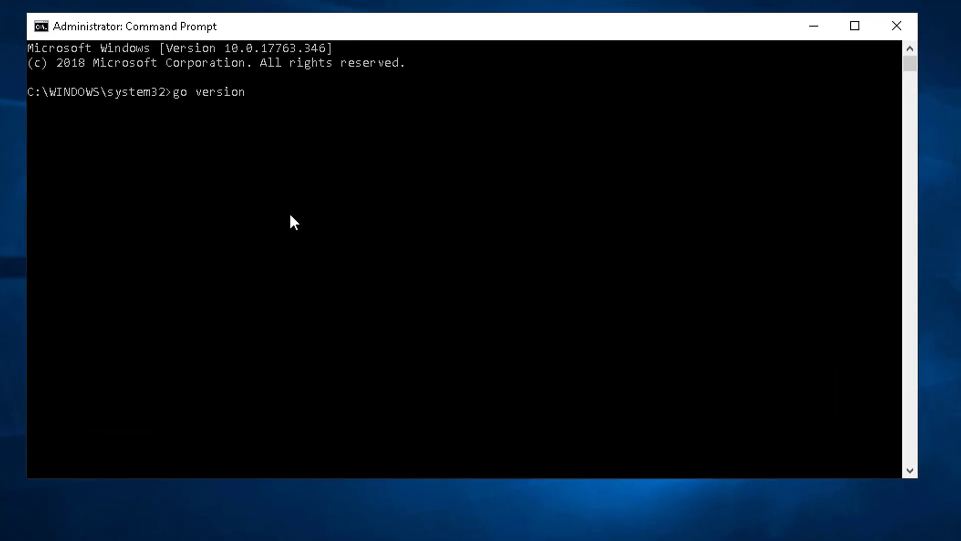
Step: Run go version to confirm it reports go1.12 windows/amd64
key(Return)
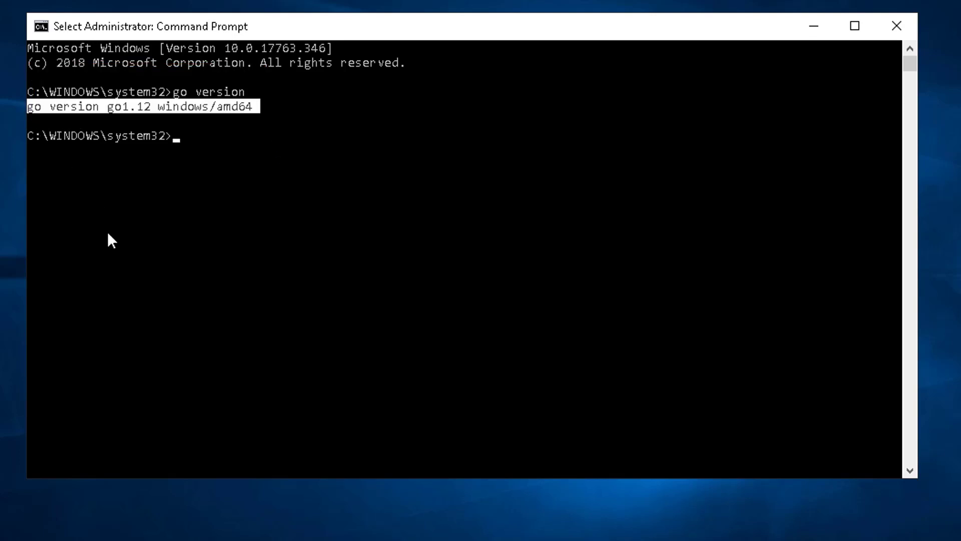
mouse_move(111, 249)
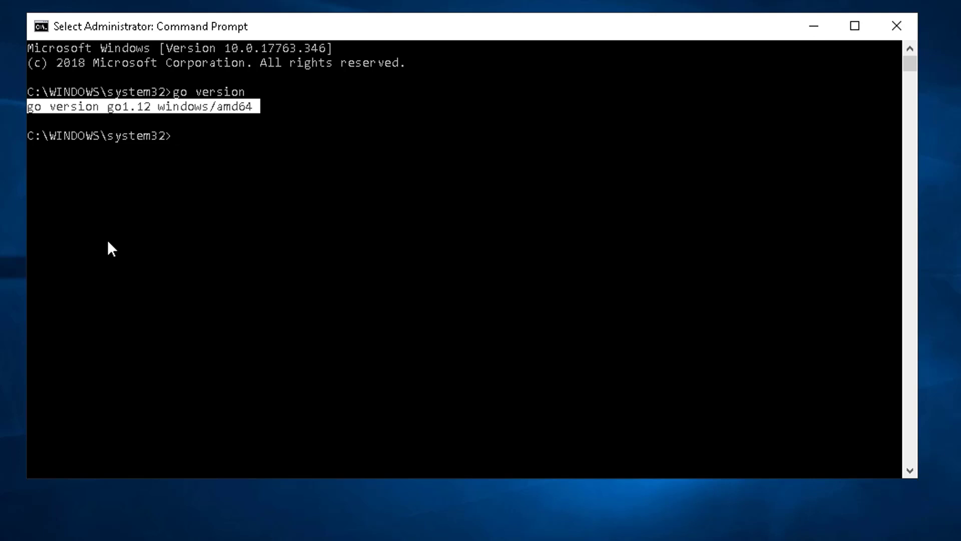
mouse_move(420, 244)
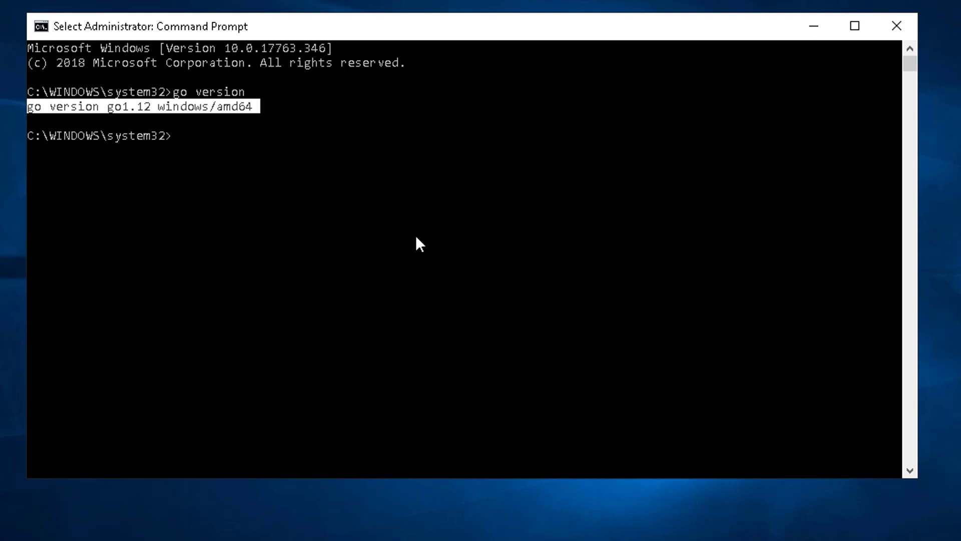
mouse_move(873, 66)
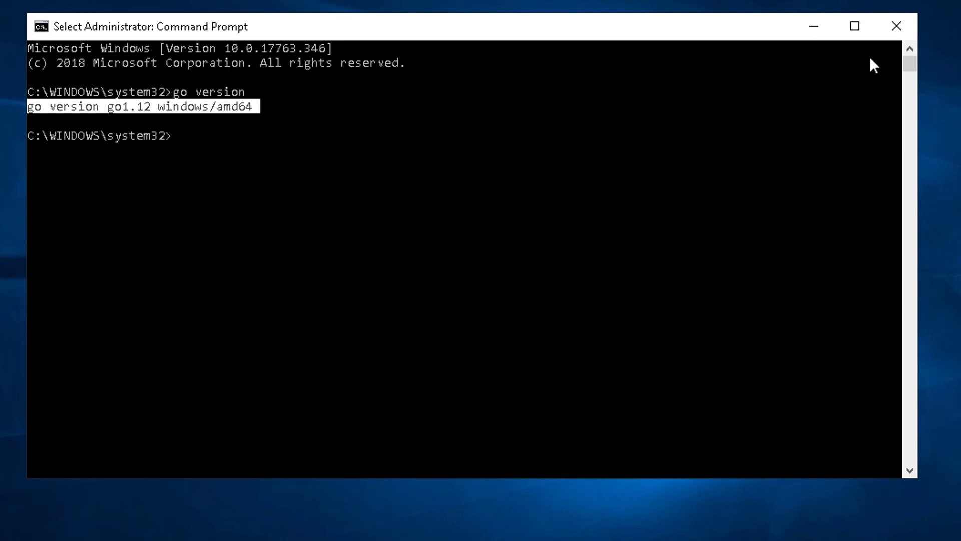
mouse_move(828, 51)
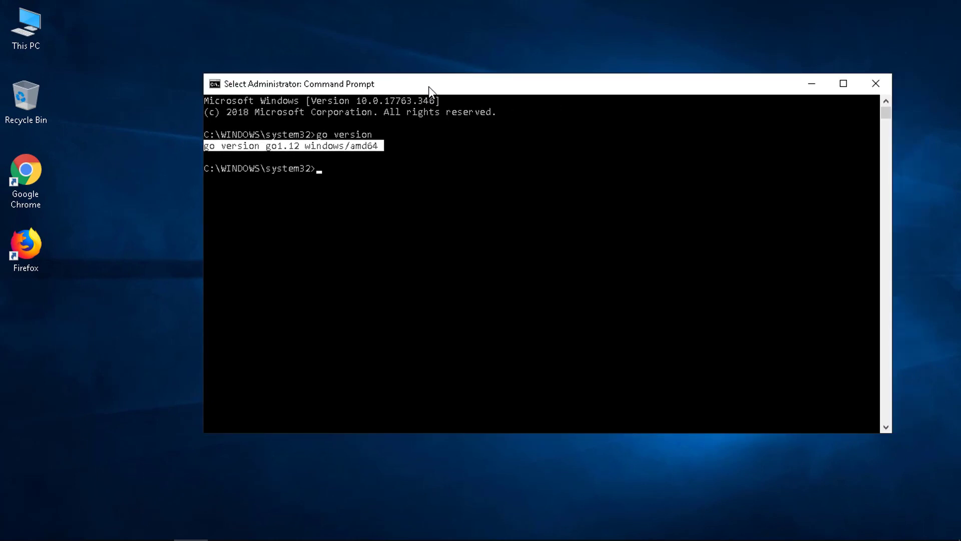
Step: Browse the Sublime Text site, then reach the GoLand product page via JetBrains Tools
click(876, 83)
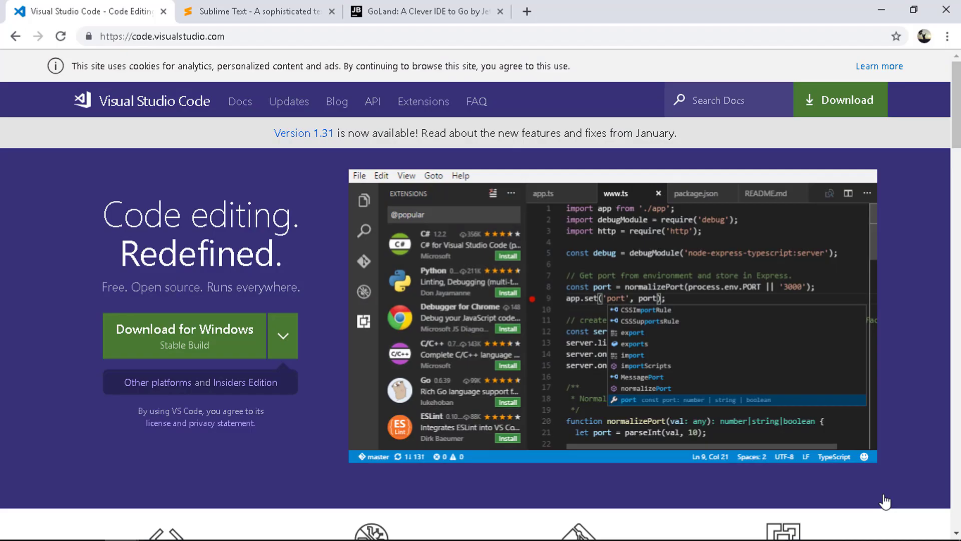
mouse_move(127, 109)
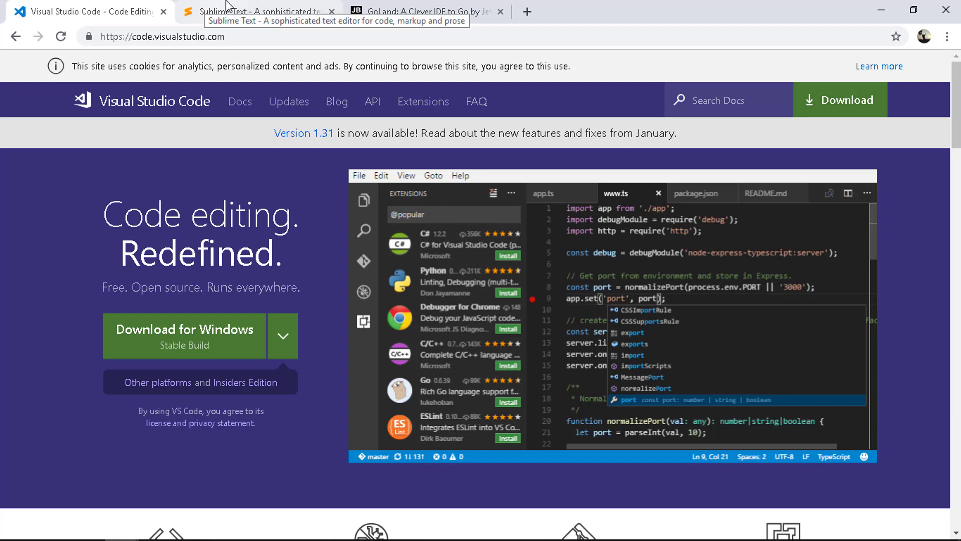
click(257, 11)
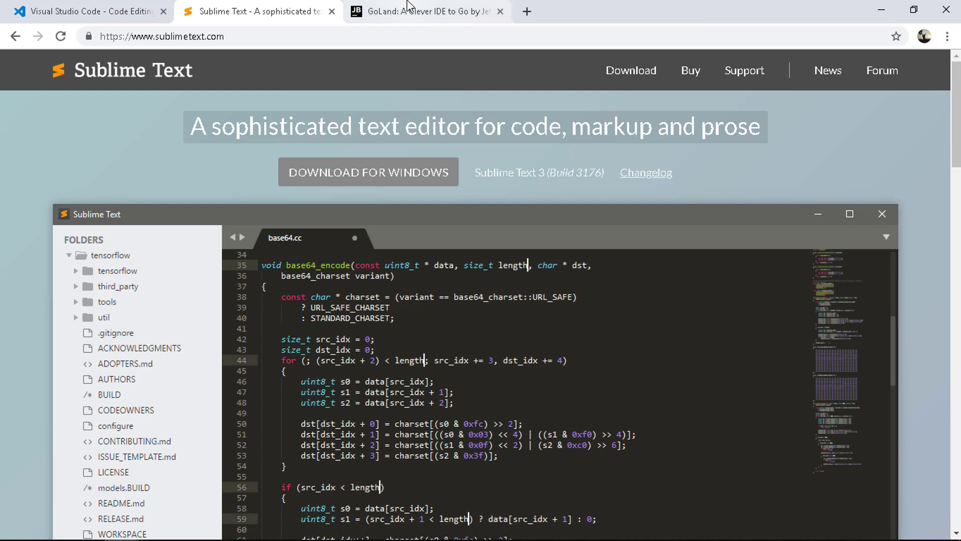
click(427, 11)
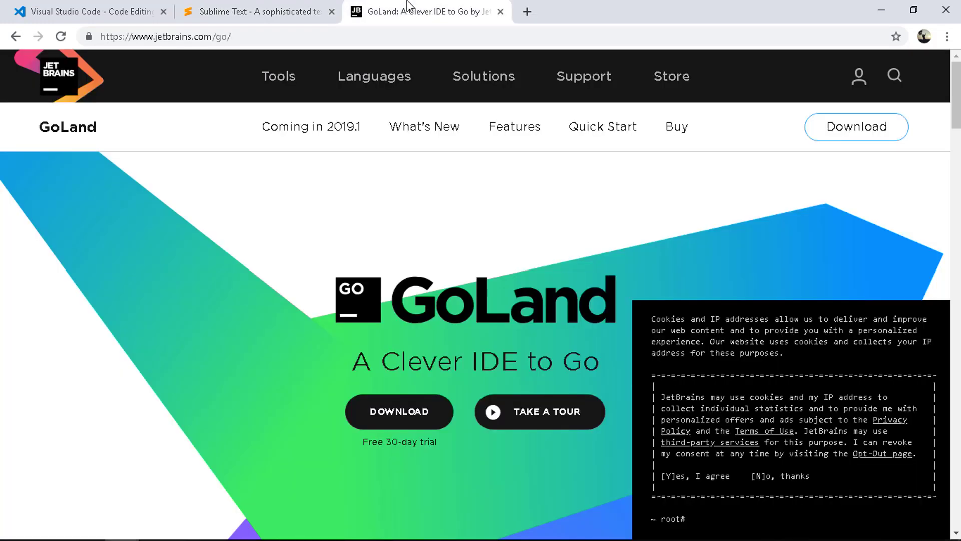
click(278, 76)
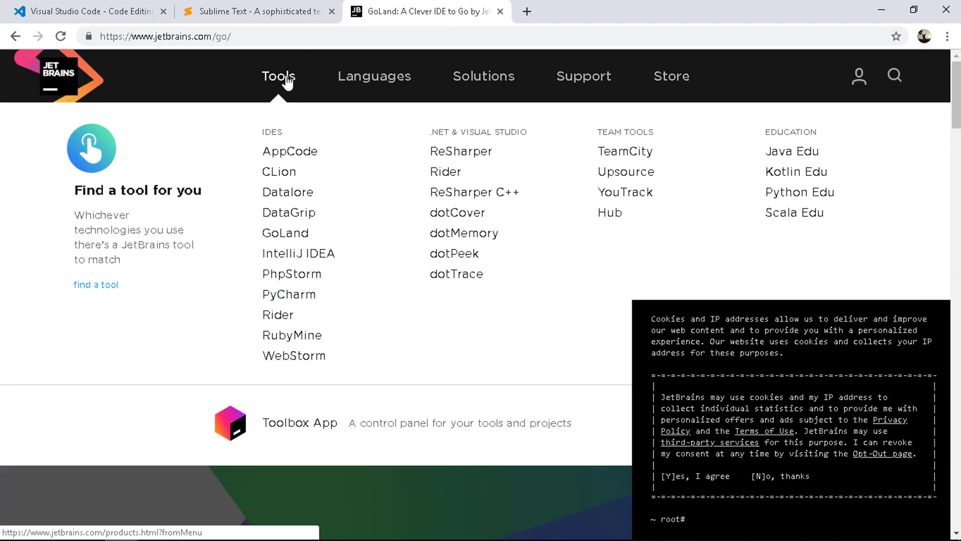
mouse_move(285, 233)
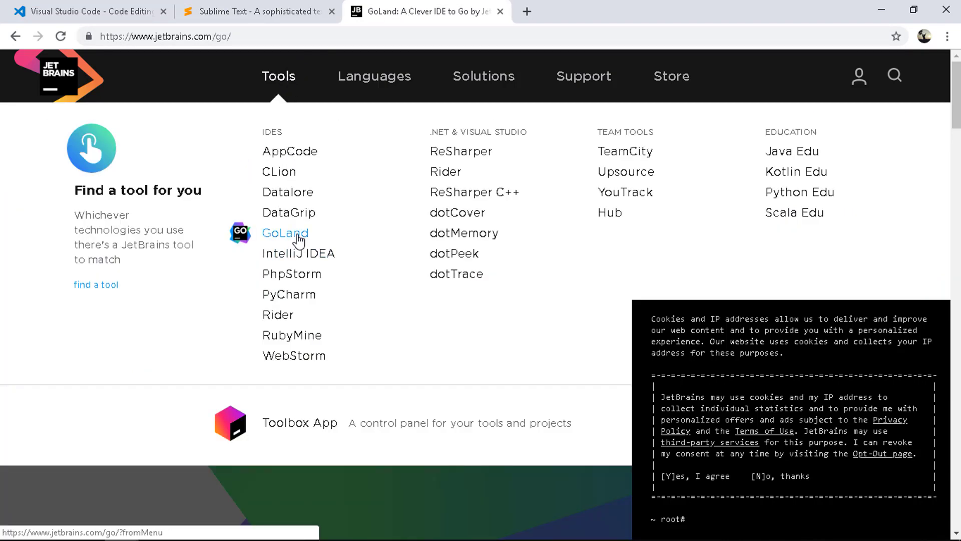
click(286, 233)
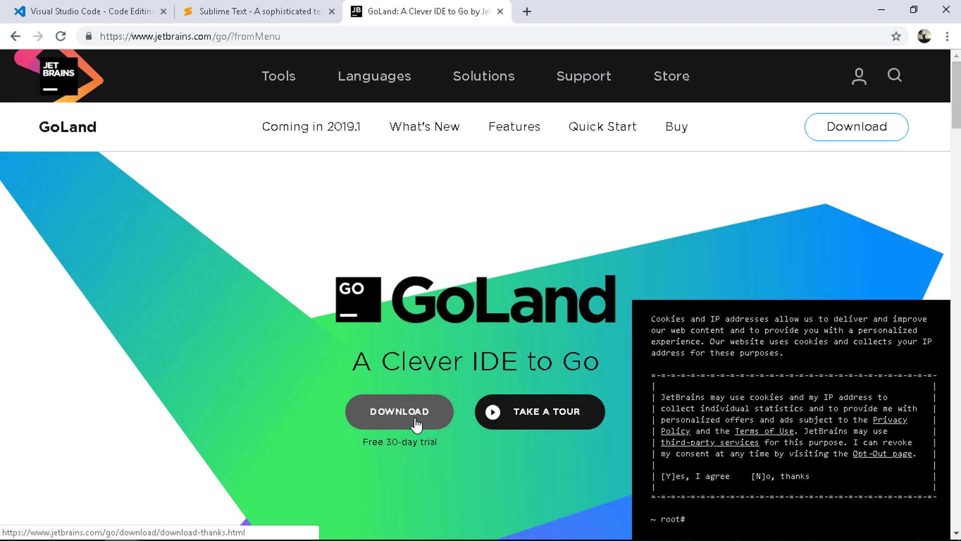
Step: Compare the Sublime Text and Visual Studio Code sites, ending on the GoLand page
click(257, 11)
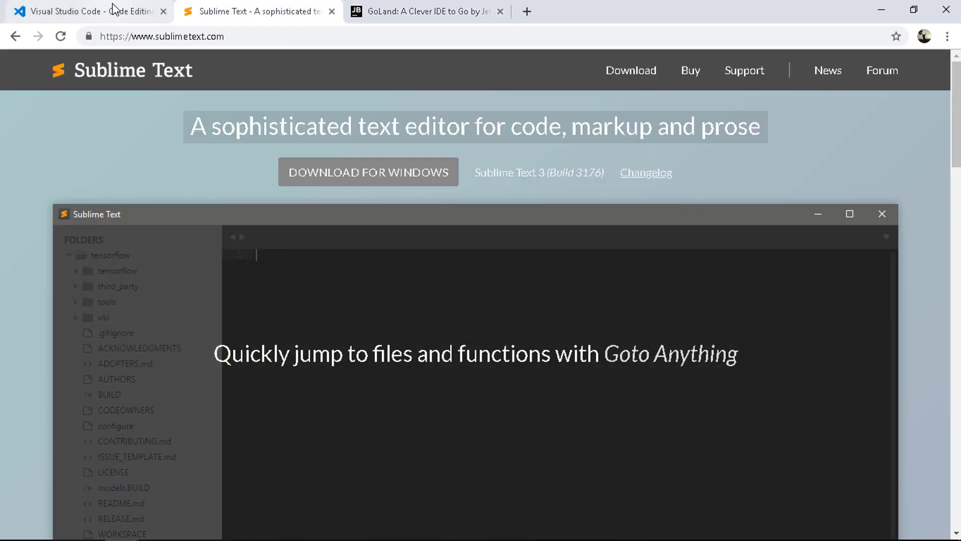
click(86, 11)
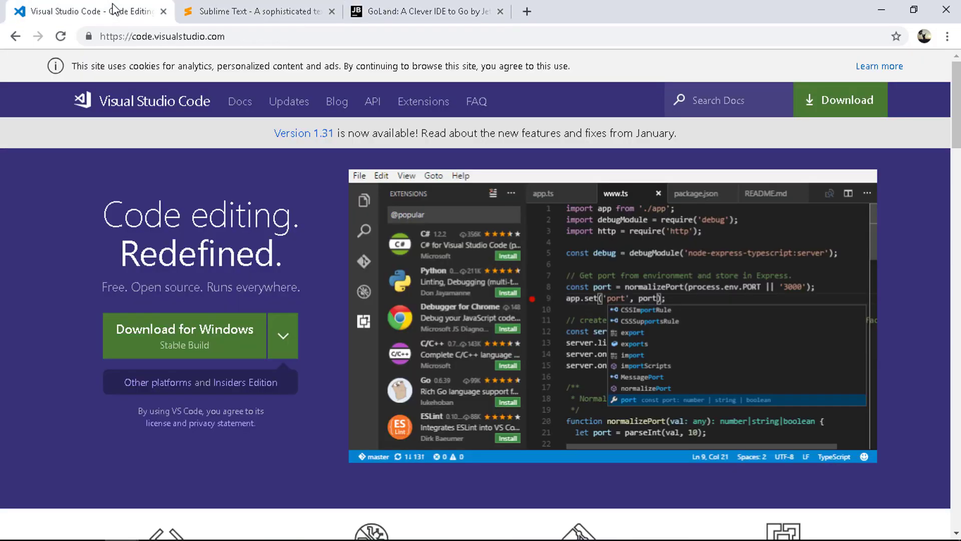
mouse_move(512, 6)
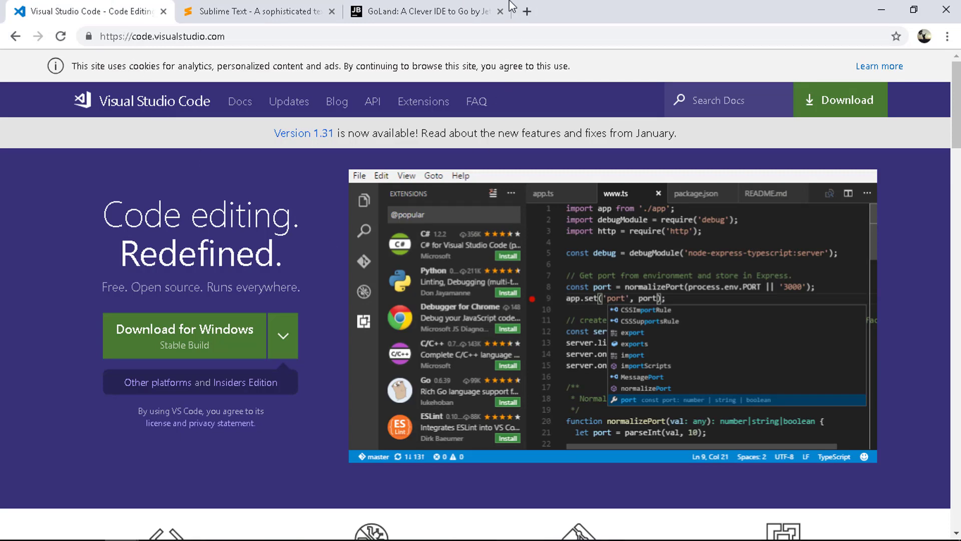
click(426, 11)
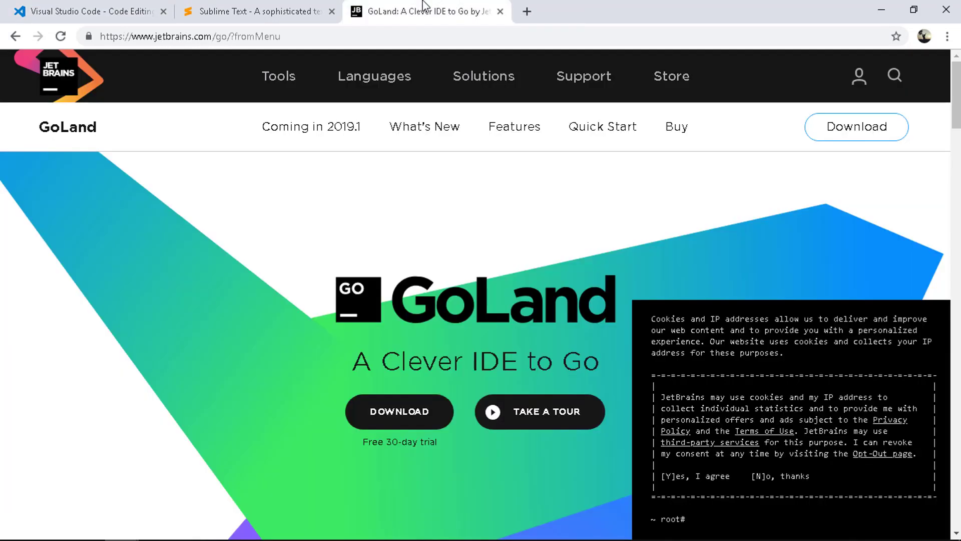
Step: Download the GoLand installer goland-2018.3.4.exe, keep it despite the warning, and launch it
click(400, 412)
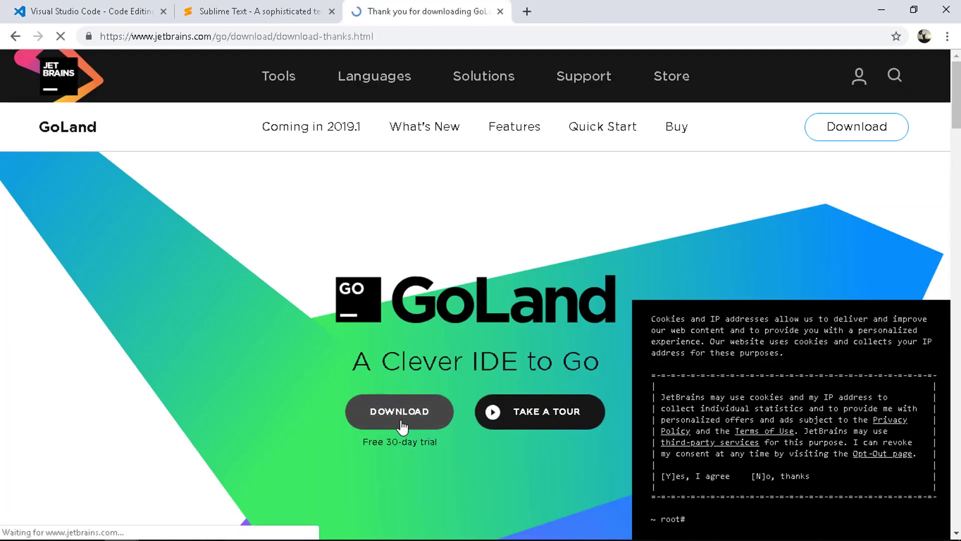
click(400, 411)
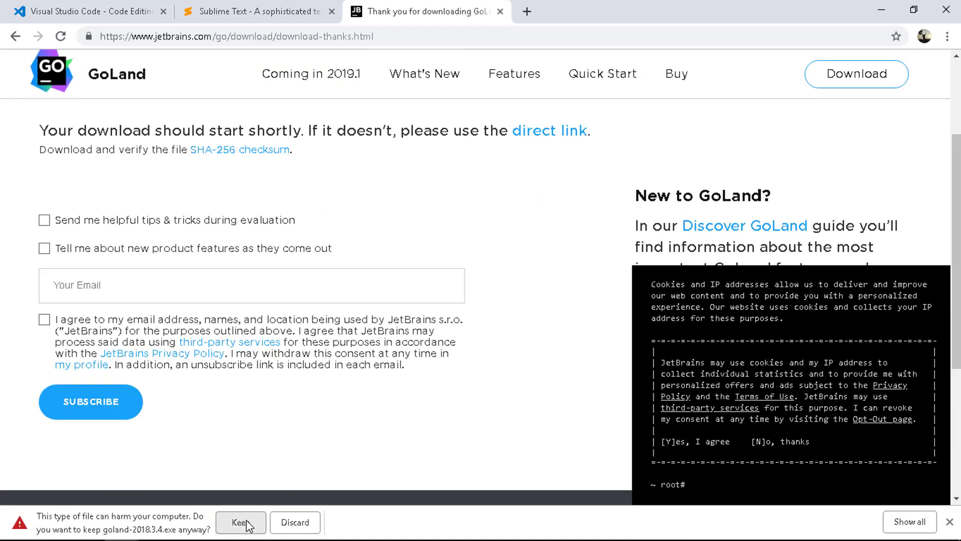
click(238, 523)
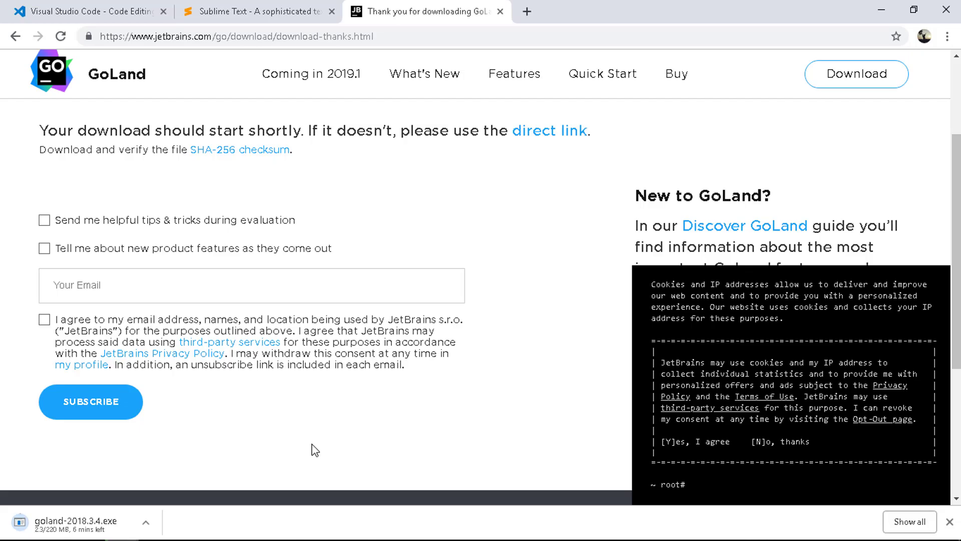
click(81, 524)
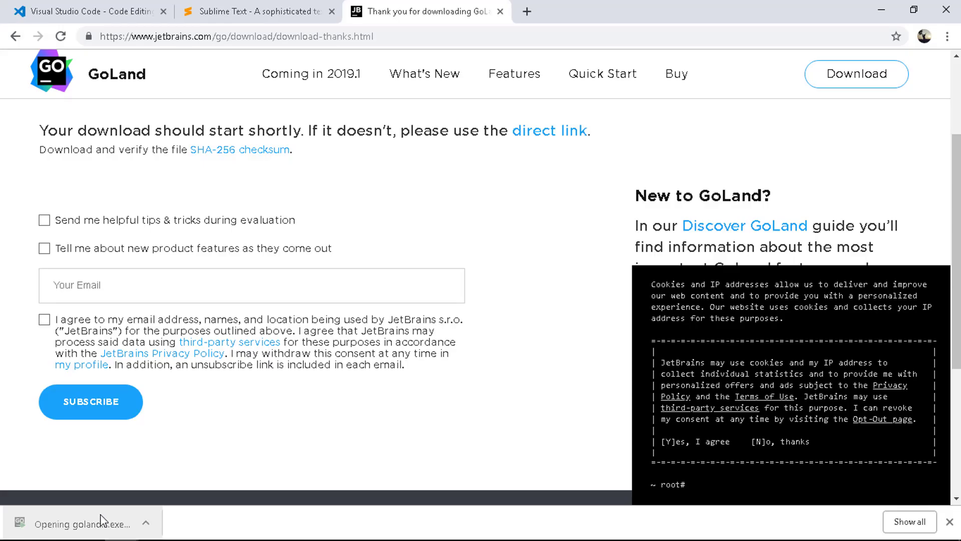
mouse_move(587, 343)
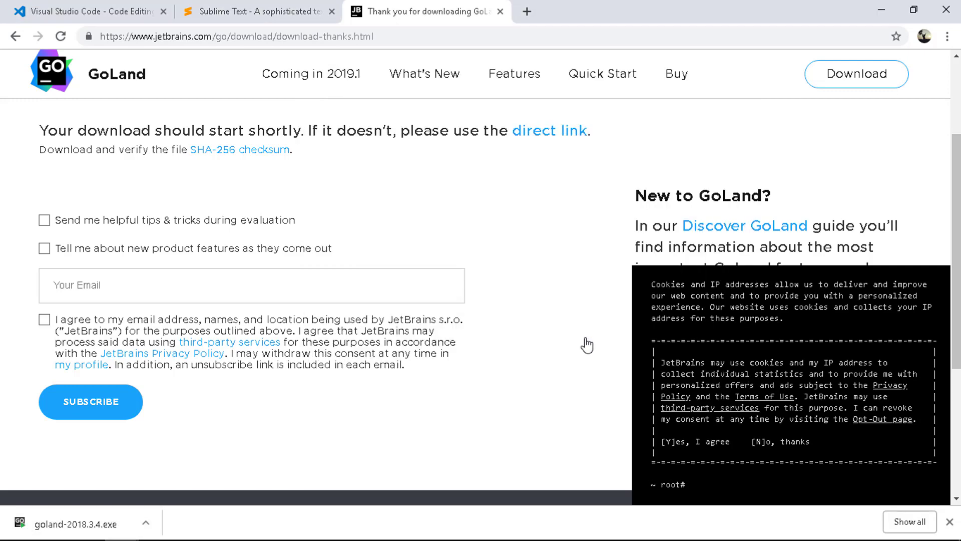
Step: Install GoLand 2018.3.4 with a 64-bit desktop shortcut, launchers dir added to PATH, and .go file association
click(77, 524)
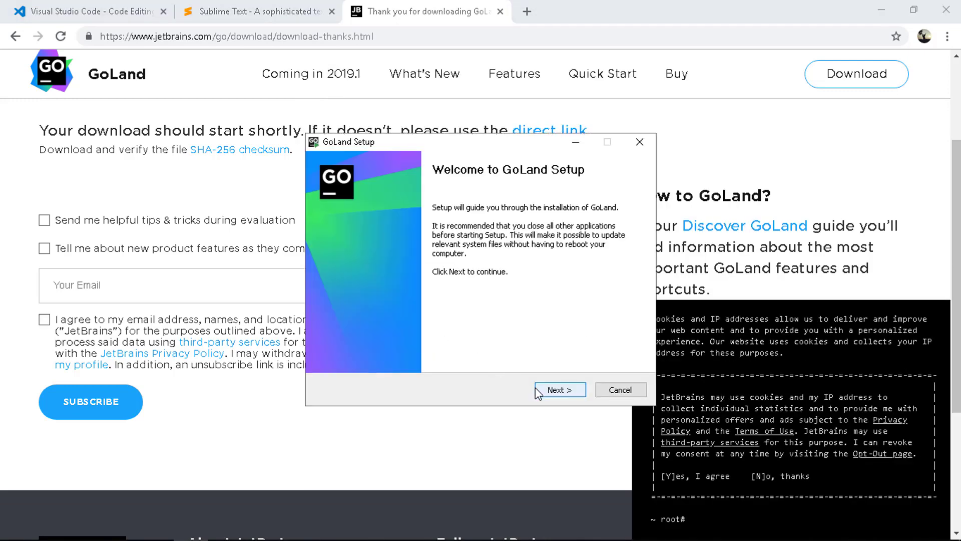
click(558, 389)
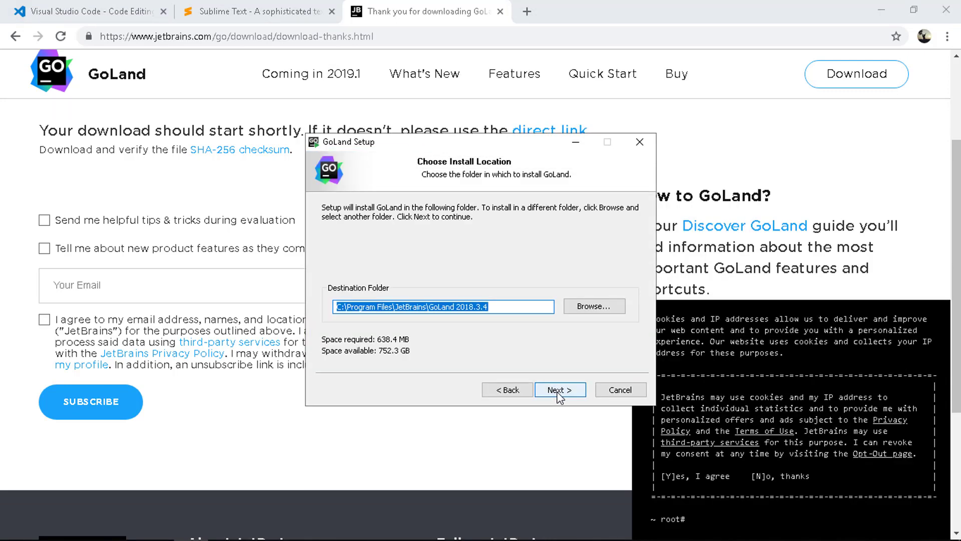
click(559, 389)
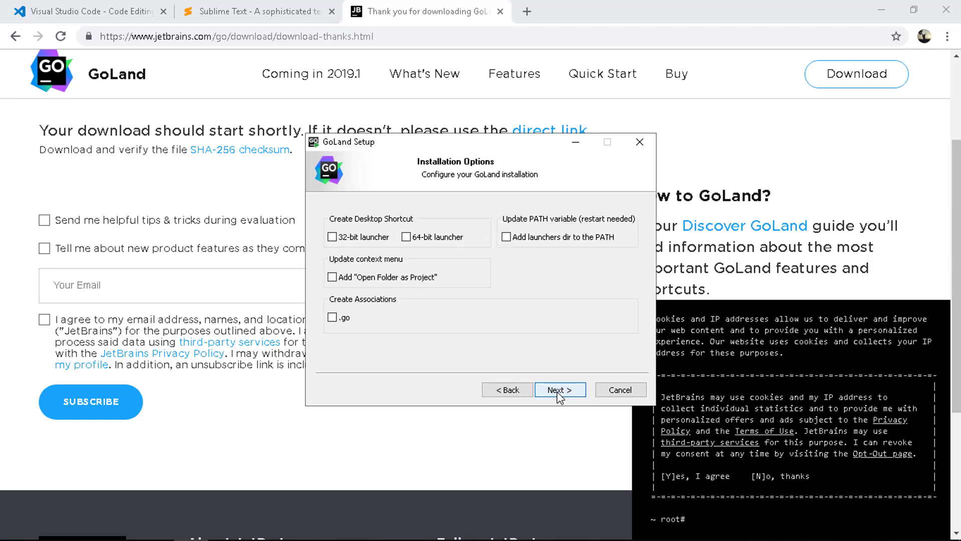
mouse_move(418, 240)
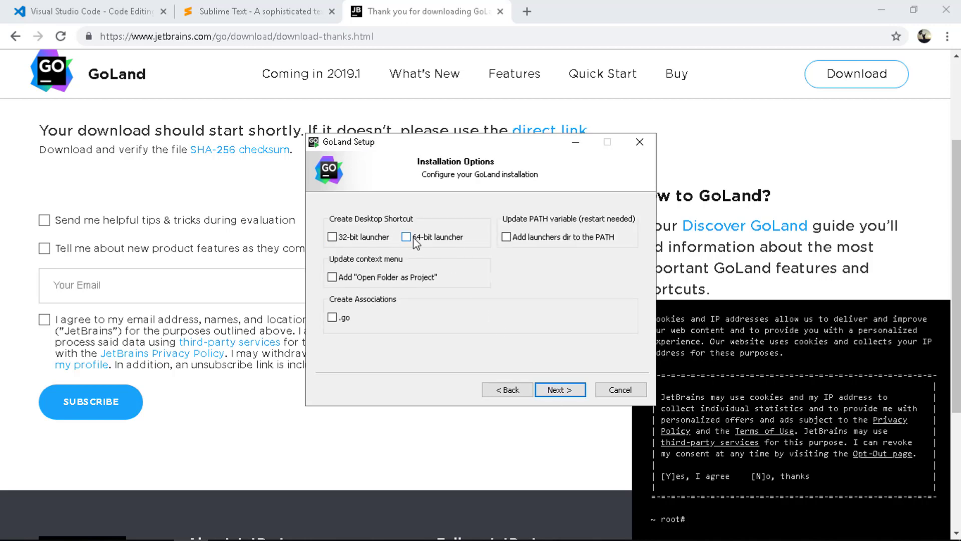
click(408, 238)
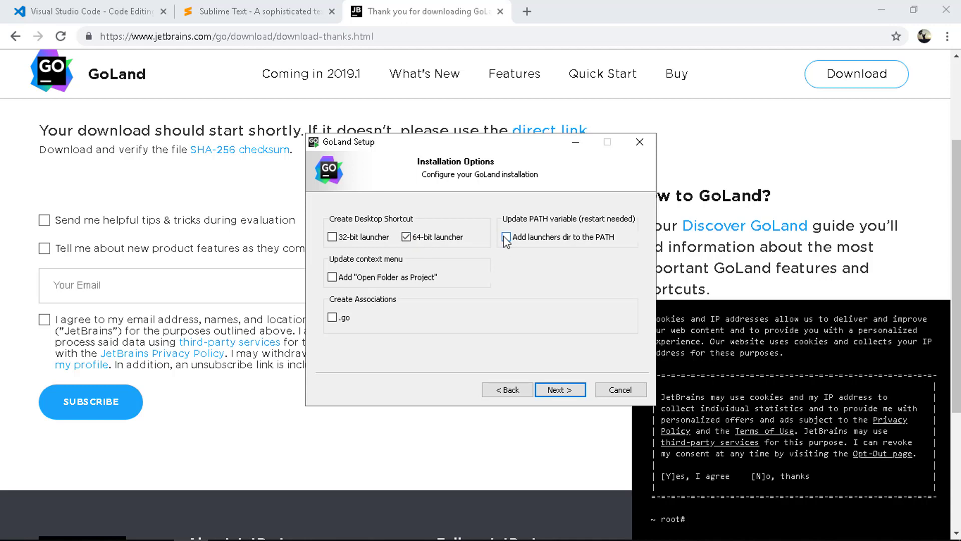
click(506, 237)
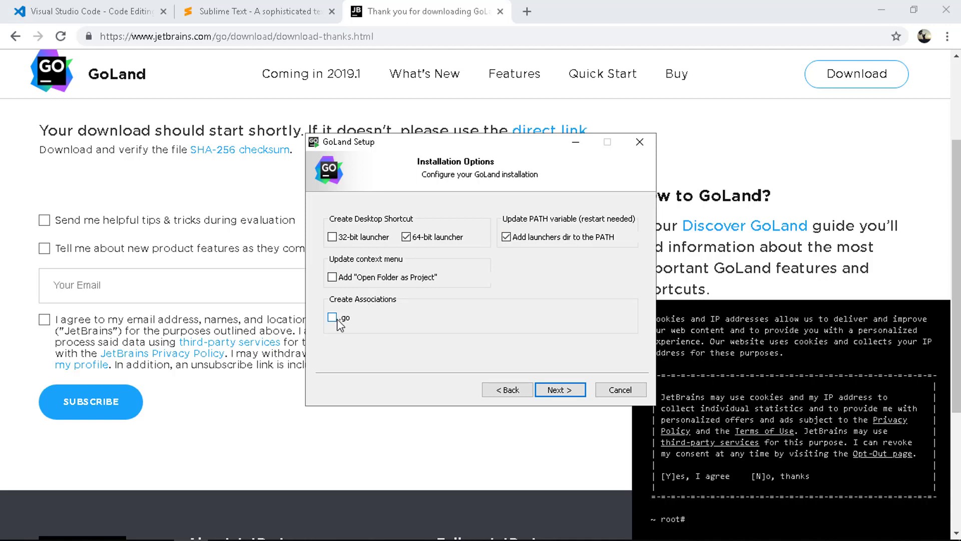
click(332, 317)
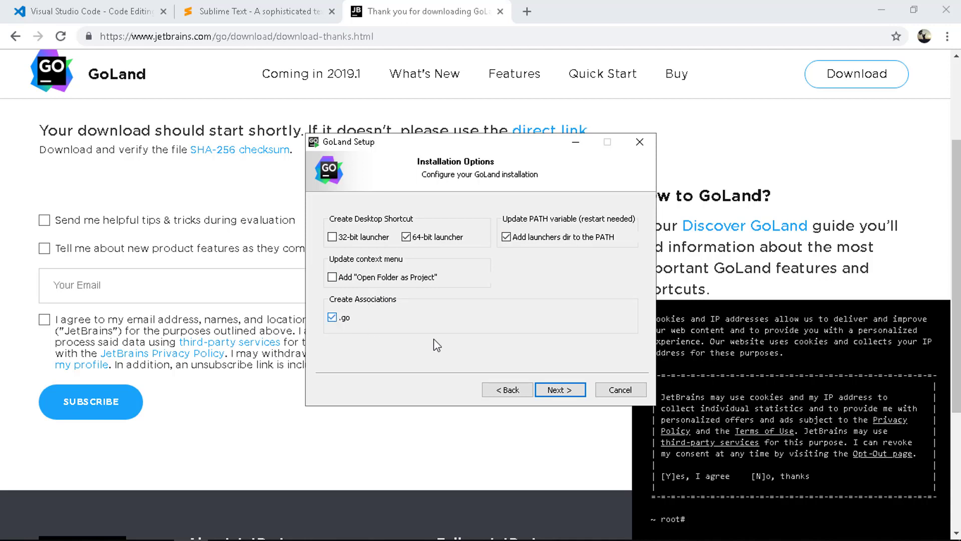
click(559, 390)
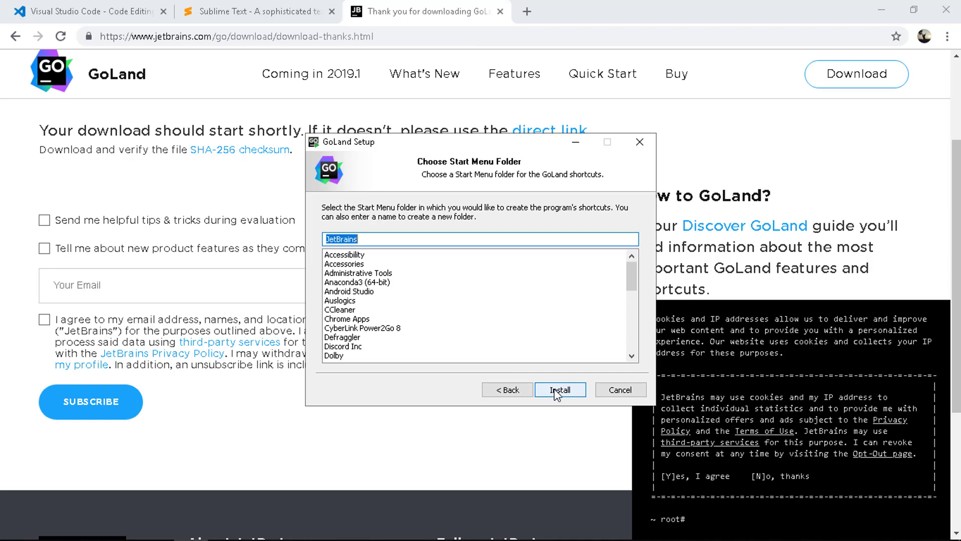
click(560, 389)
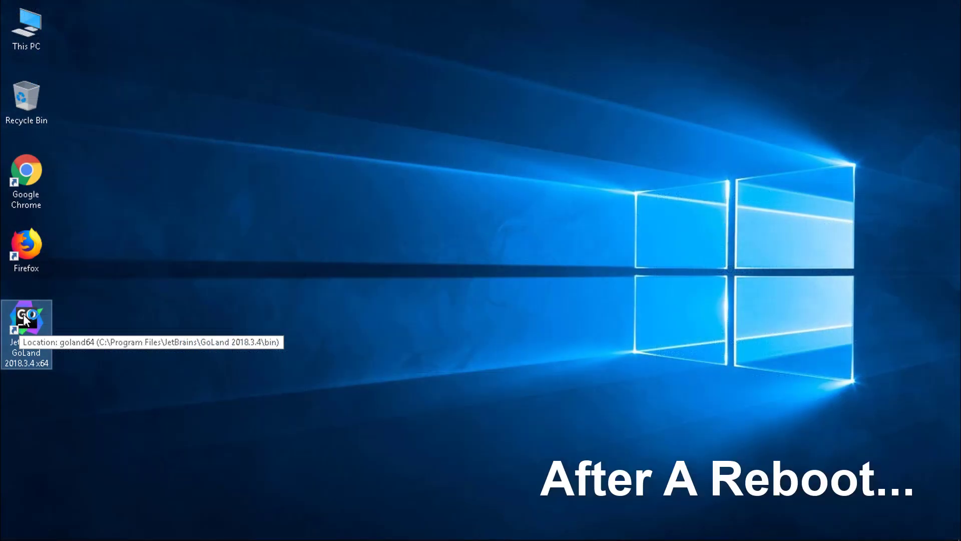
Step: Launch GoLand, decline usage statistics, and start a new project
double_click(26, 321)
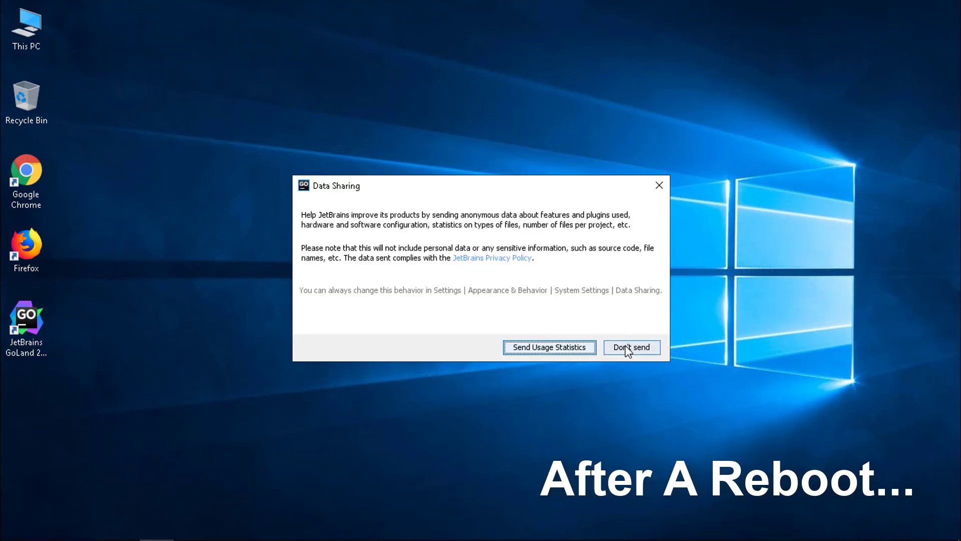
click(631, 348)
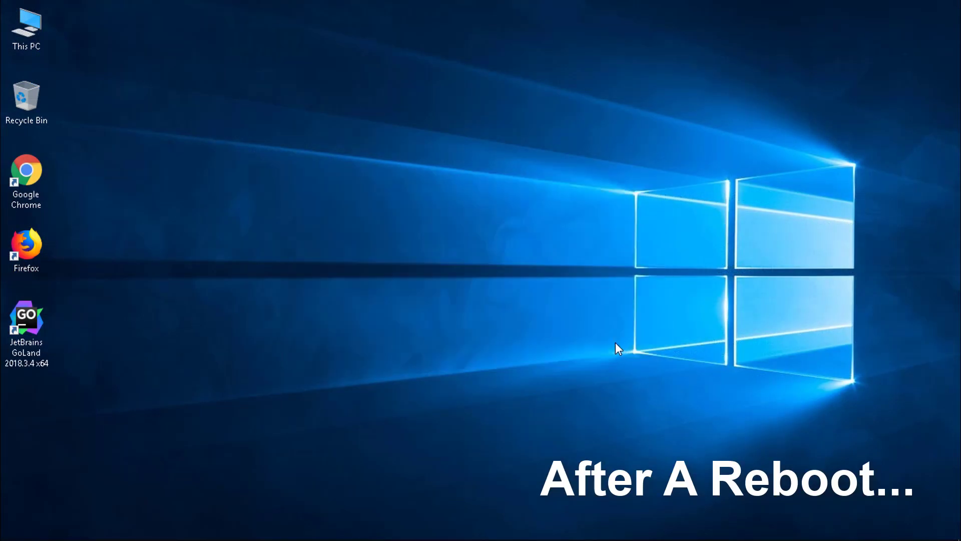
double_click(26, 323)
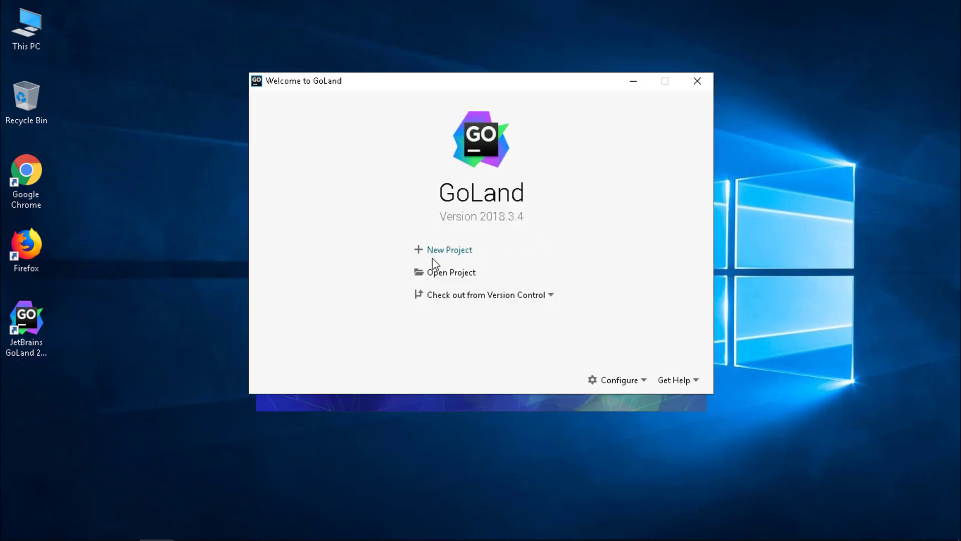
mouse_move(441, 255)
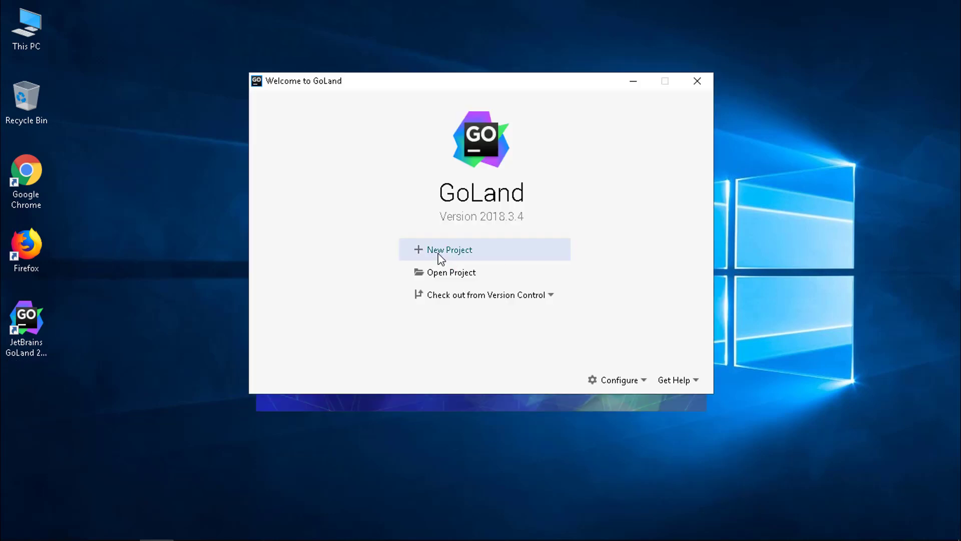
click(449, 250)
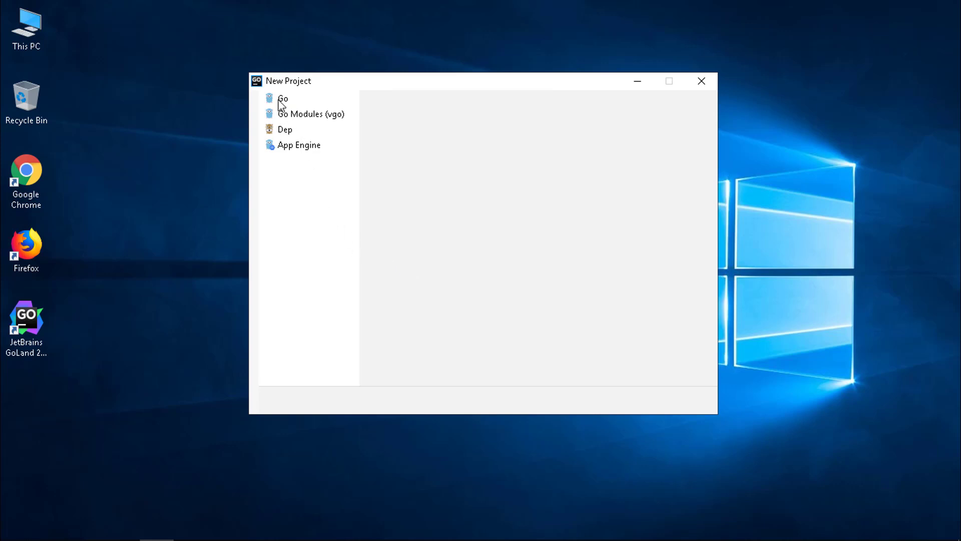
Step: Choose a plain Go project with Go 1.12 from C:\Go as its GOROOT SDK
click(282, 99)
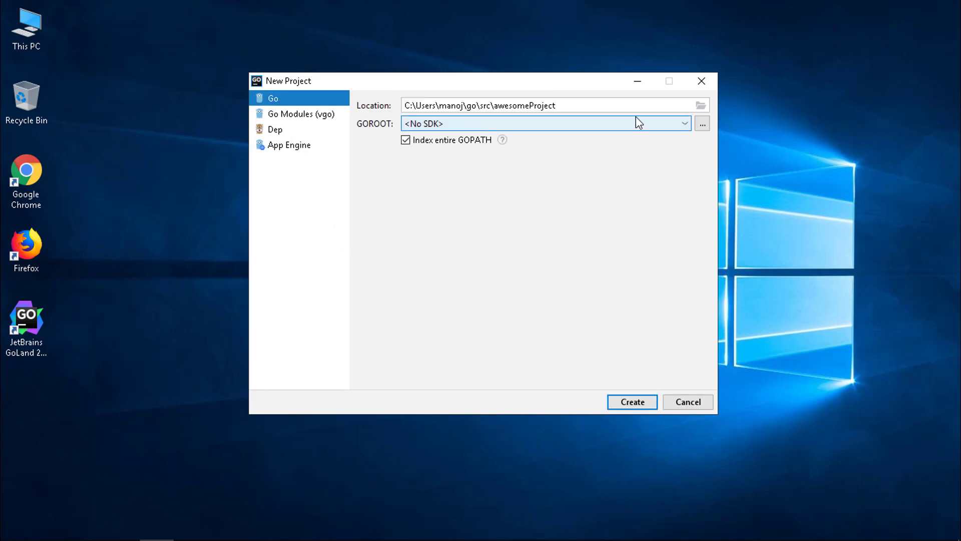
click(684, 123)
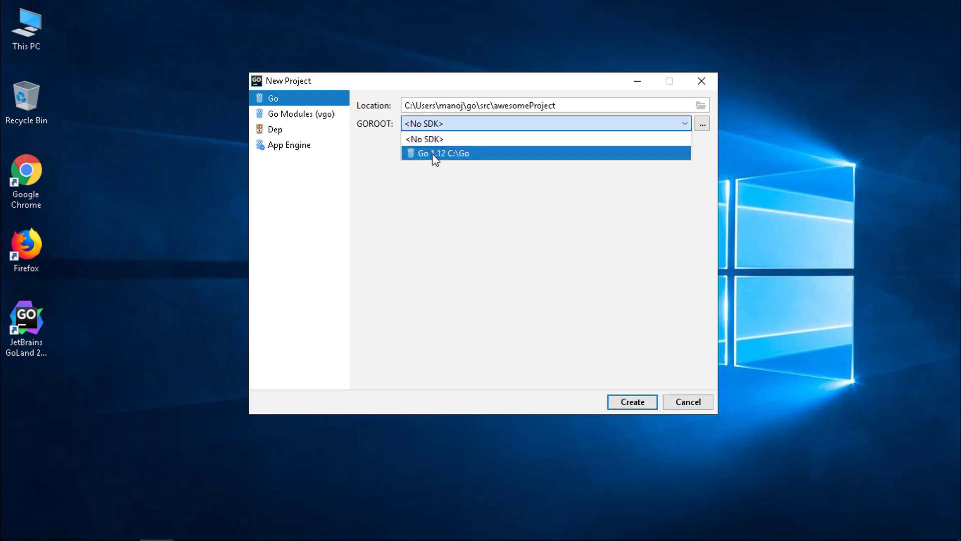
click(443, 153)
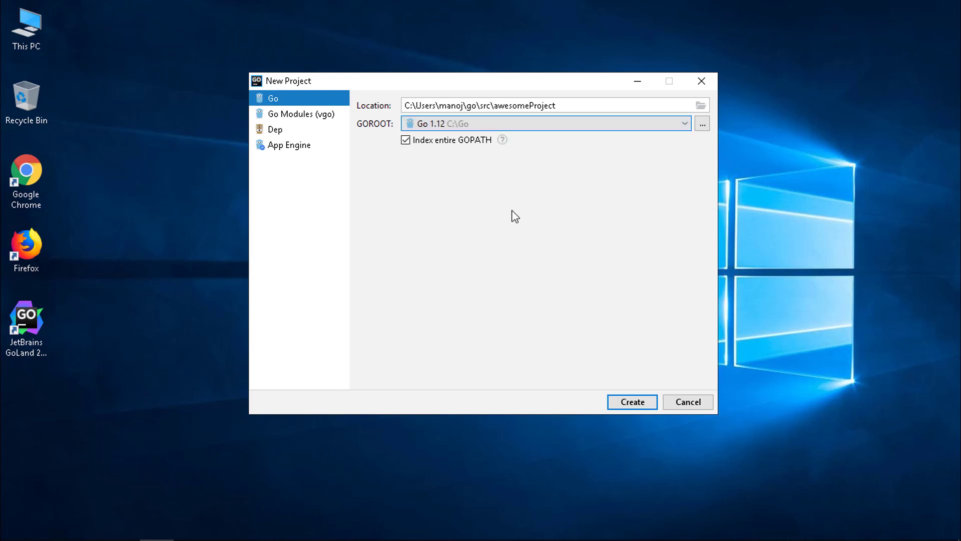
mouse_move(632, 402)
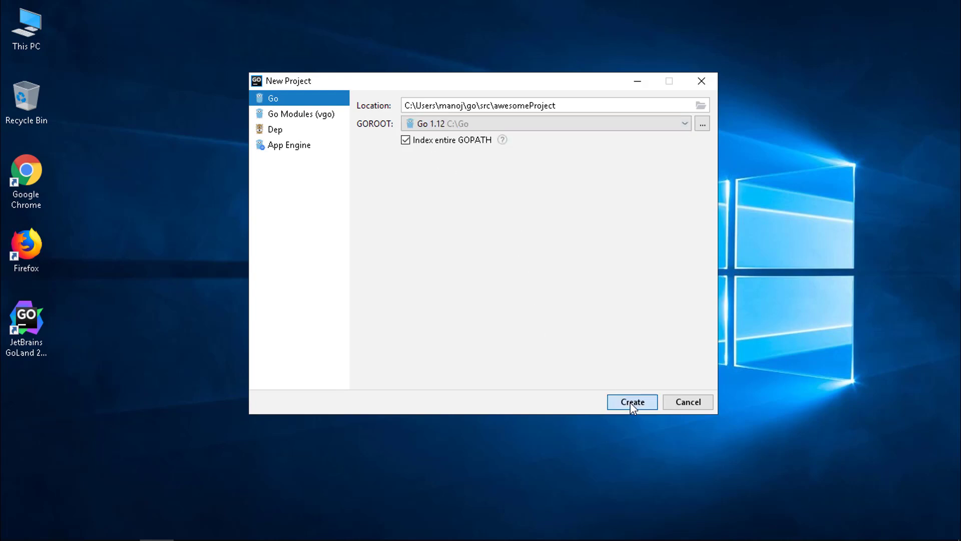
mouse_move(635, 388)
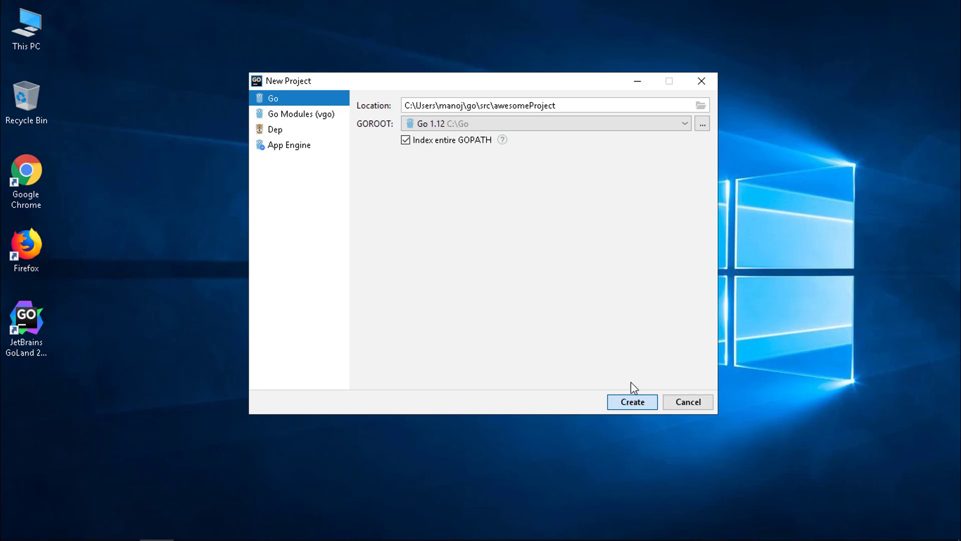
Step: Create the awesomeProject project, dismiss the tip, and select the project folder for hello.go
click(632, 402)
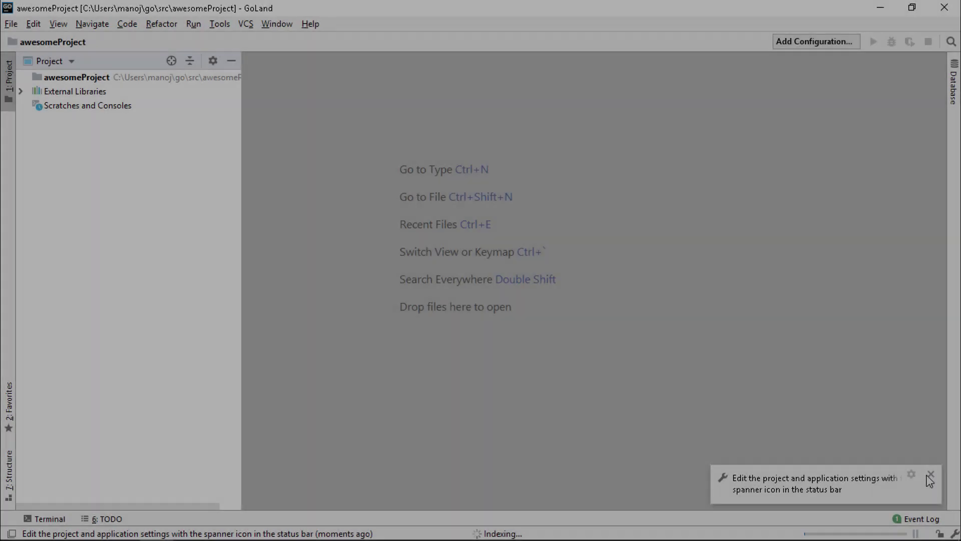
click(930, 474)
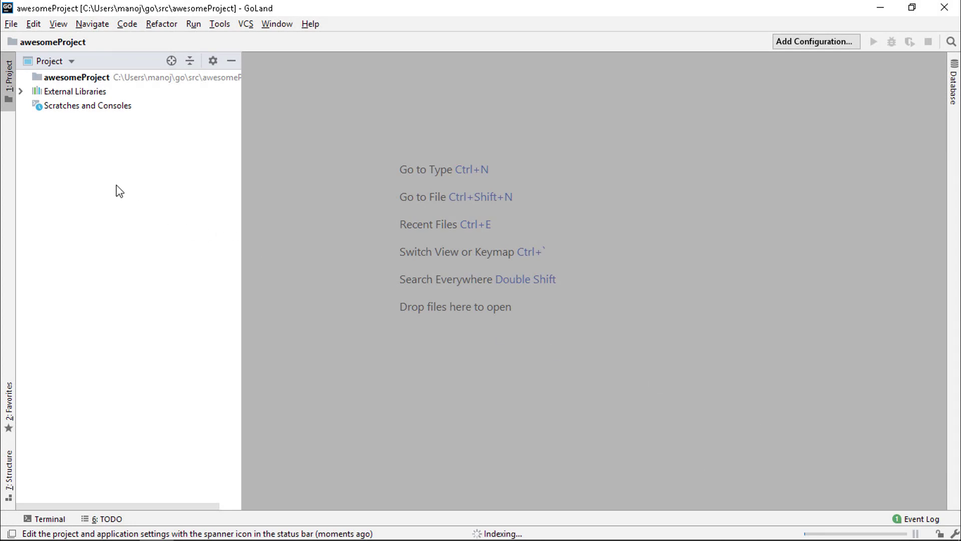
mouse_move(124, 224)
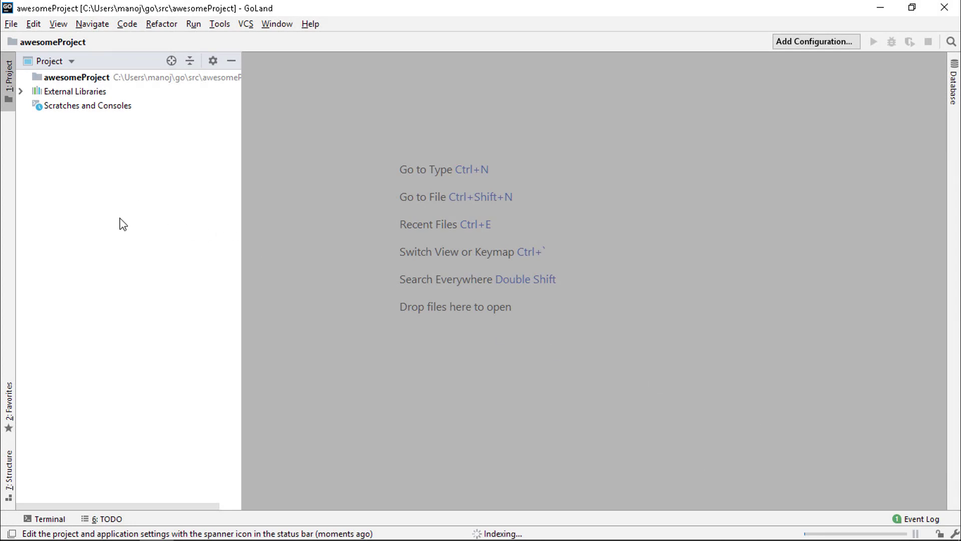
mouse_move(444, 178)
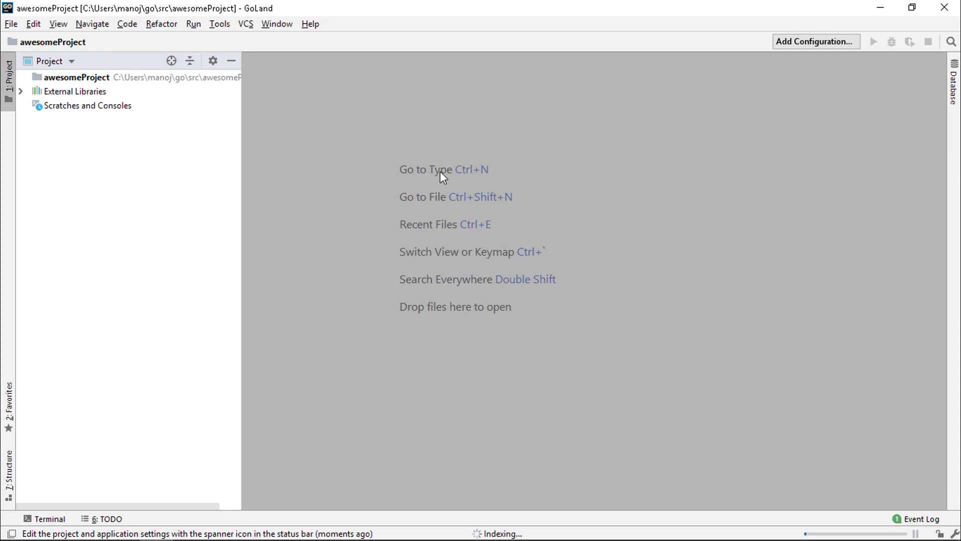
click(77, 77)
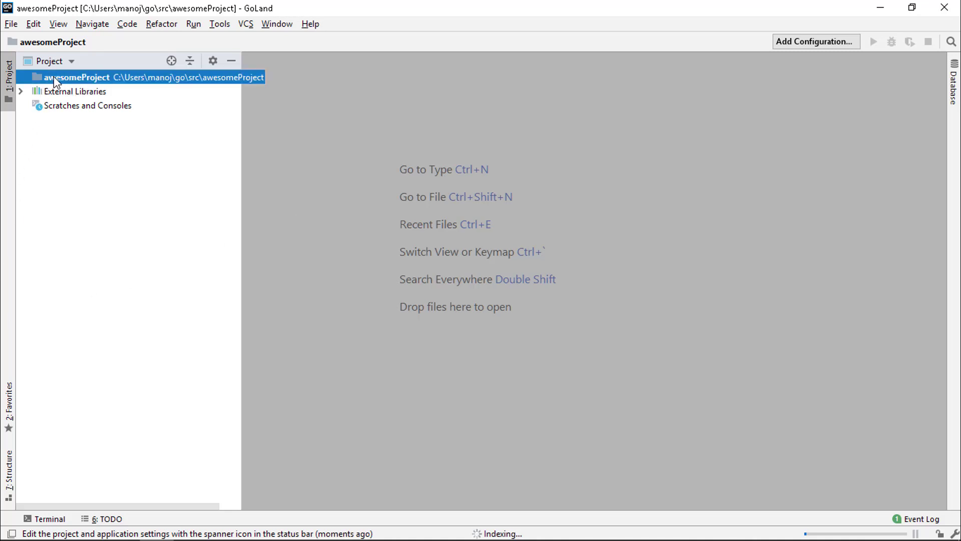
mouse_move(43, 80)
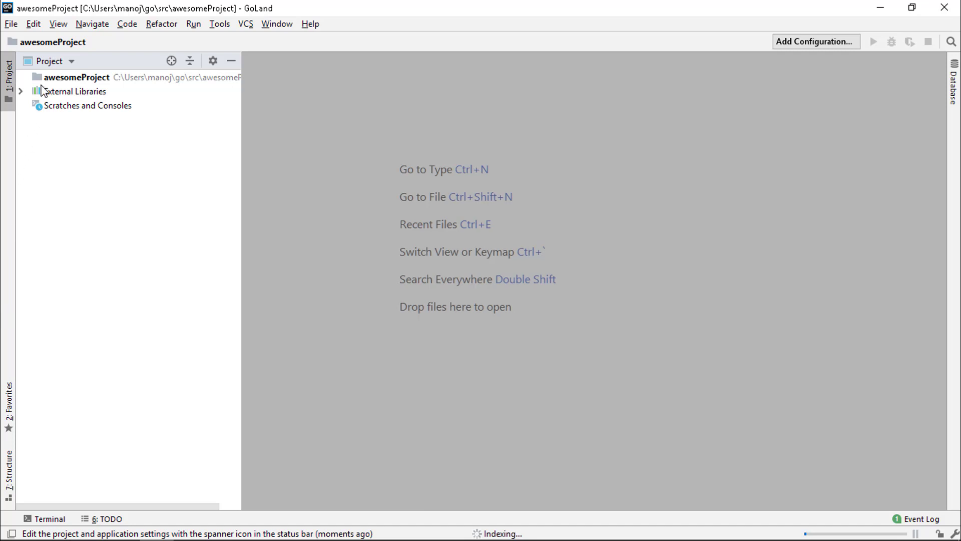
click(77, 77)
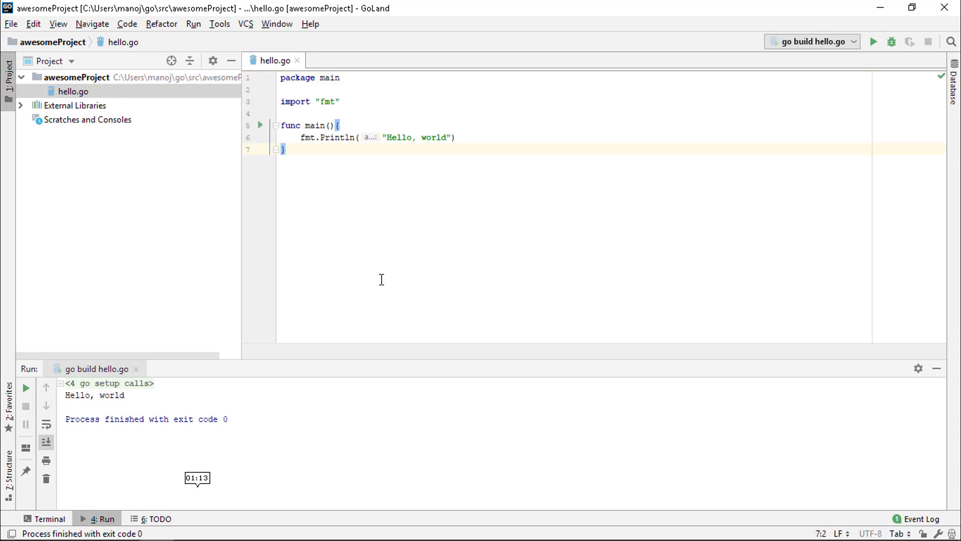
mouse_move(366, 108)
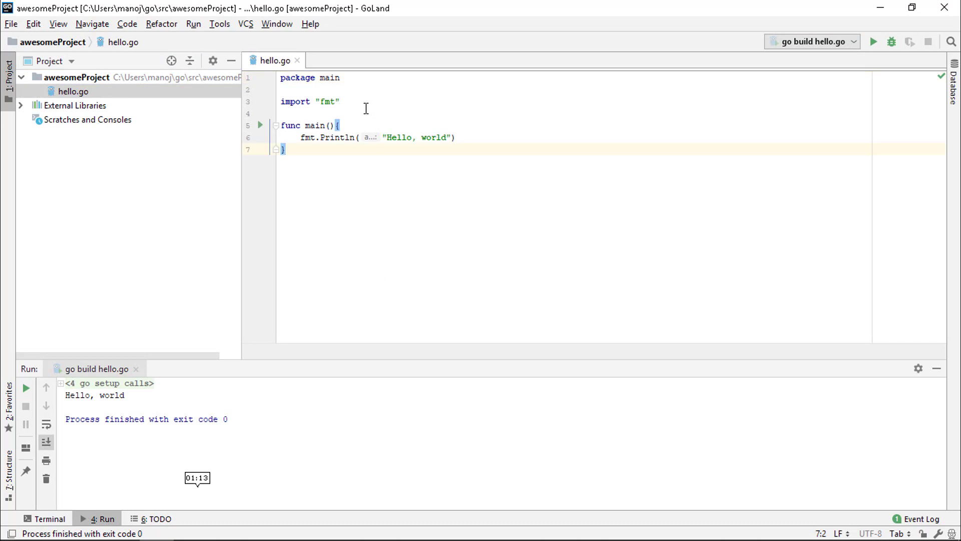
Step: Highlight the package main name and func keyword in hello.go while explaining the program
click(340, 77)
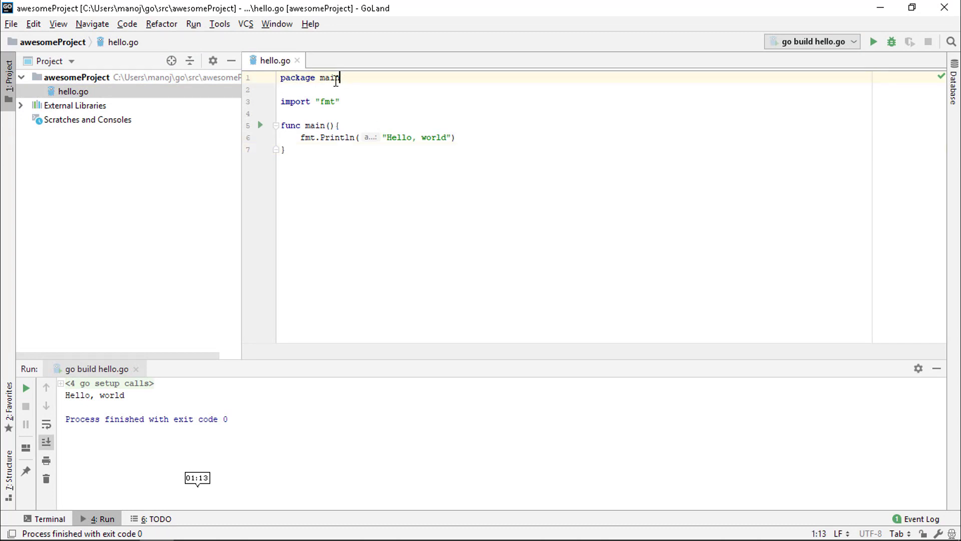
double_click(329, 77)
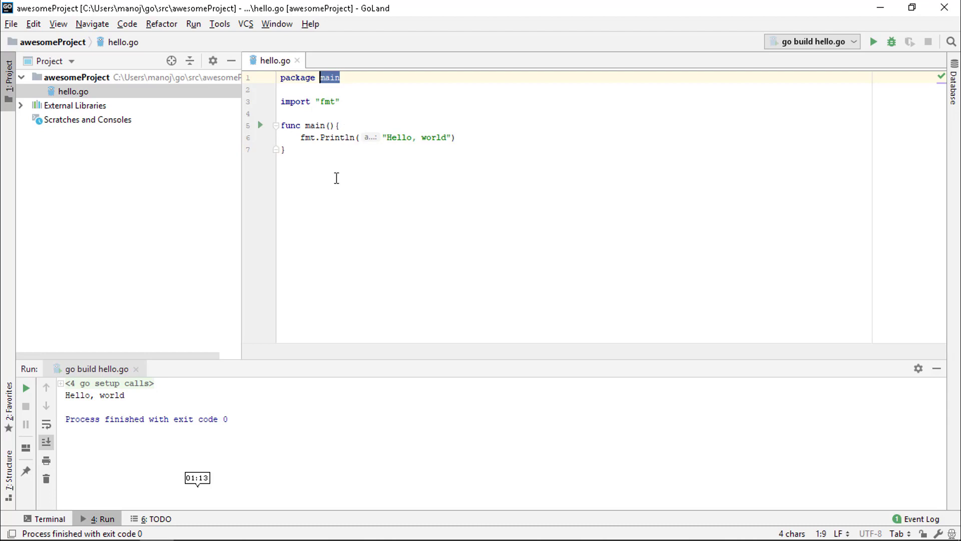
mouse_move(300, 130)
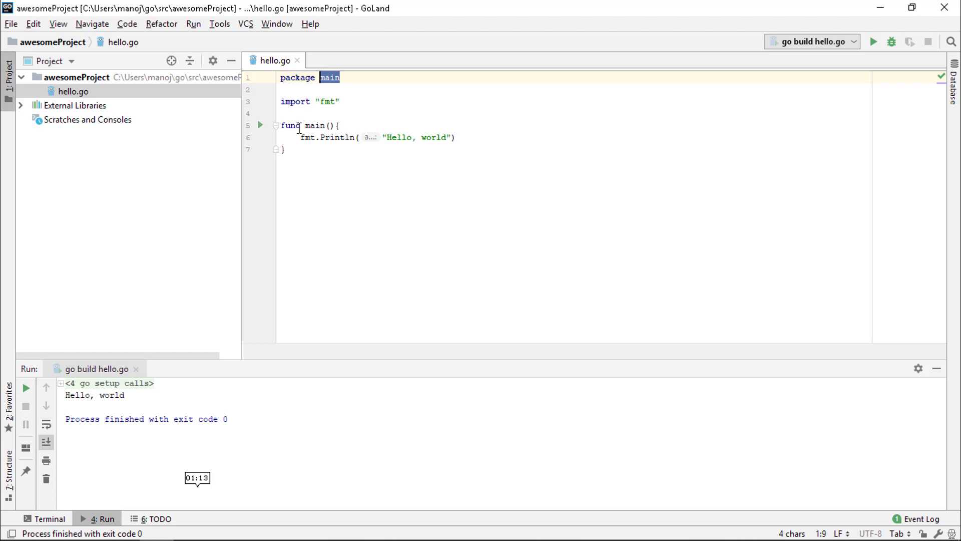
mouse_move(296, 109)
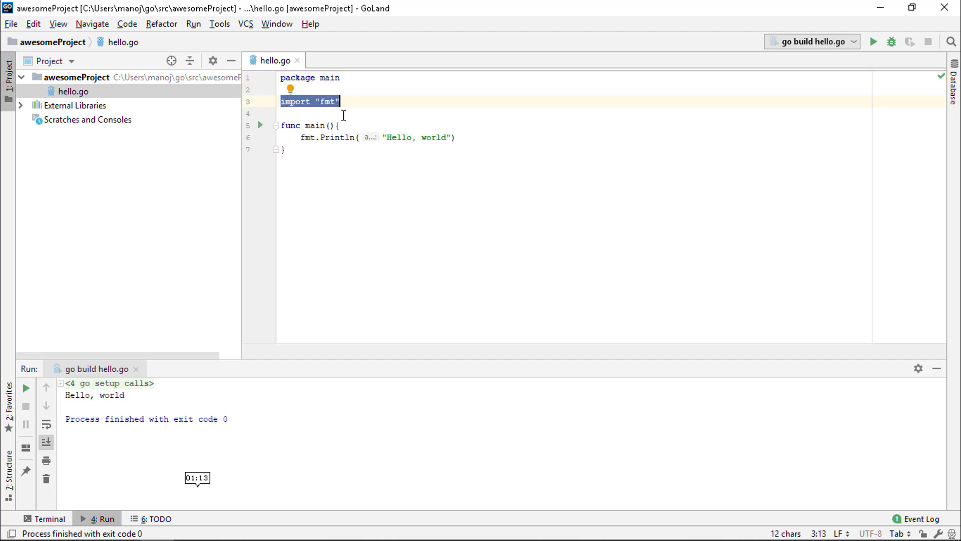
click(281, 113)
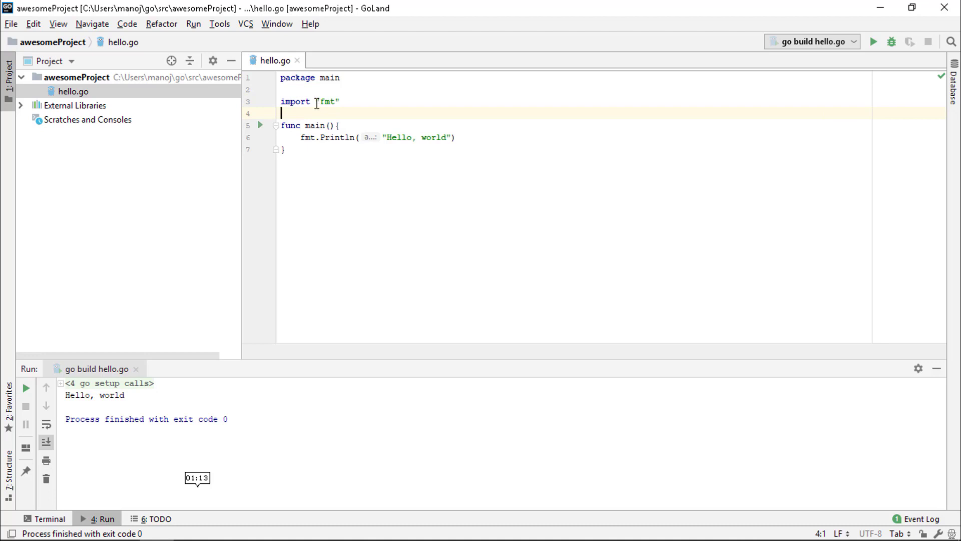
click(301, 125)
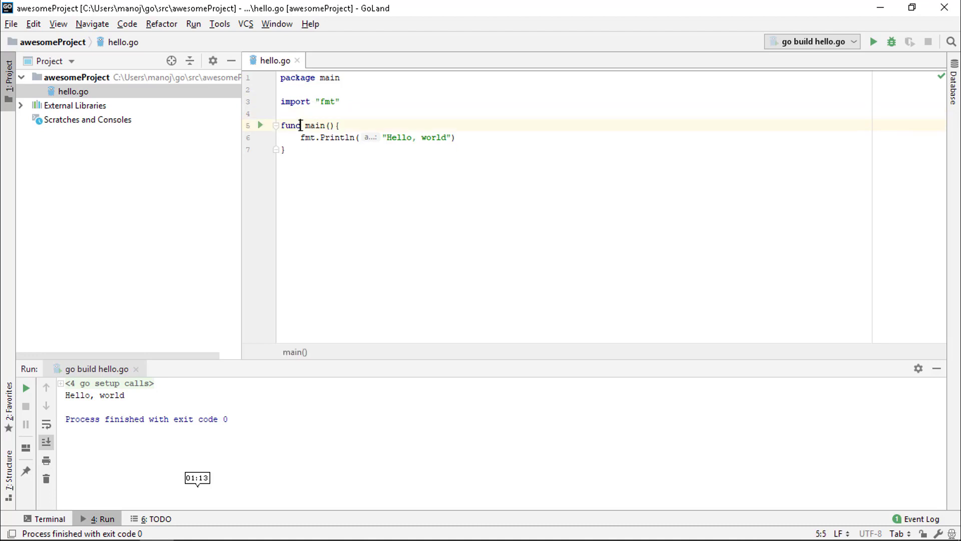
double_click(290, 126)
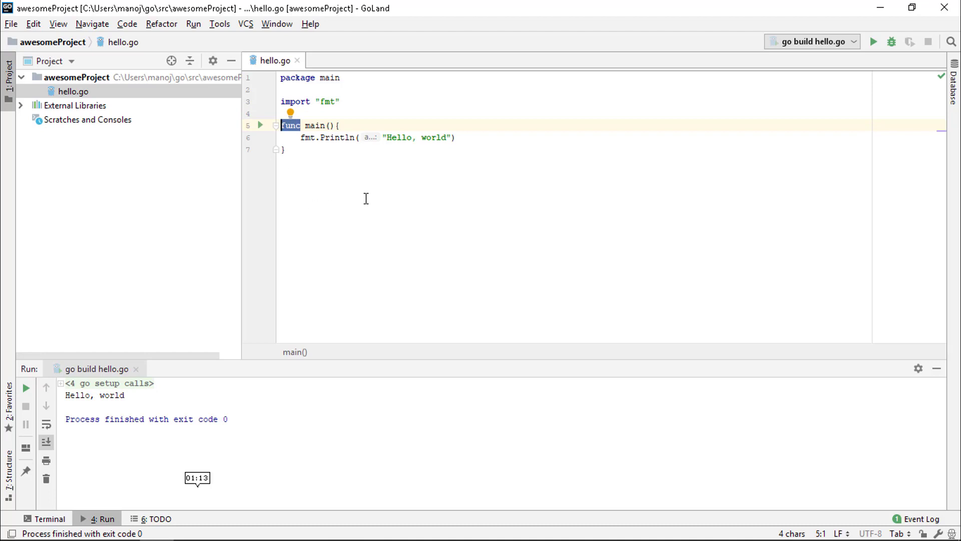
mouse_move(370, 187)
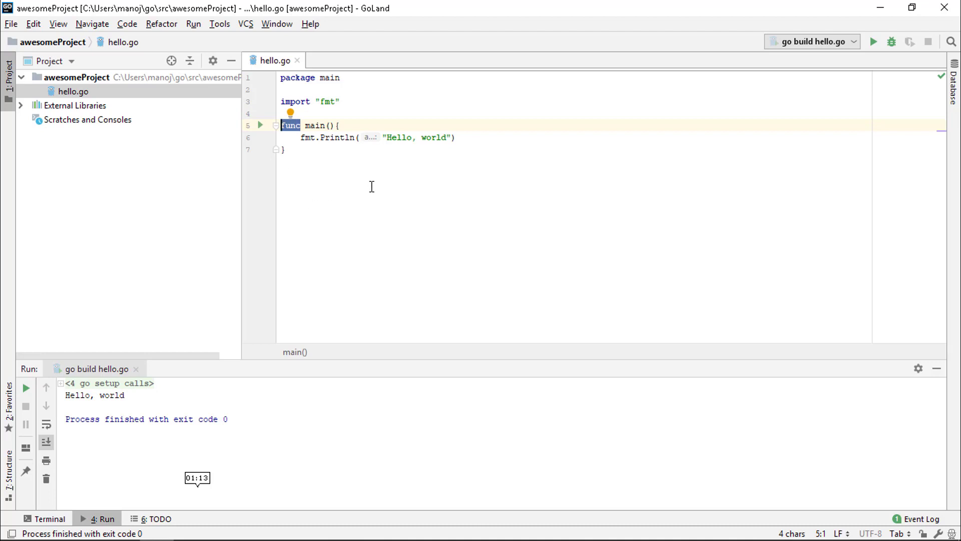
click(282, 149)
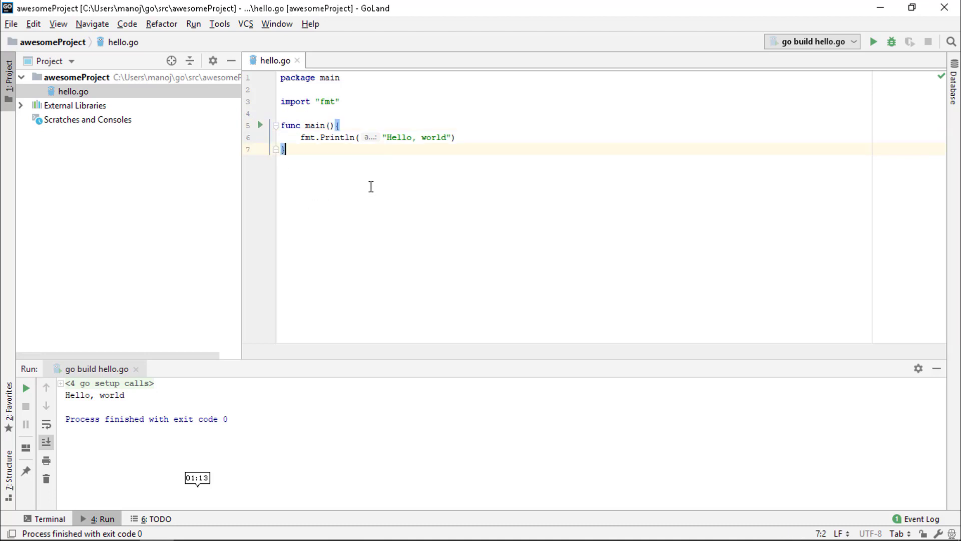
mouse_move(318, 171)
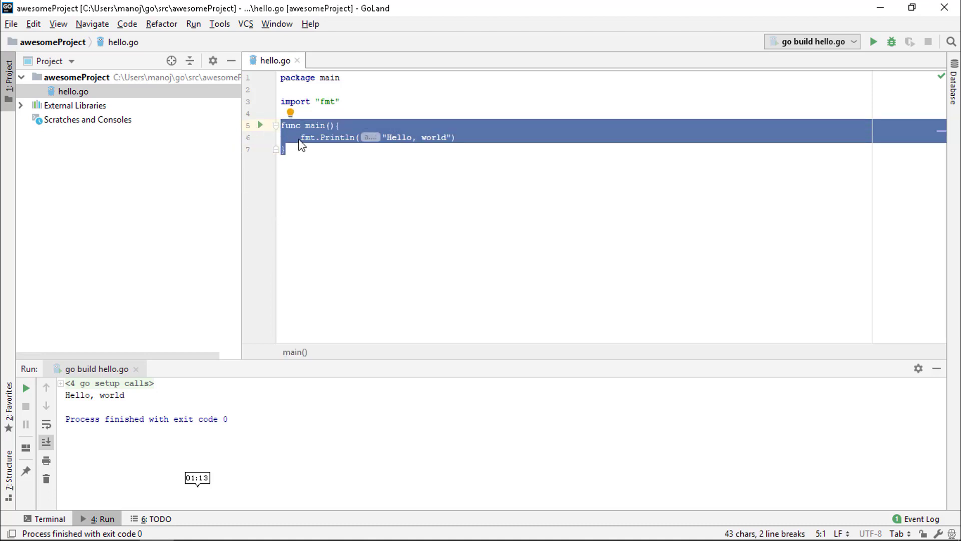
mouse_move(295, 135)
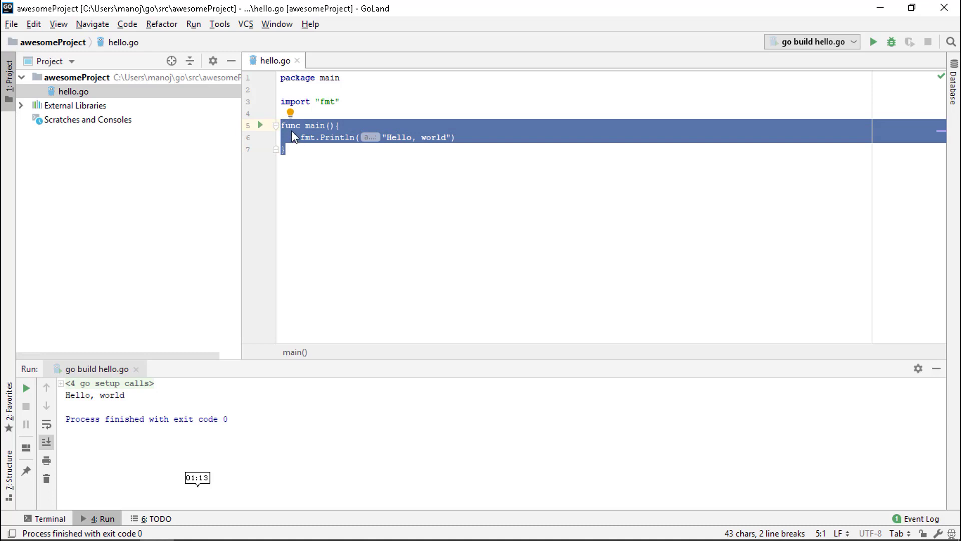
click(284, 149)
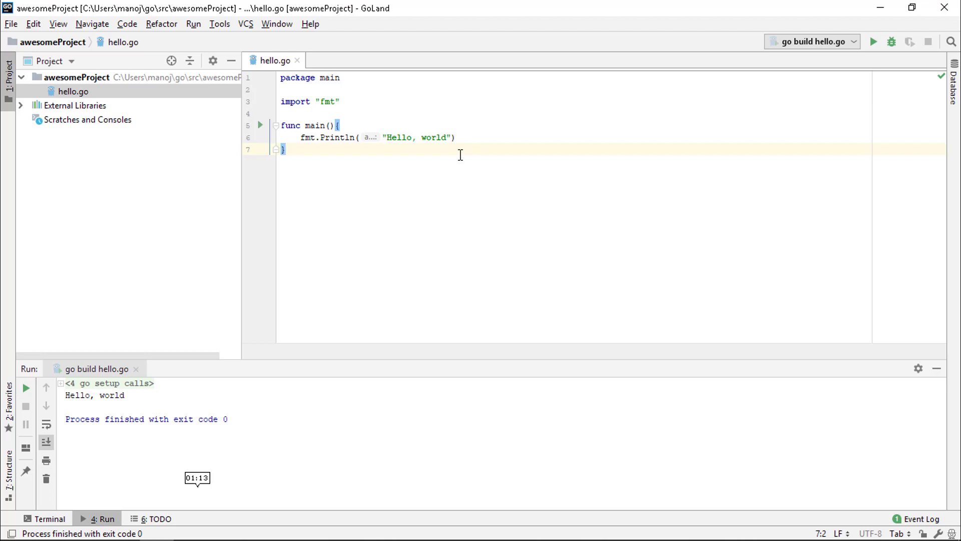
Step: Walk through hello.go, highlighting the main function, the fmt import and the fmt.Println call
double_click(315, 125)
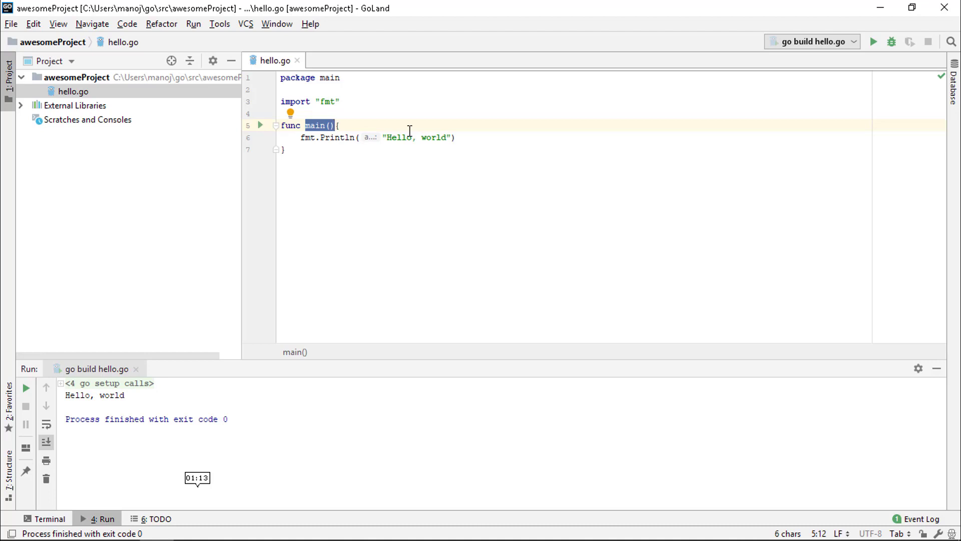
double_click(335, 137)
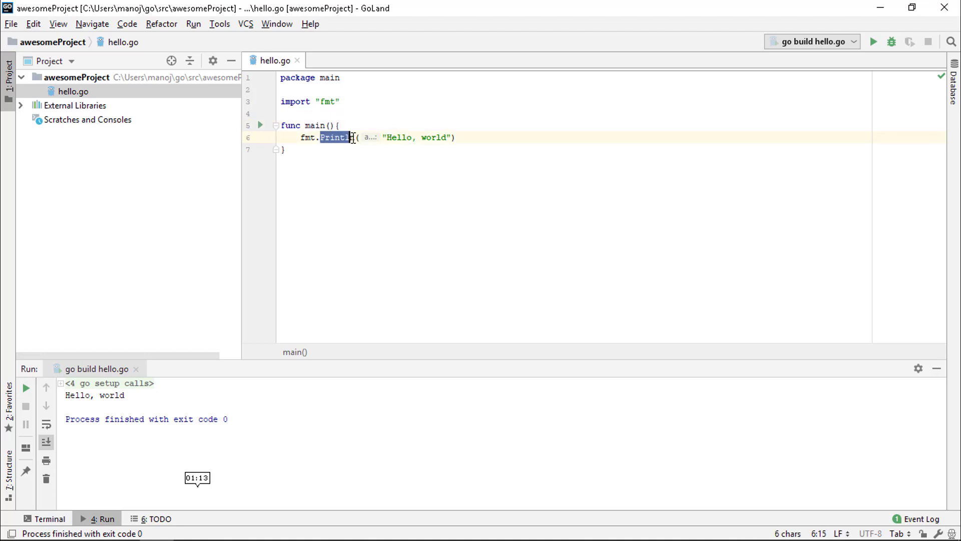
click(327, 102)
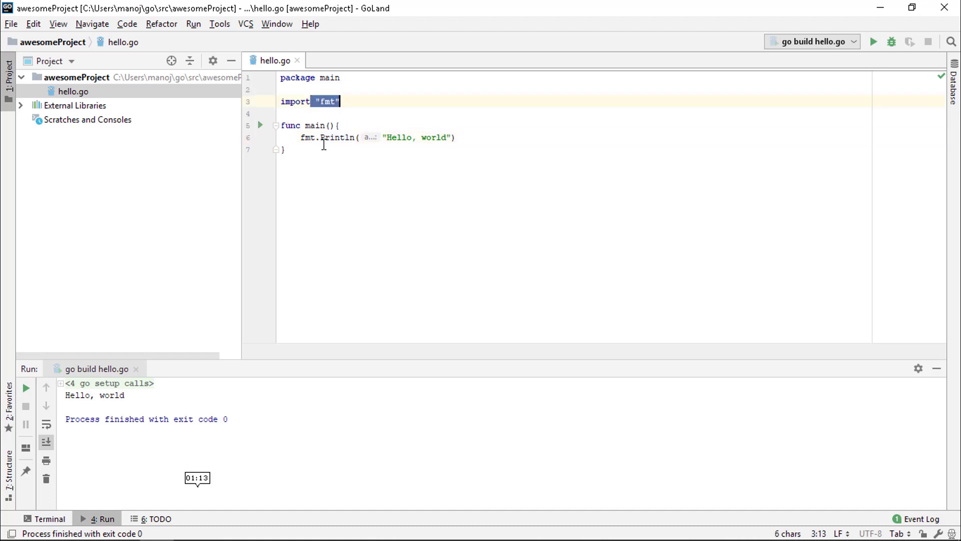
click(284, 149)
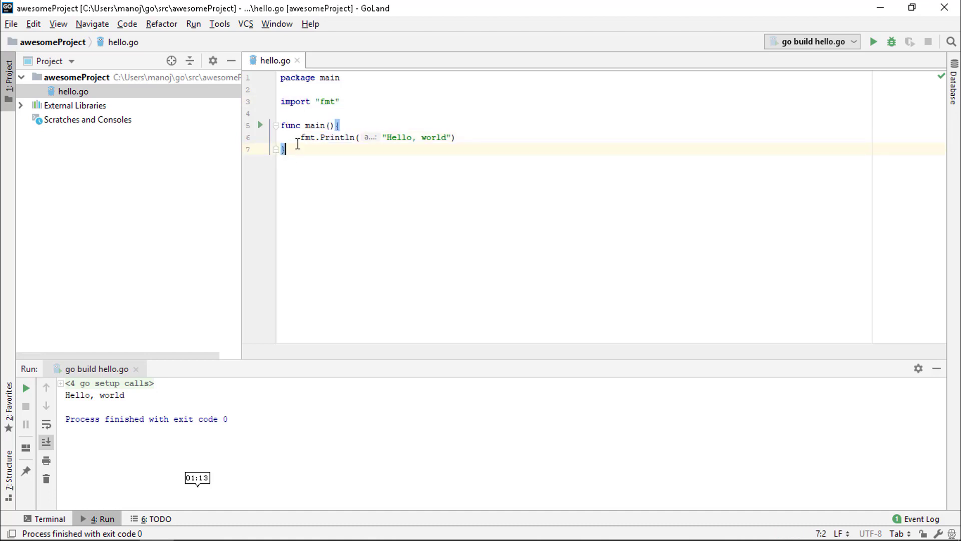
double_click(327, 137)
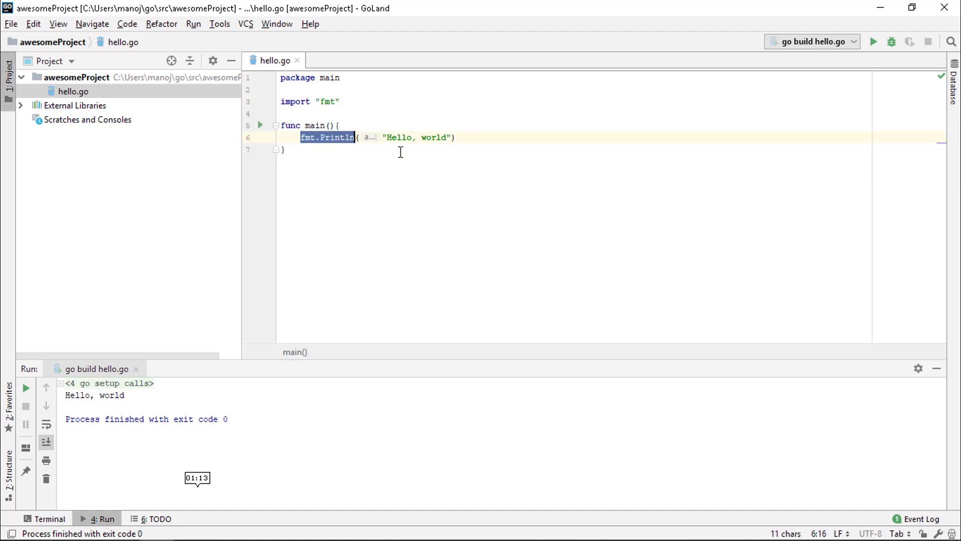
mouse_move(516, 153)
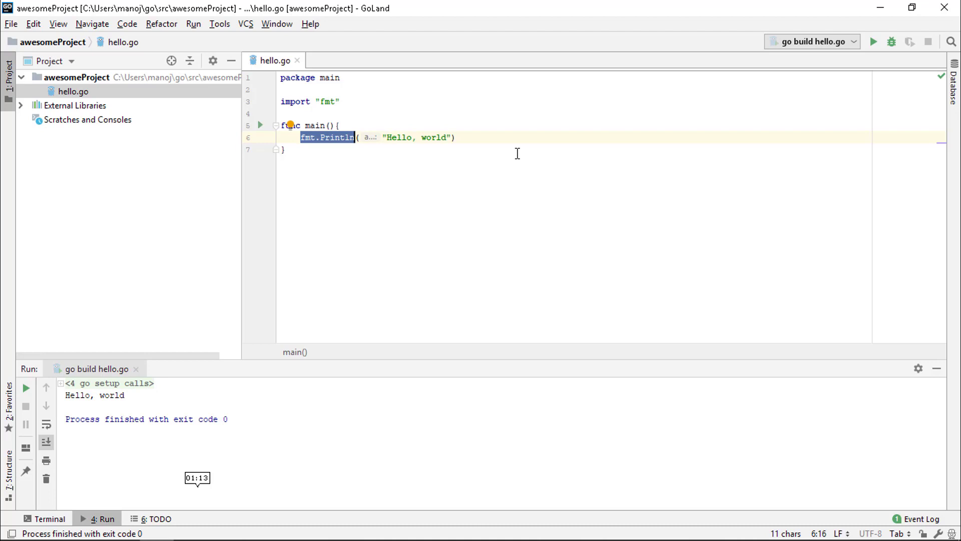
mouse_move(479, 144)
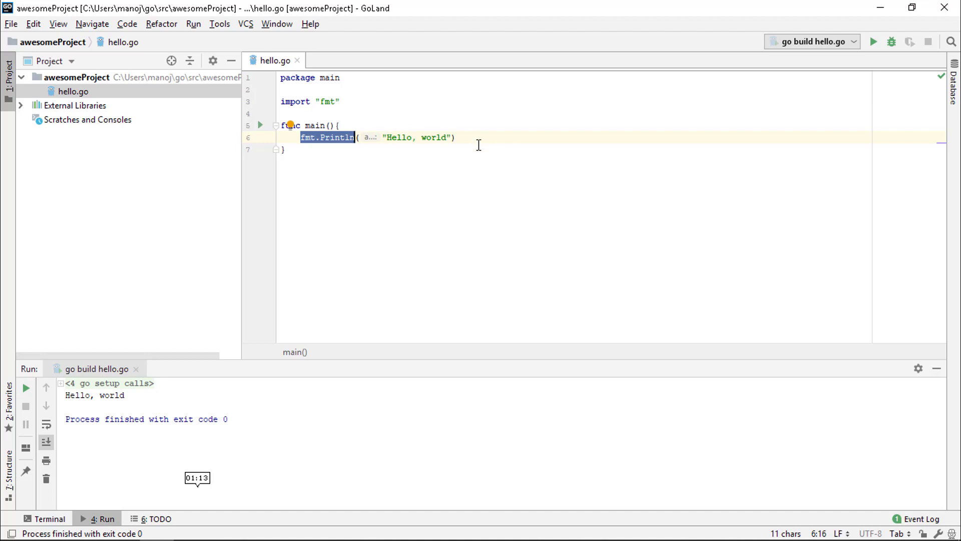
mouse_move(427, 206)
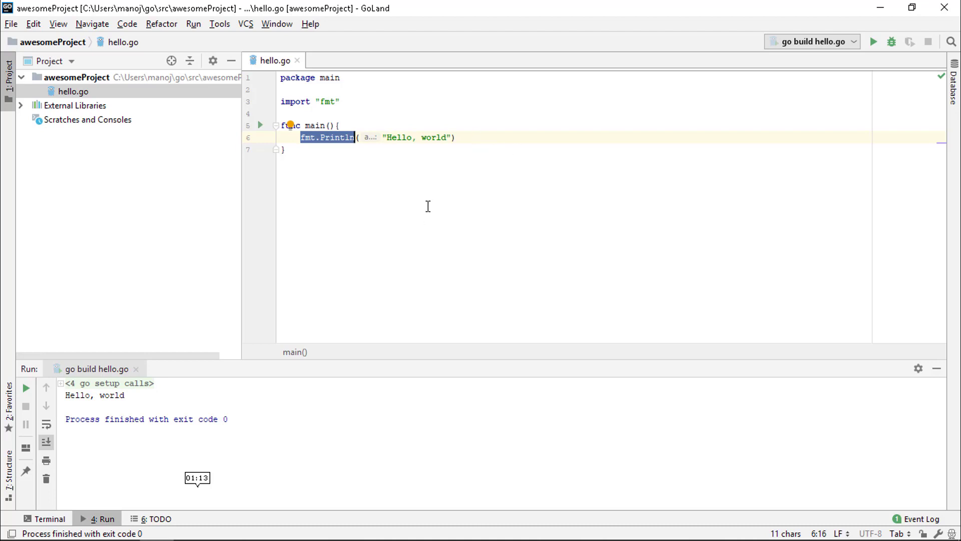
mouse_move(442, 217)
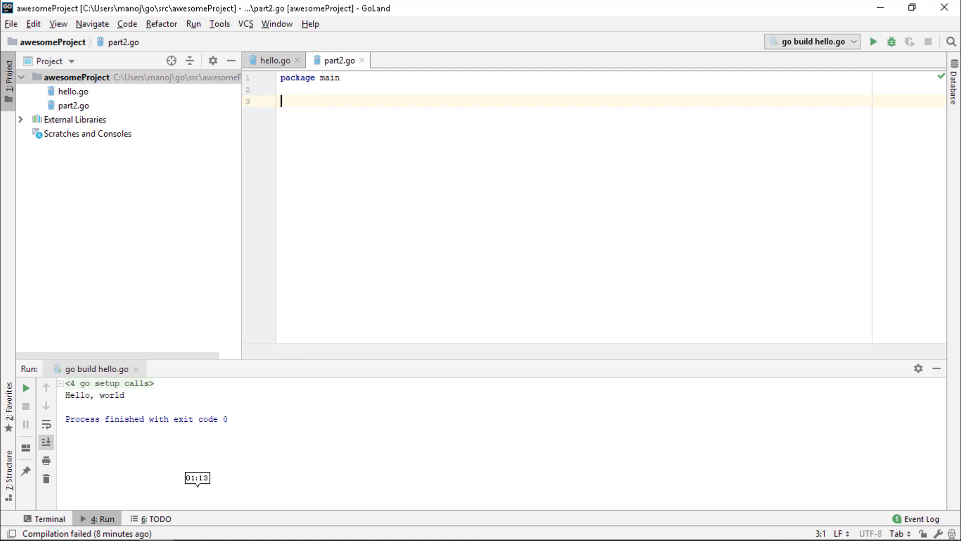
Step: Write a grouped import block in part2.go bringing in "fmt" and "math"
text(import)
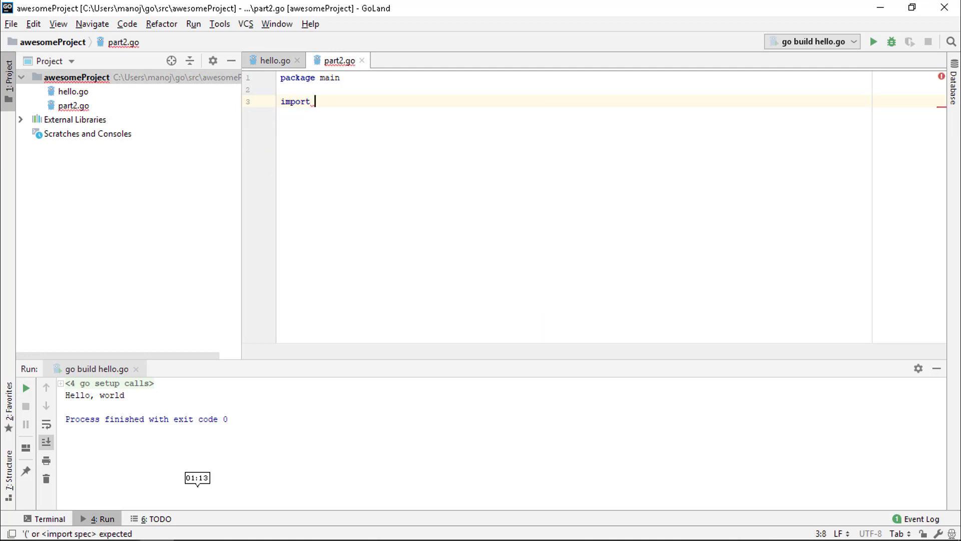
text(()
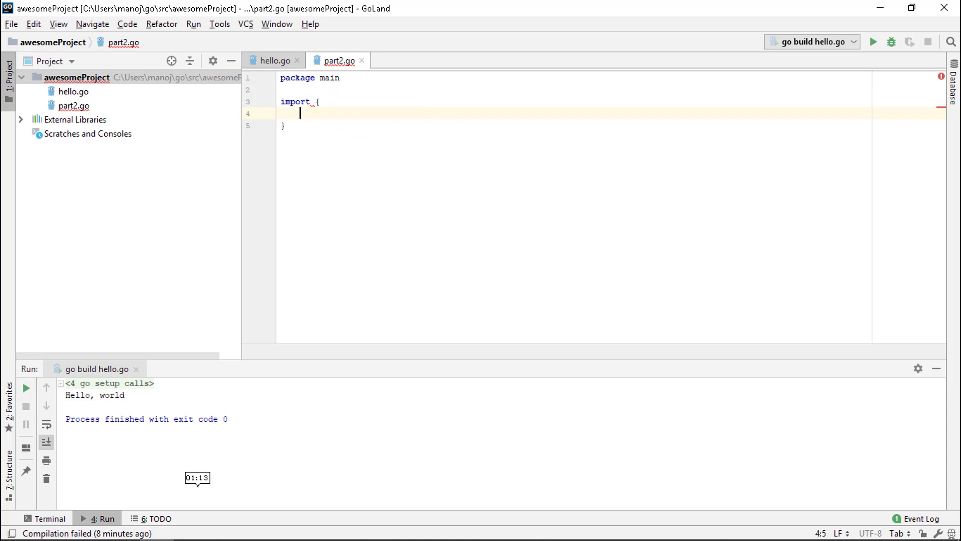
text("fm")
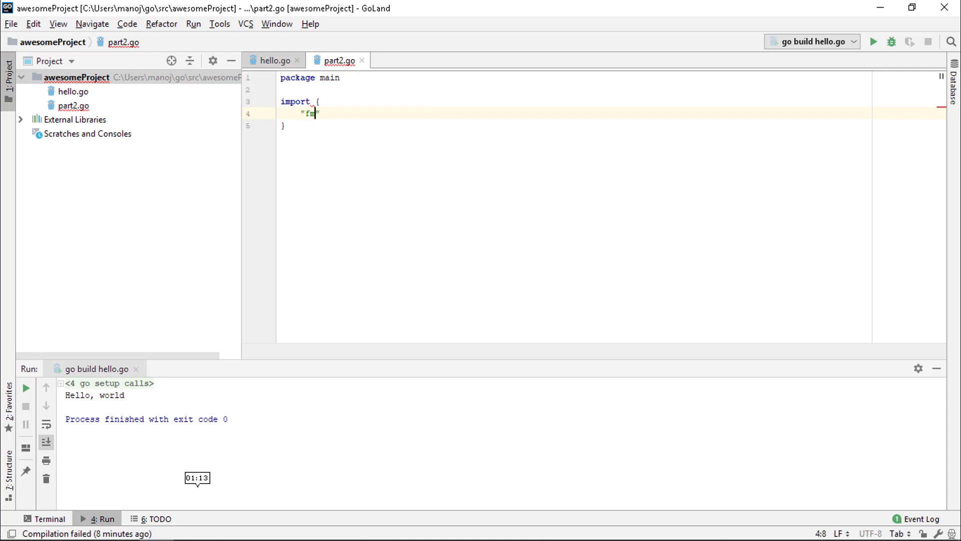
key(Enter)
text("math")
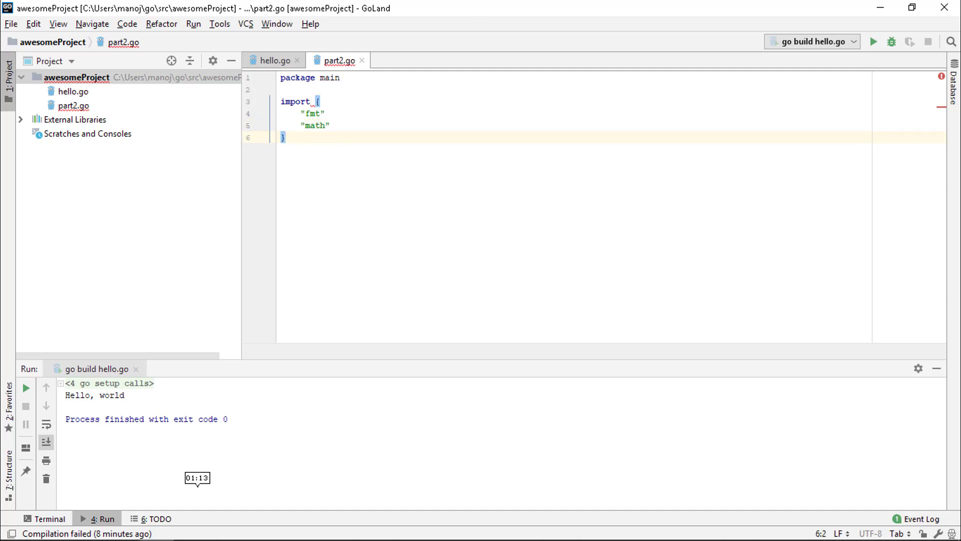
key(enter)
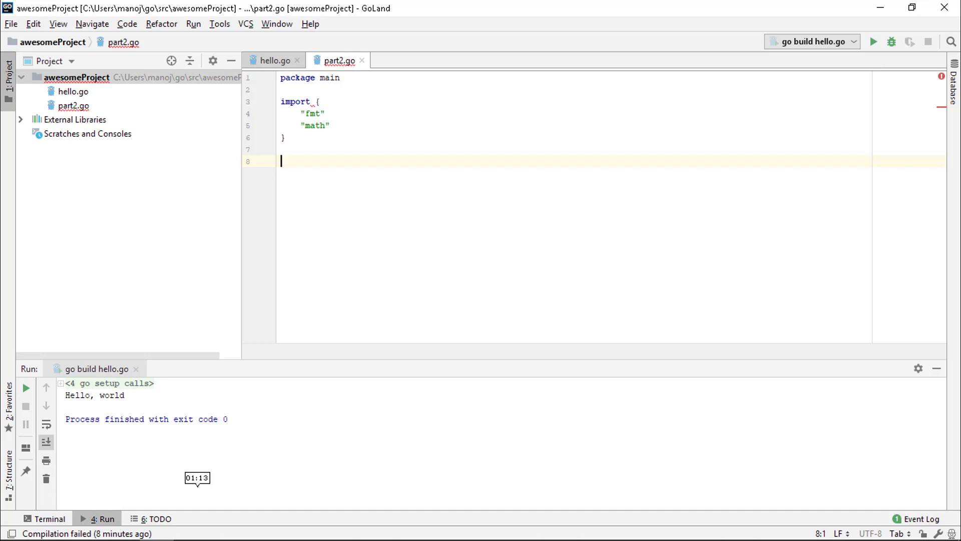
Step: Declare var someNumber = 2.32 and an empty func main below it
text(var)
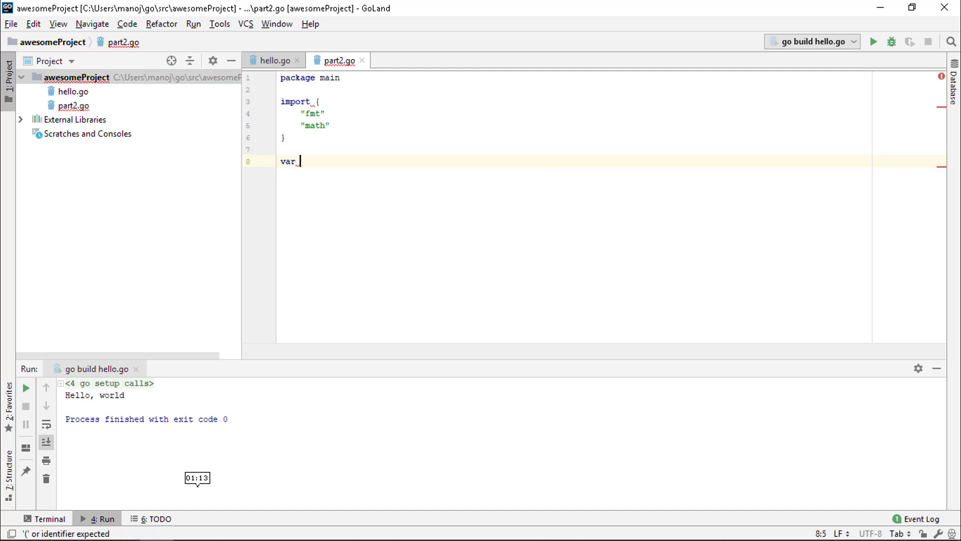
text(someNum)
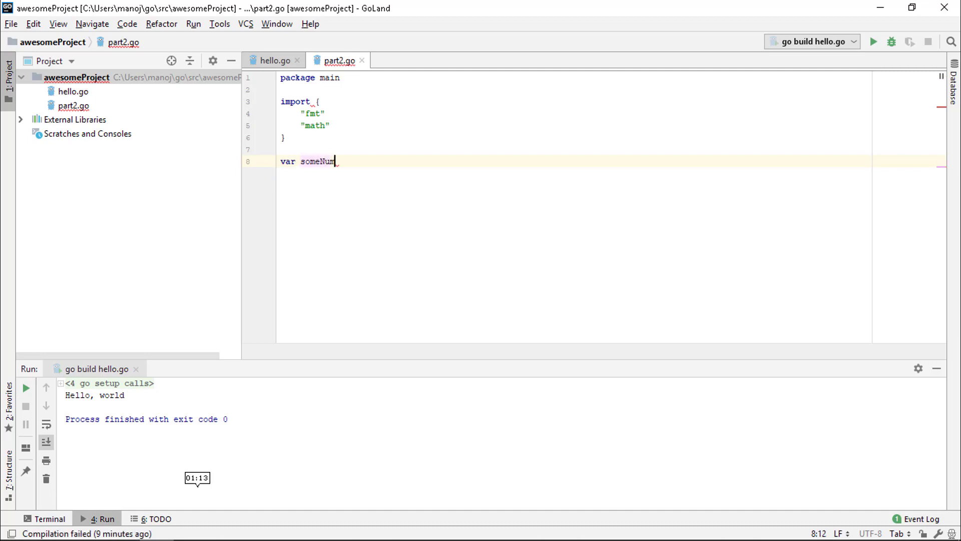
text(ber =)
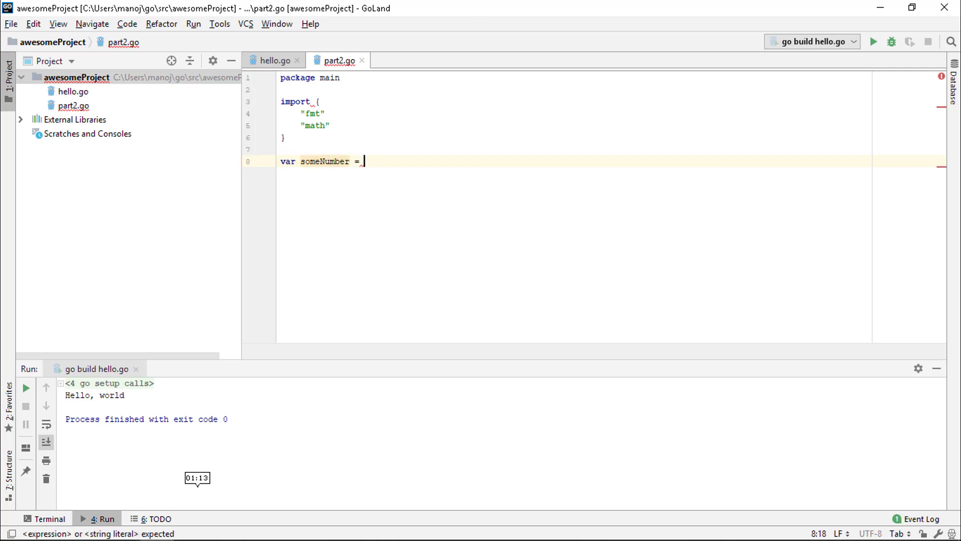
text(2.32)
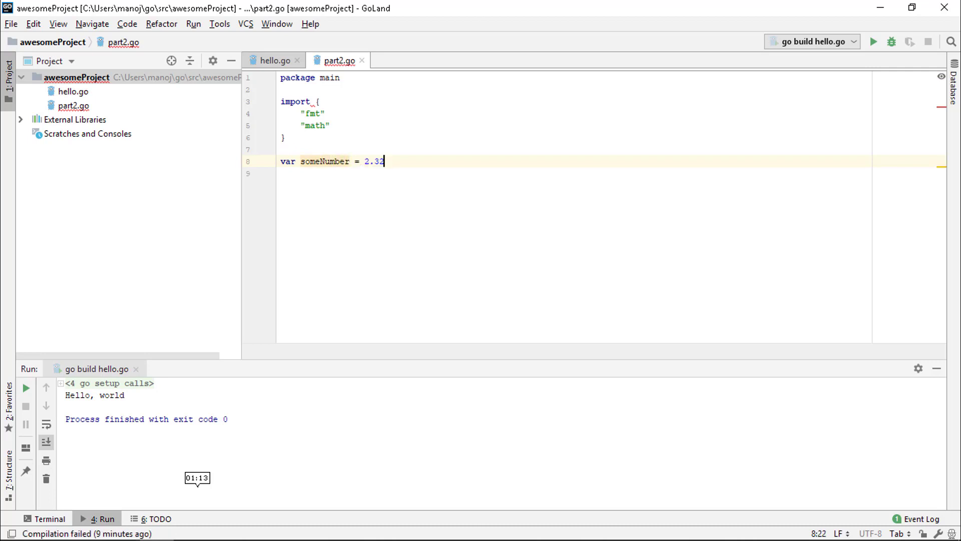
key(enter)
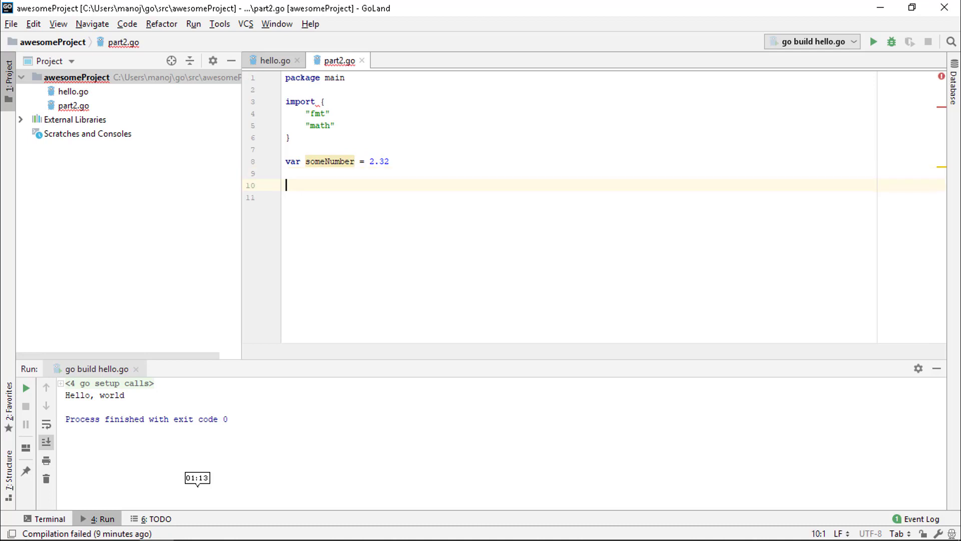
text(func main(){)
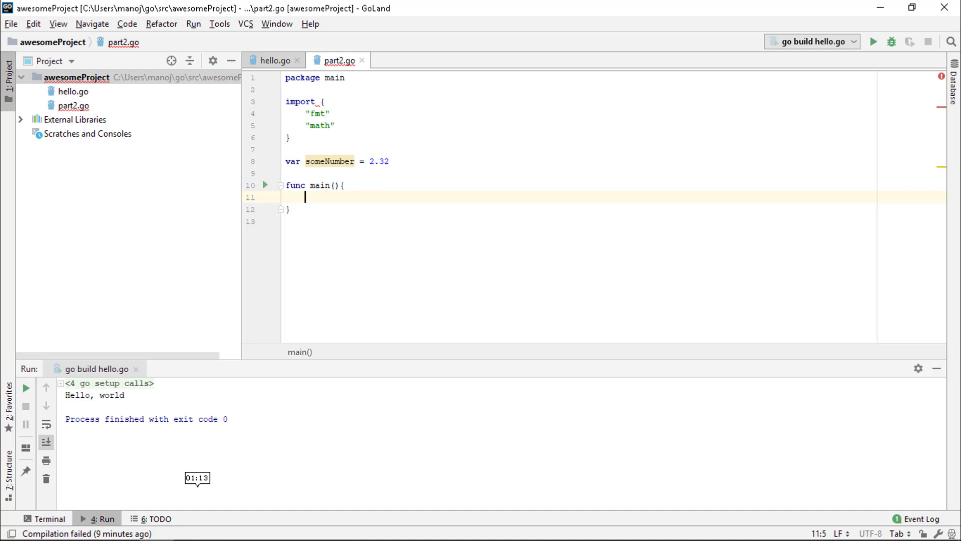
Step: Inside main assign roundUp := math.Ceil(someNumber)
text(roundU)
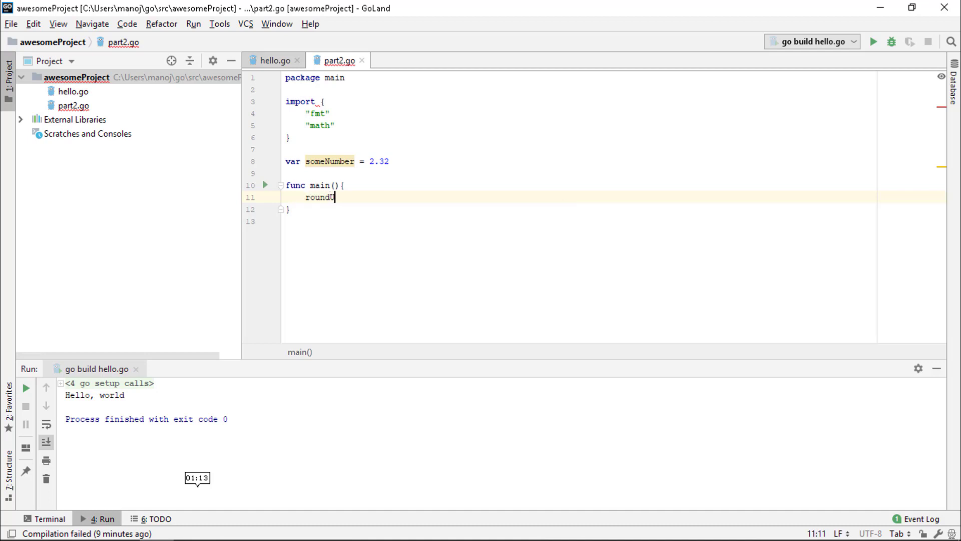
text(p :=)
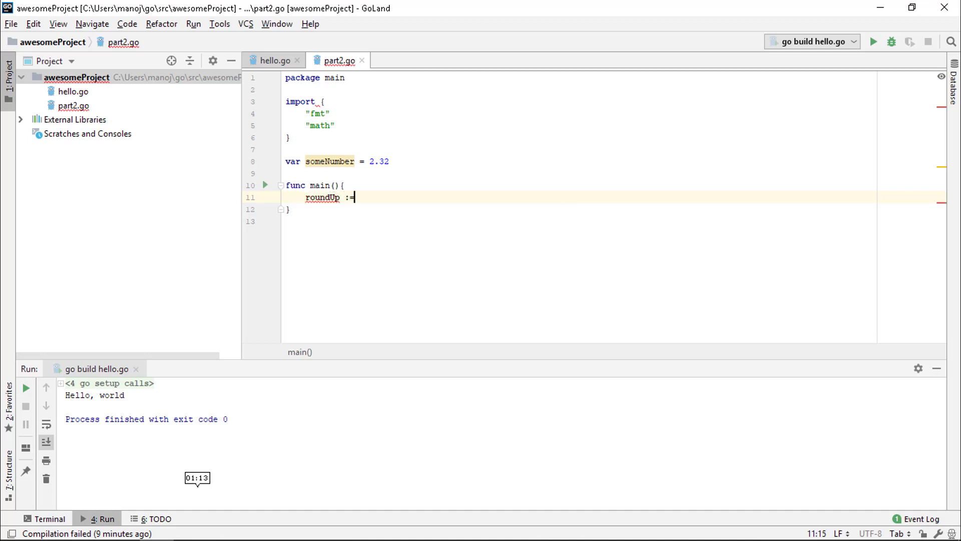
text(math.Ceil()
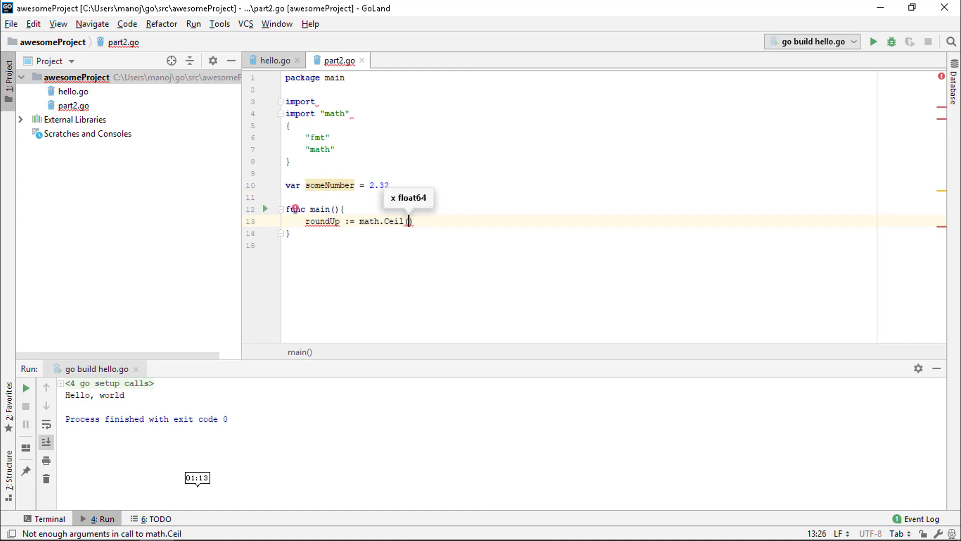
text(someNU)
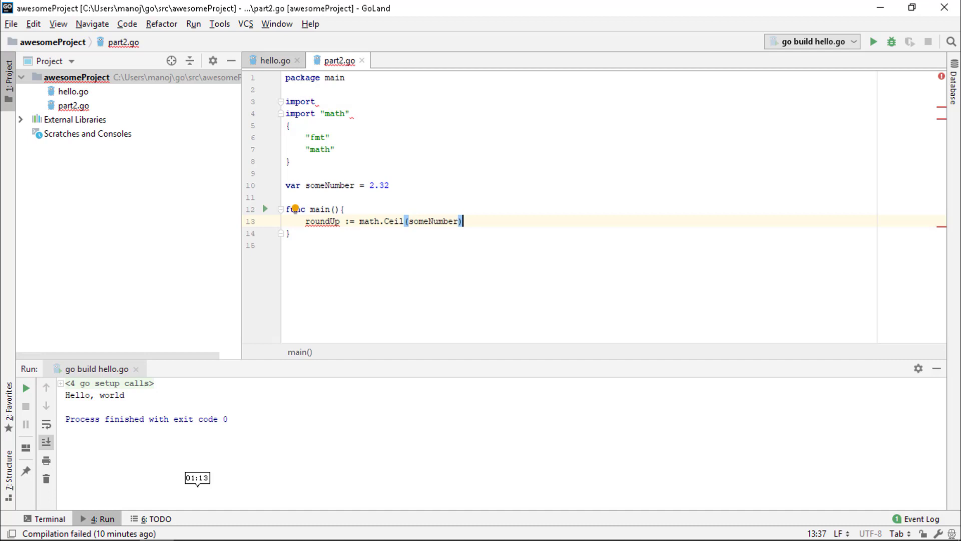
mouse_move(935, 202)
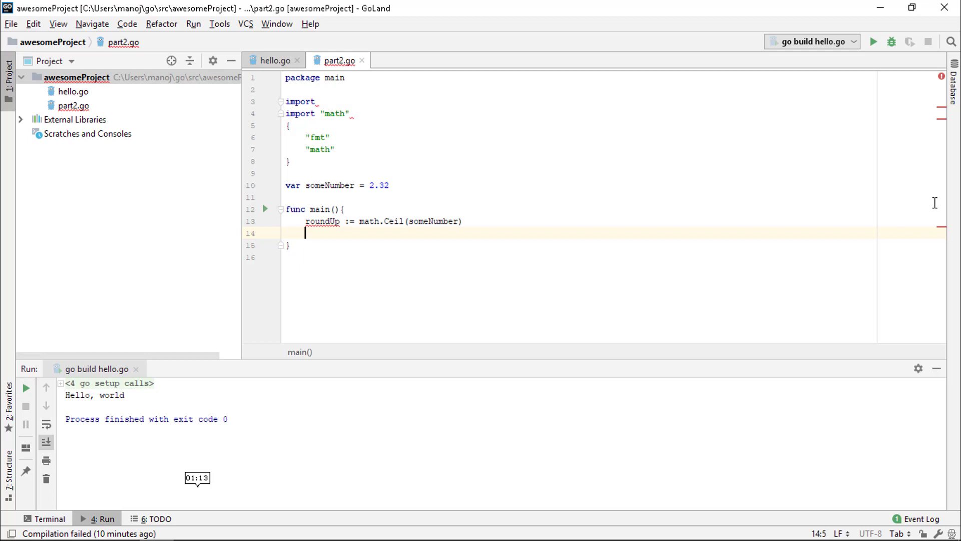
Step: Assign roundDown := math.Floor(someNumber) and start fmt.Print(roundUp, roundDown)
text(roundDown :=)
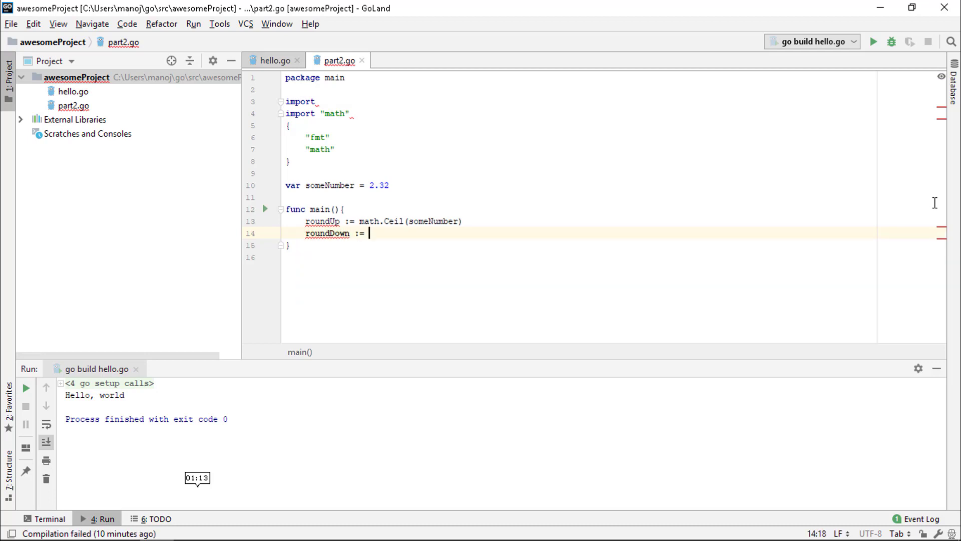
text(math.f)
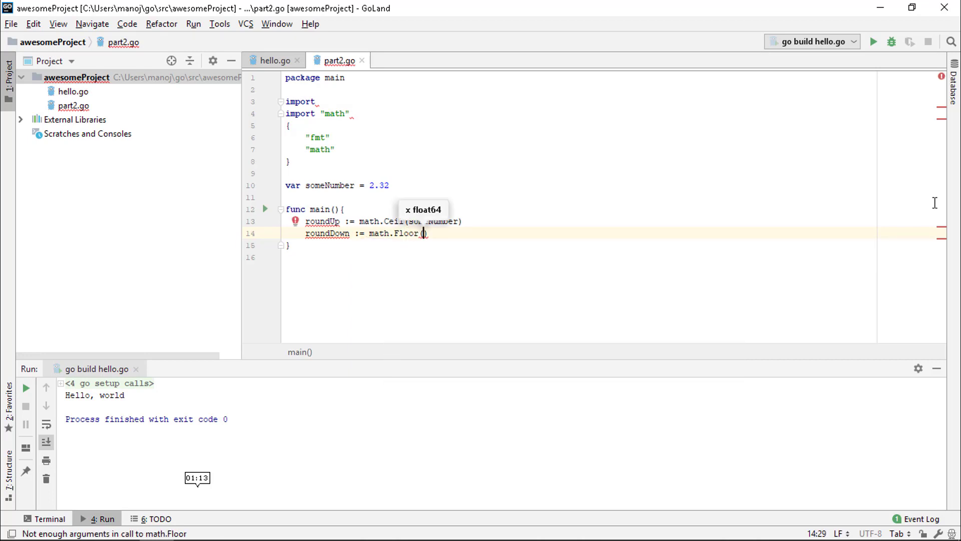
text(someN)
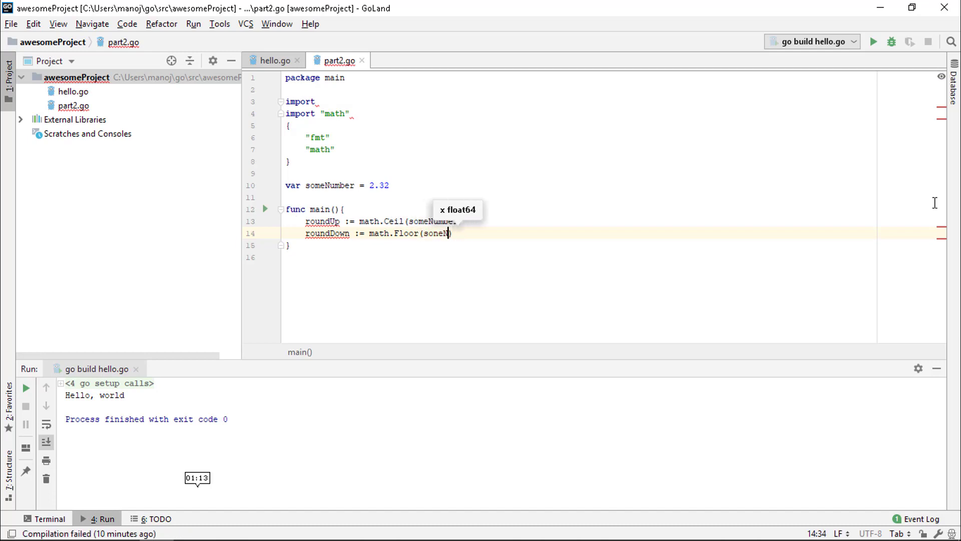
text(someNumber)
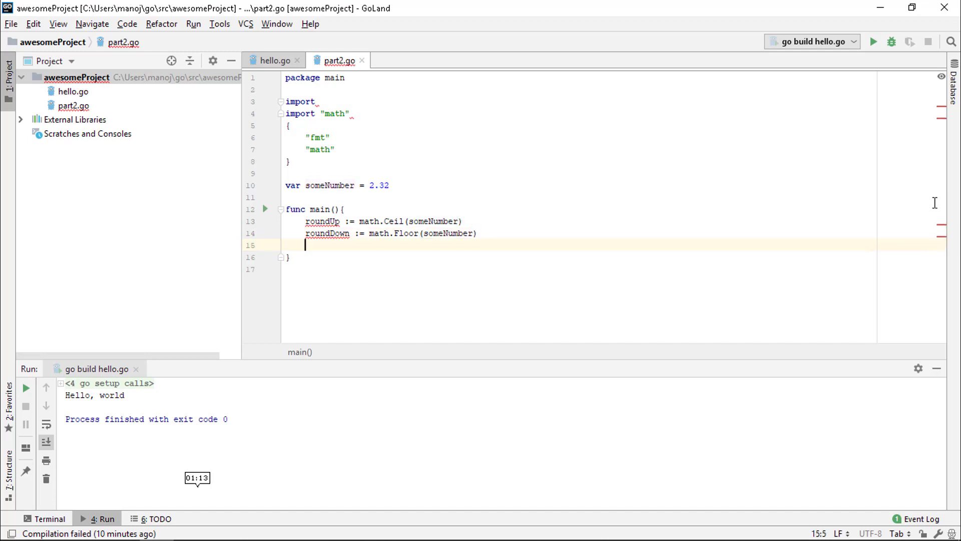
text(fmt.Print()
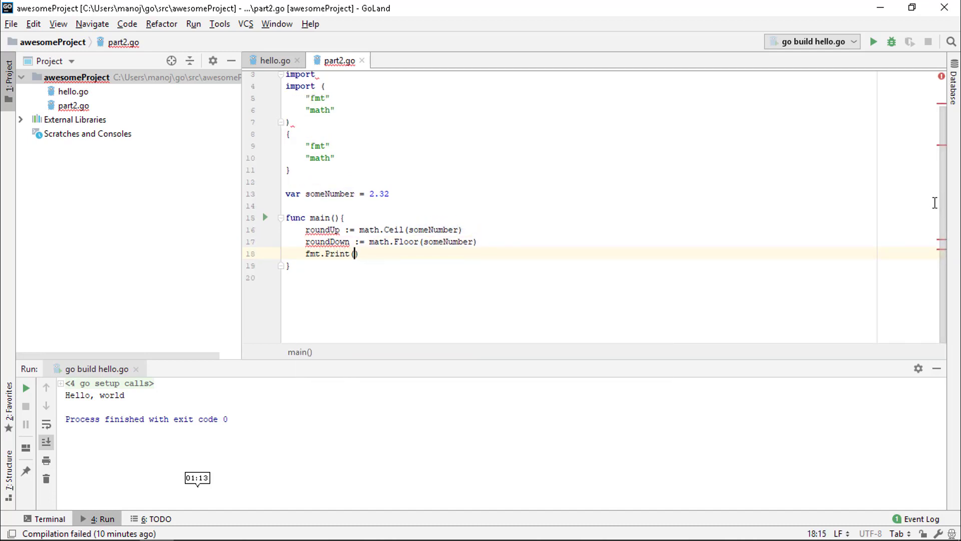
text(roundUp, roundDown)
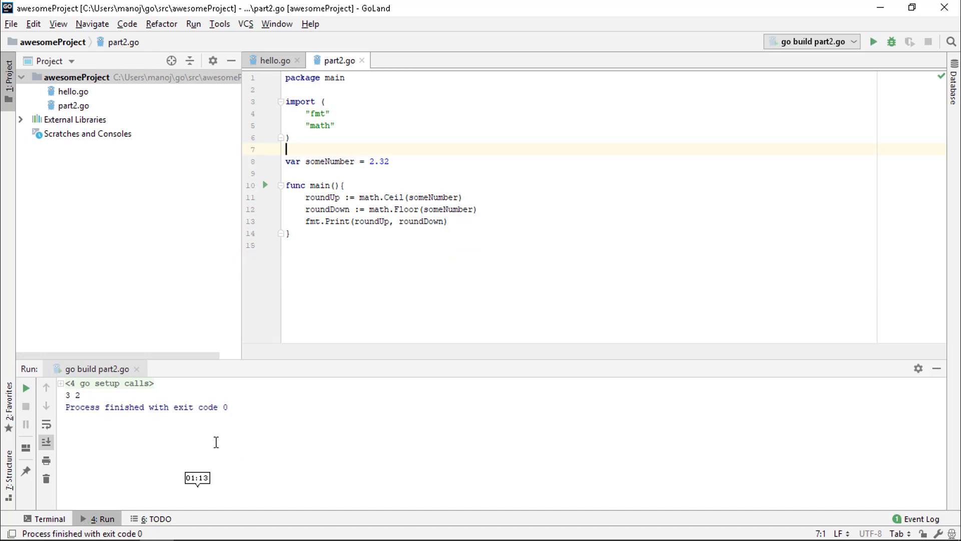
mouse_move(90, 402)
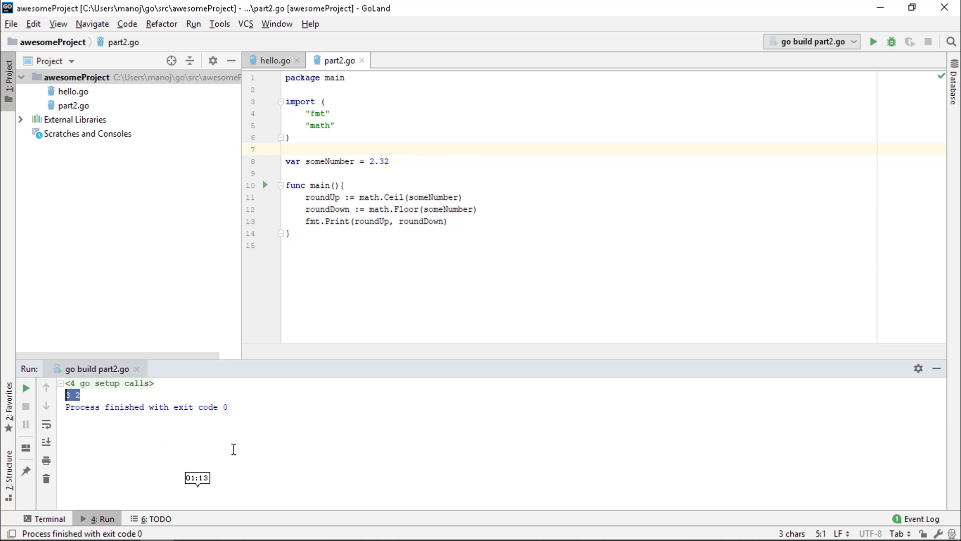
mouse_move(342, 336)
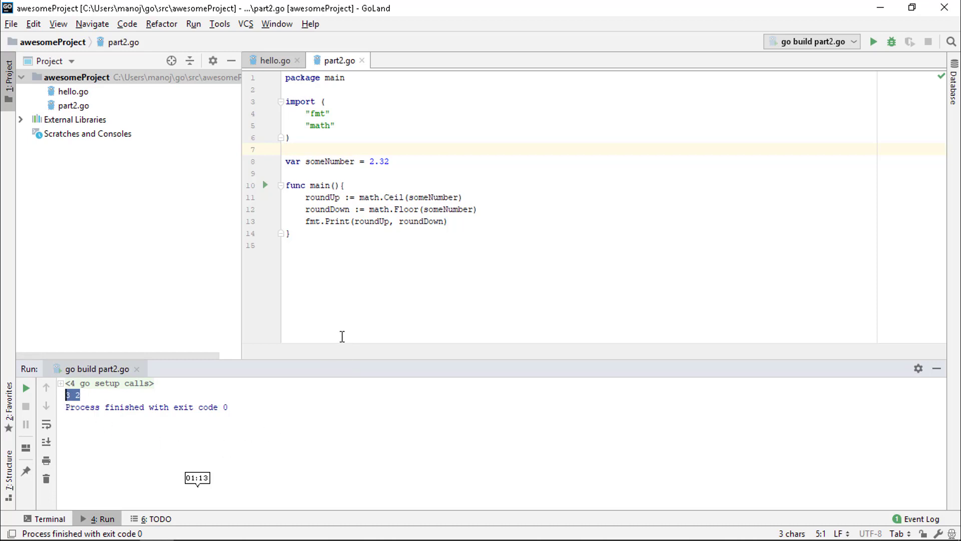
mouse_move(223, 474)
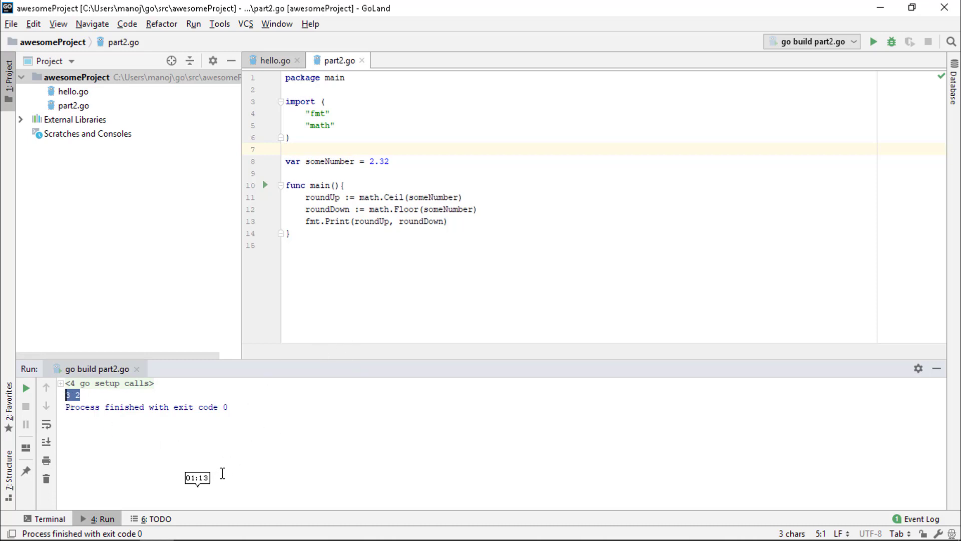
click(873, 42)
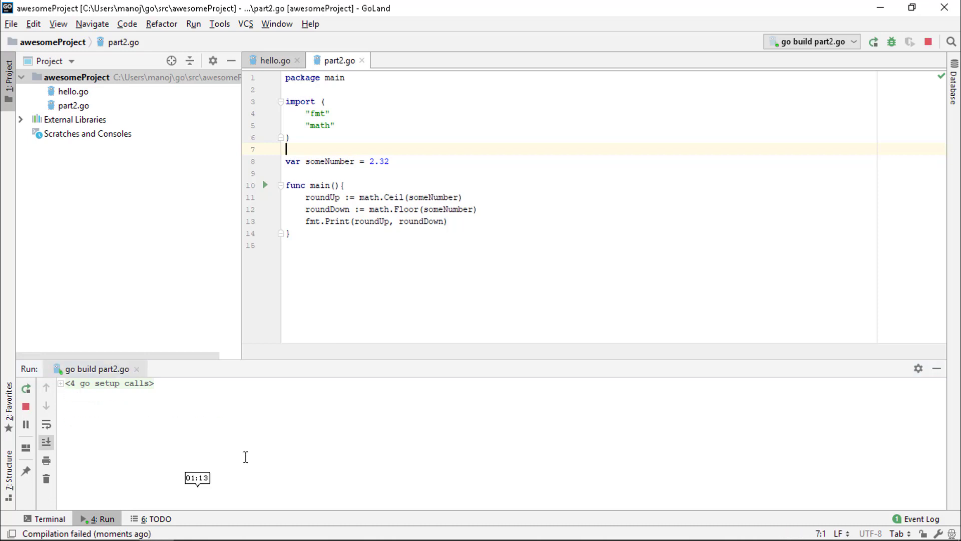
click(873, 42)
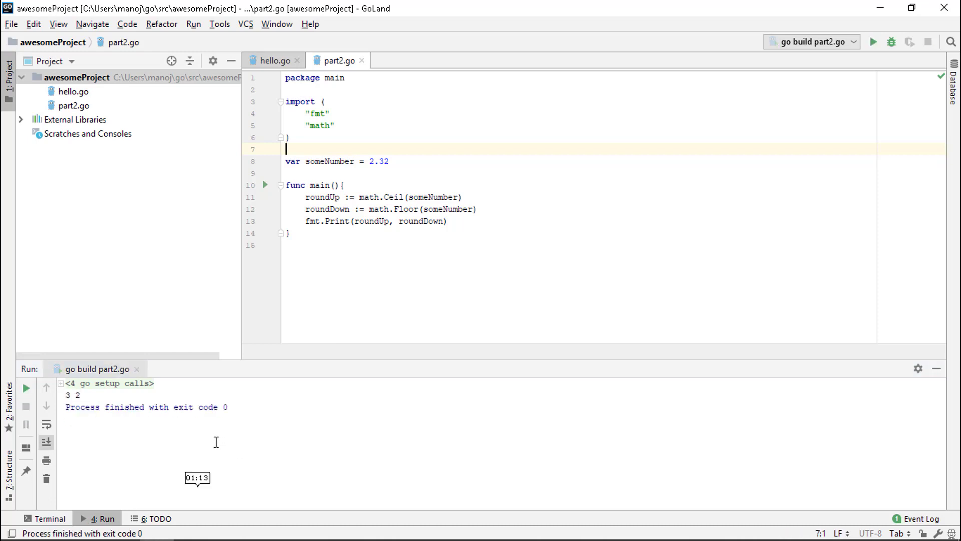
mouse_move(86, 398)
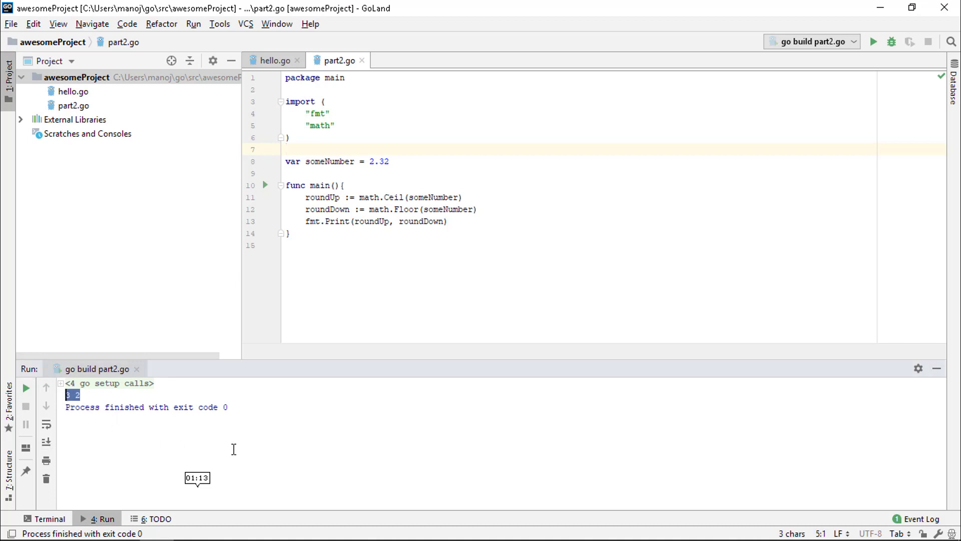
mouse_move(284, 366)
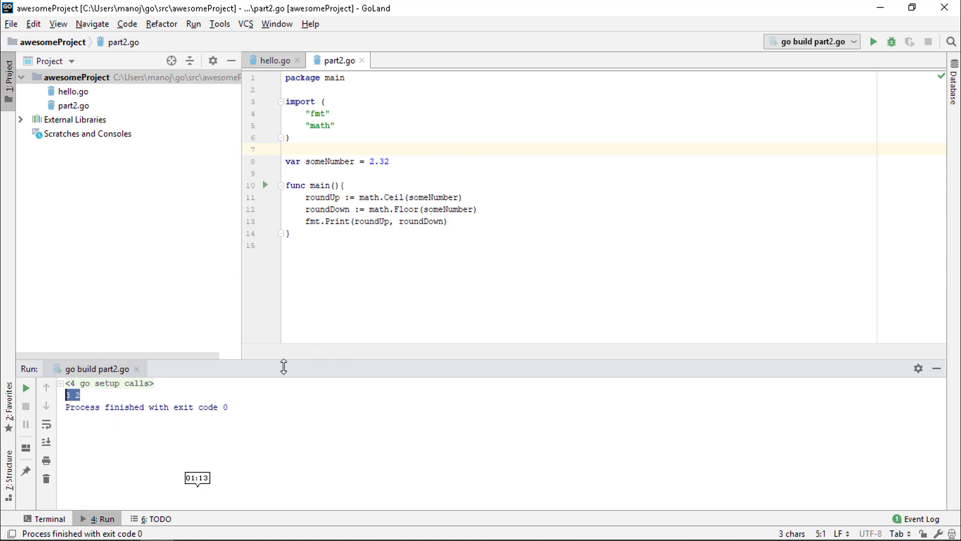
mouse_move(223, 474)
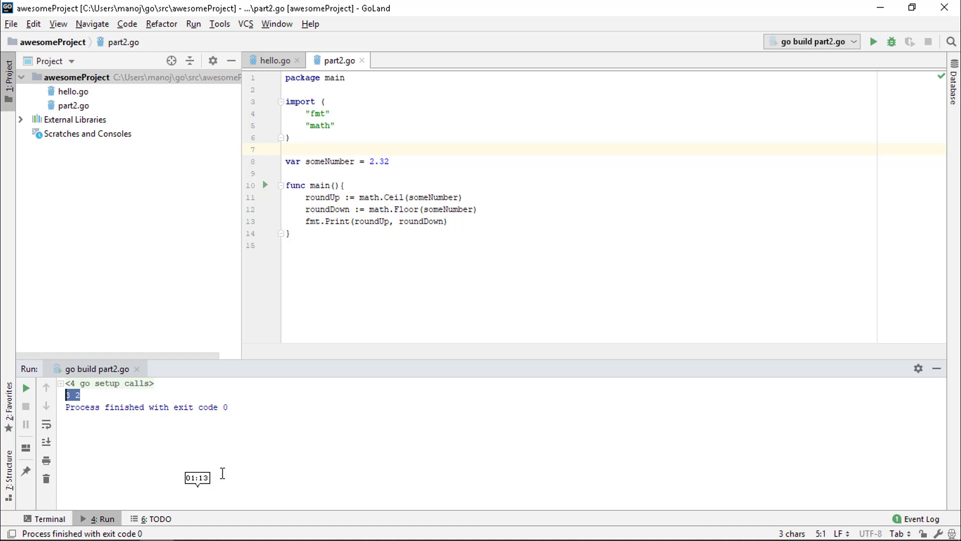
click(873, 42)
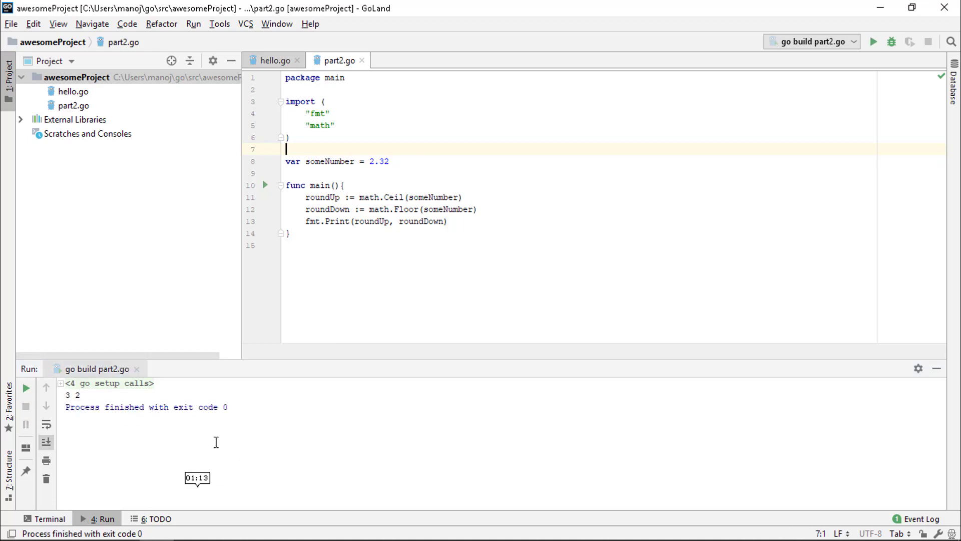
mouse_move(86, 398)
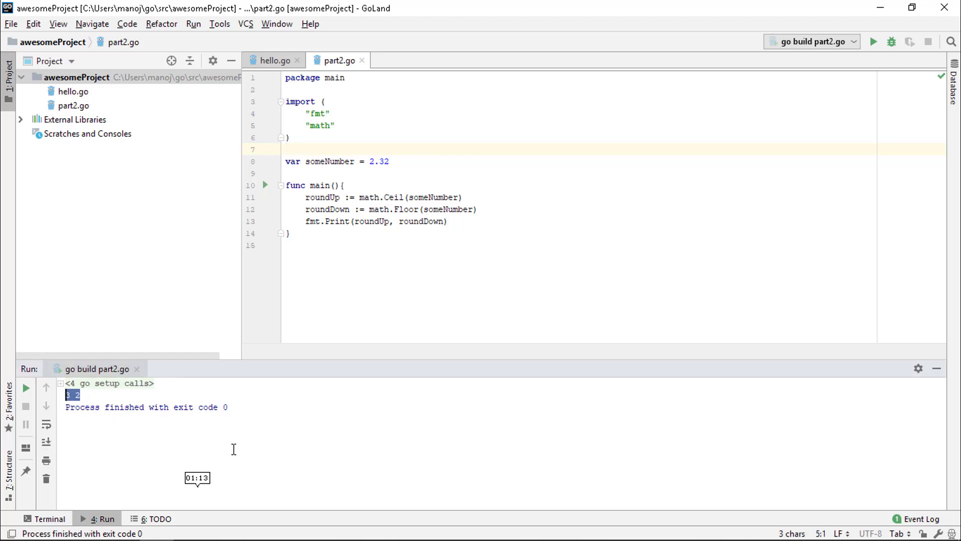
mouse_move(254, 391)
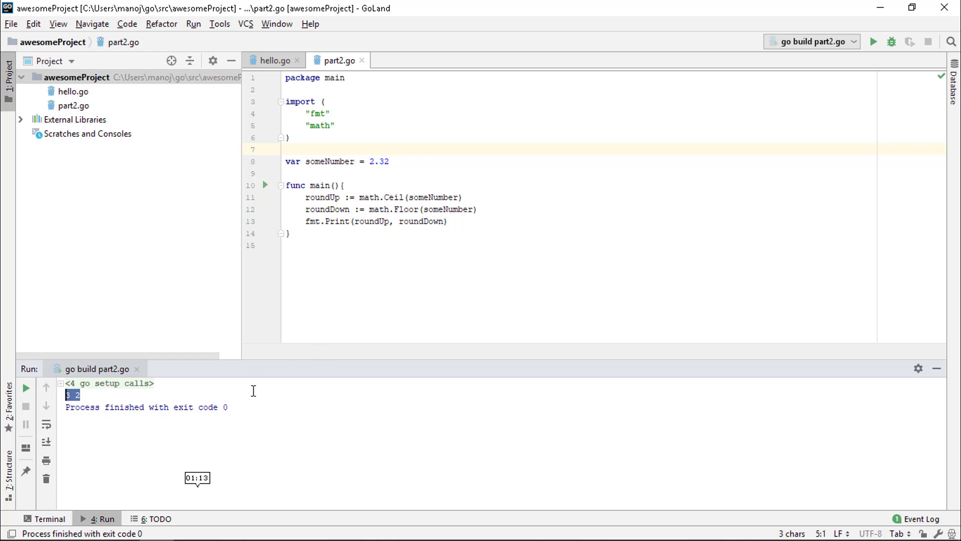
mouse_move(220, 474)
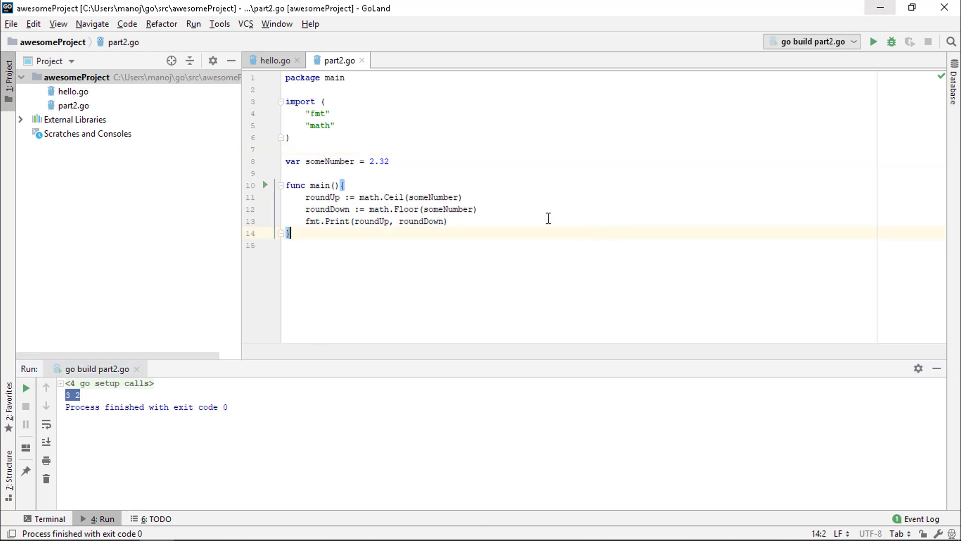
click(385, 125)
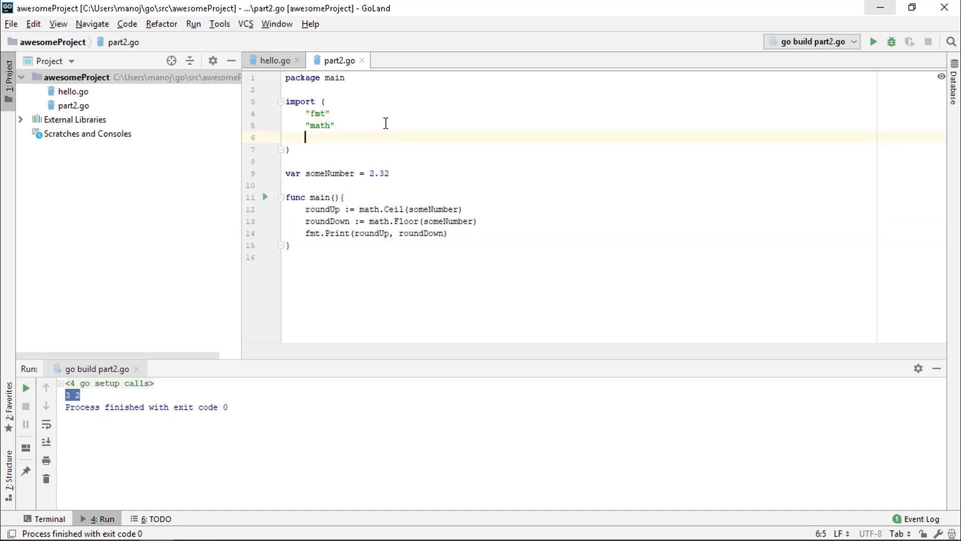
text("time")
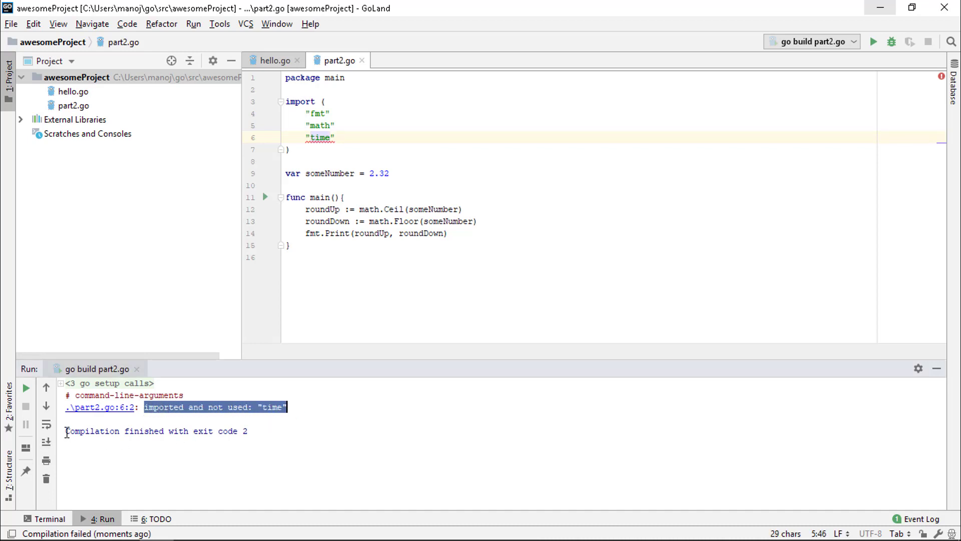
click(314, 437)
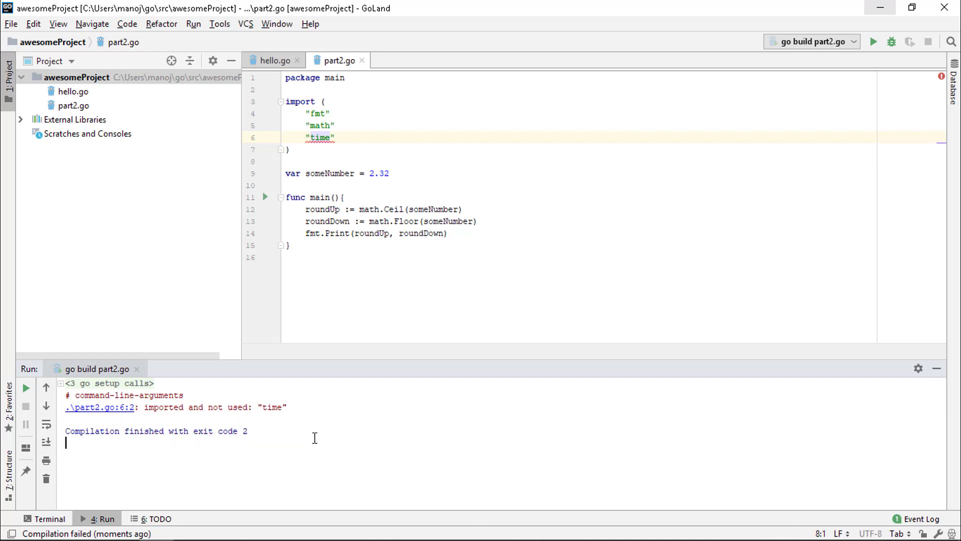
click(335, 138)
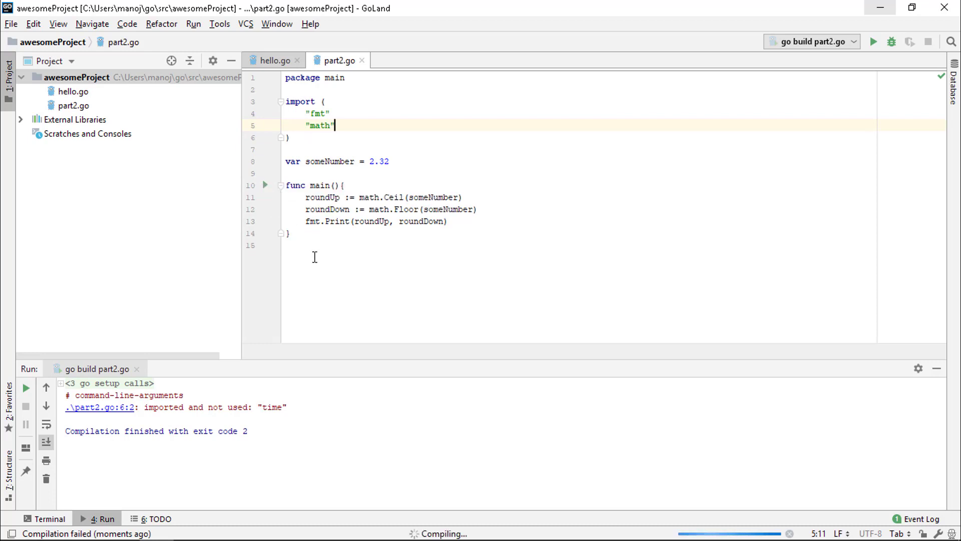
mouse_move(288, 429)
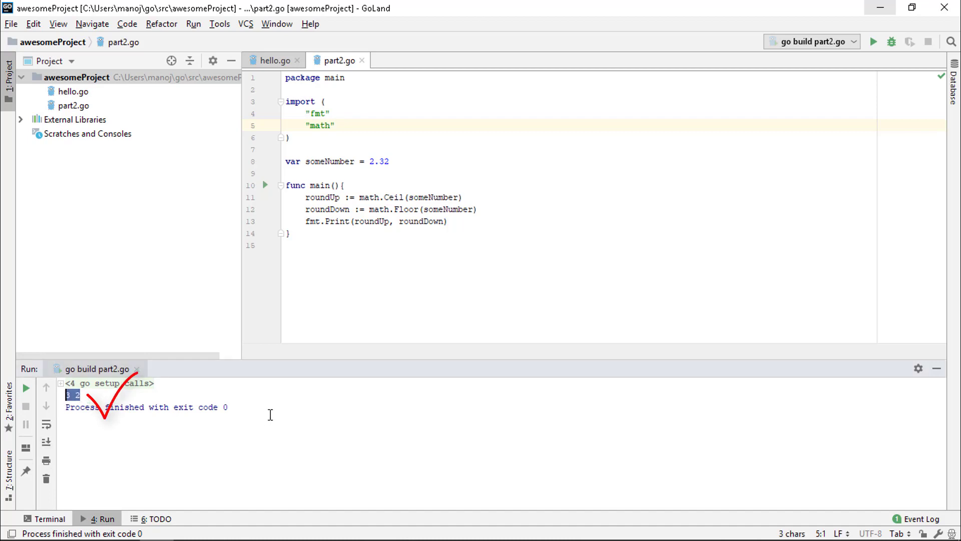
click(73, 91)
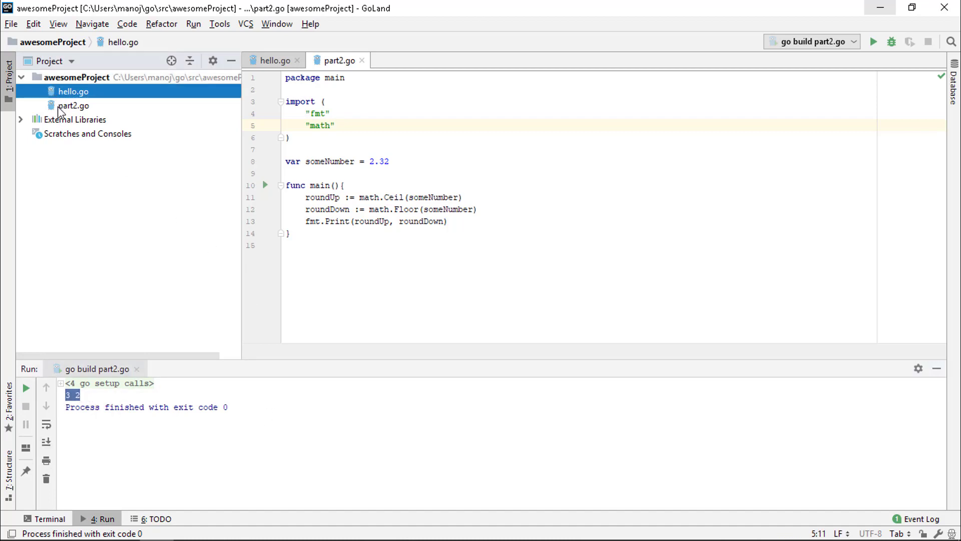
mouse_move(62, 109)
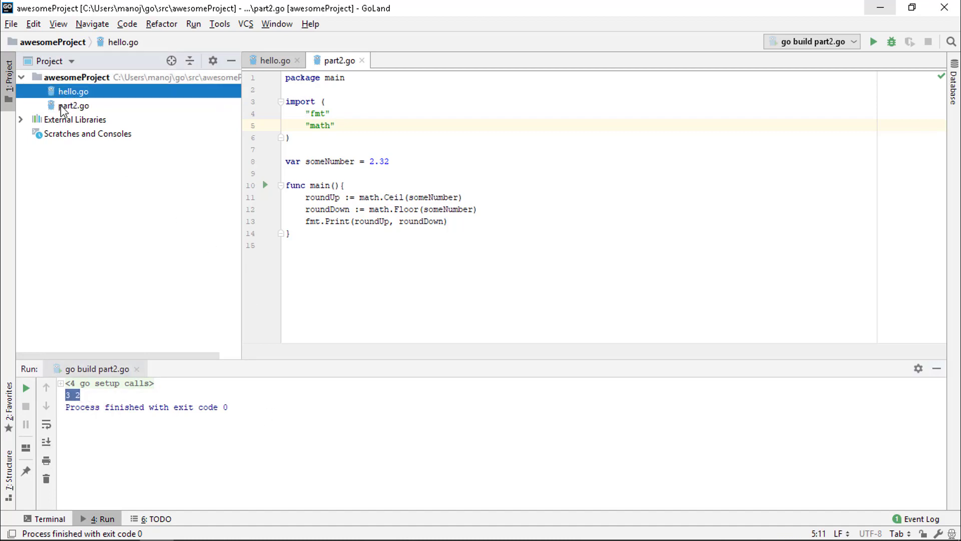
mouse_move(66, 92)
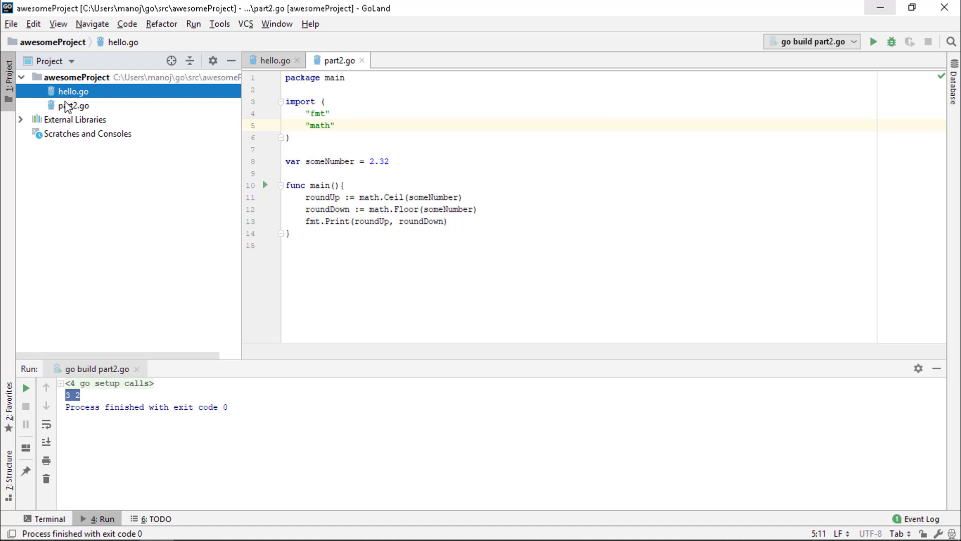
click(76, 105)
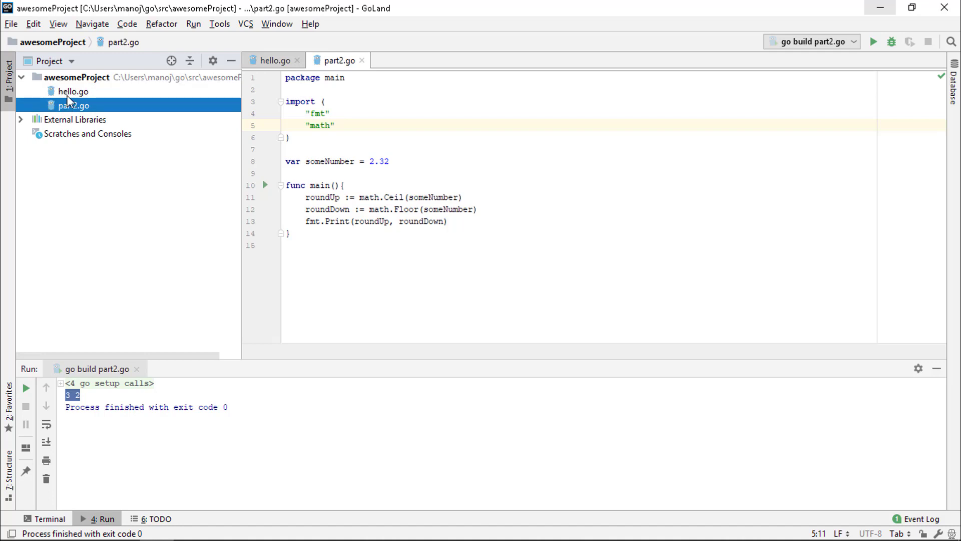
mouse_move(81, 88)
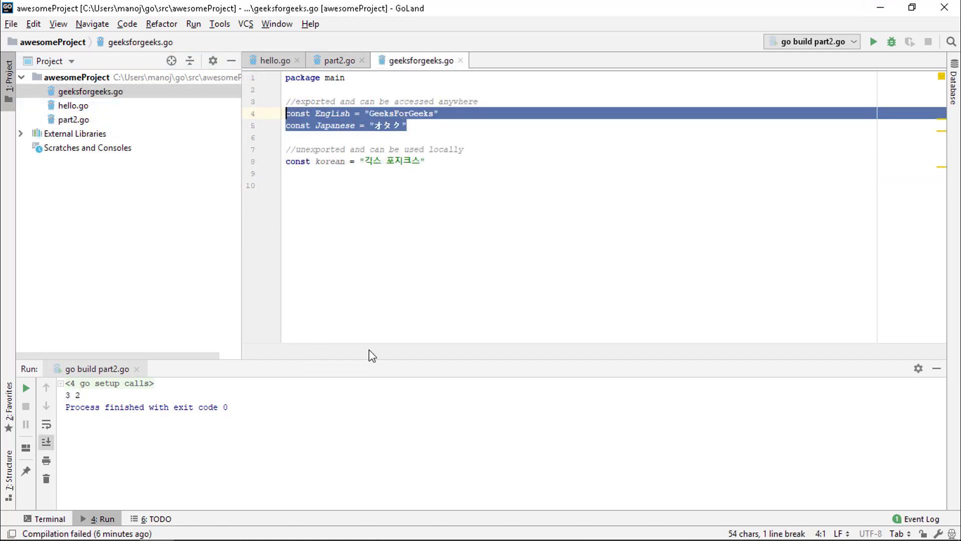
Step: Highlight the exported English and Japanese constant lines in geeksforgeeks.go
click(318, 113)
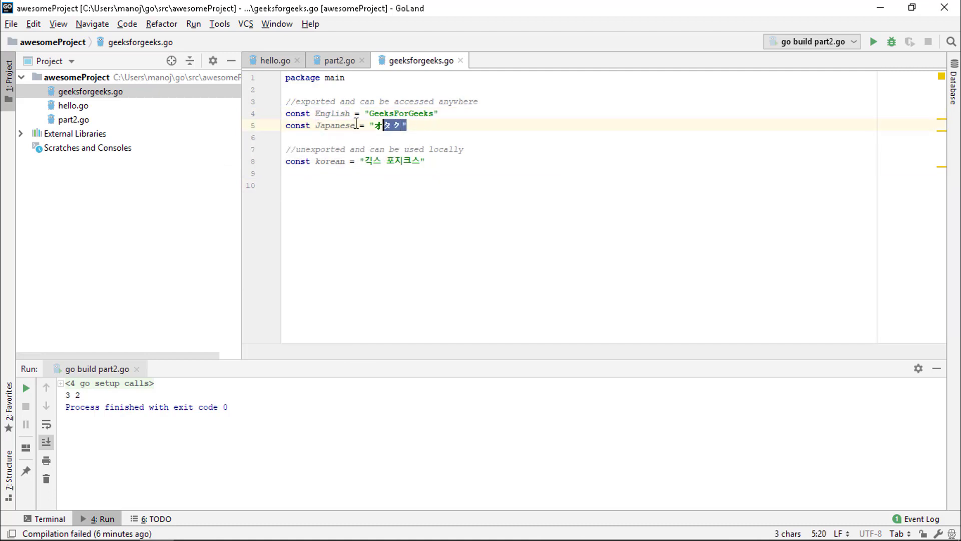
click(315, 160)
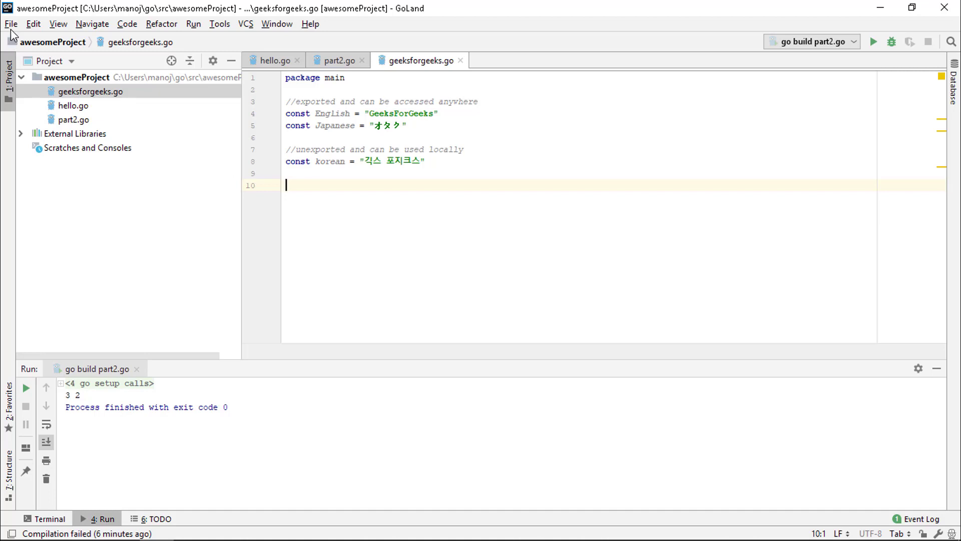
click(10, 23)
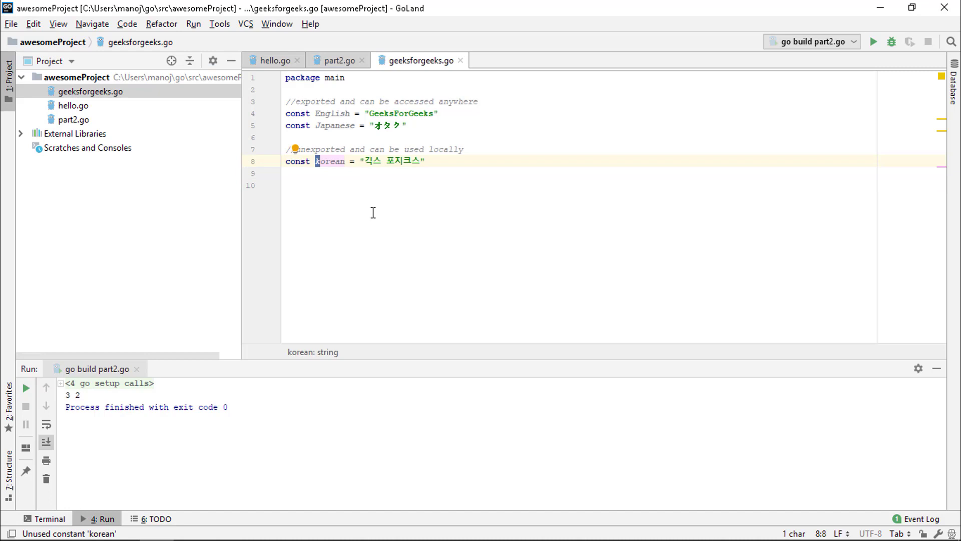
click(285, 184)
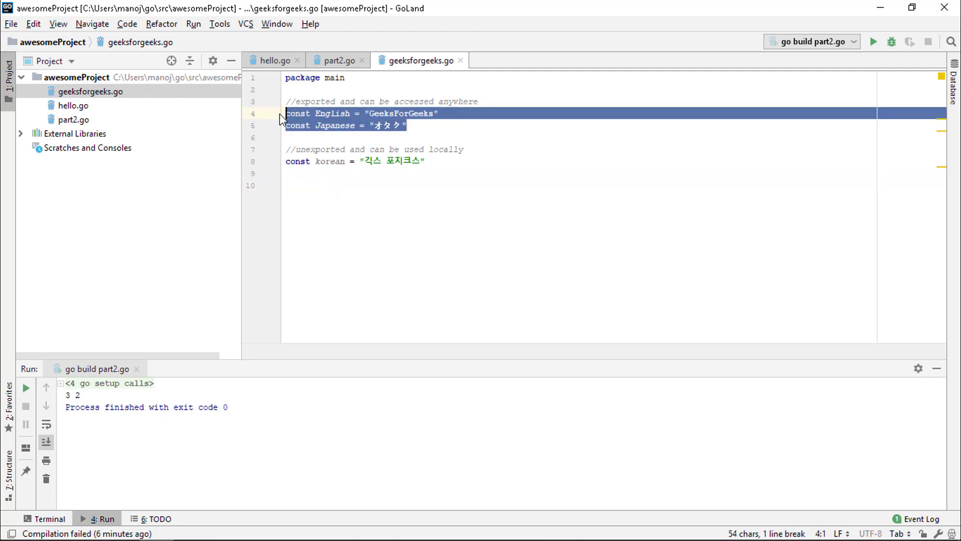
click(287, 137)
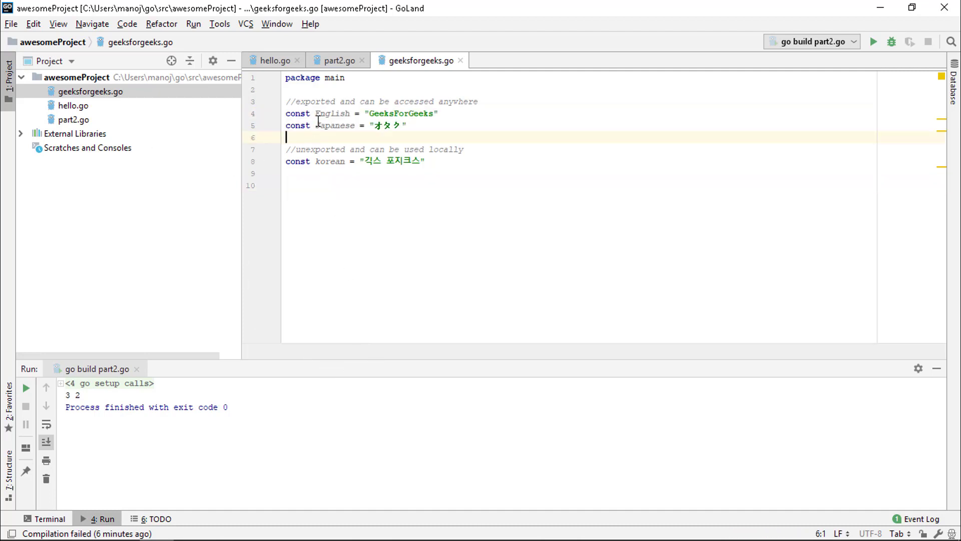
Step: Select the unexported korean constant name and show its type
double_click(336, 125)
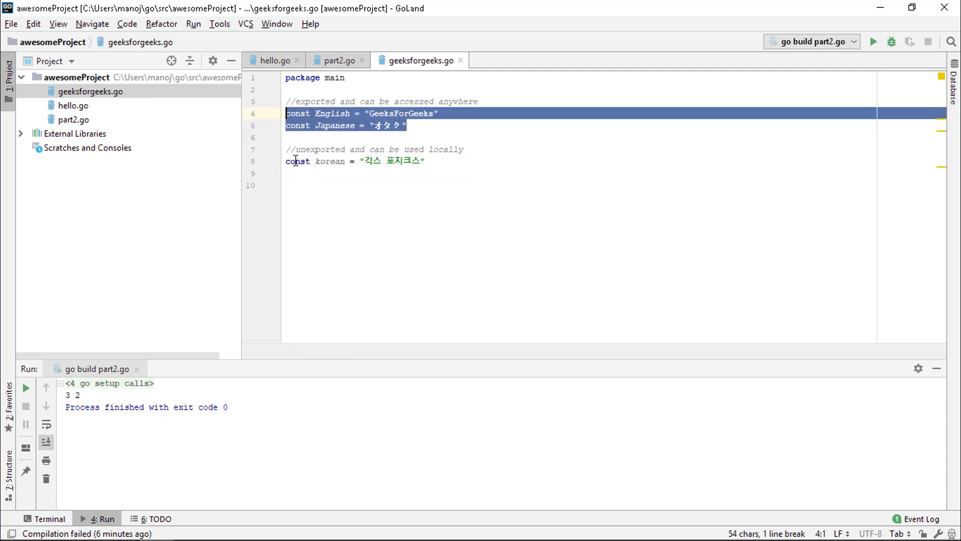
double_click(329, 160)
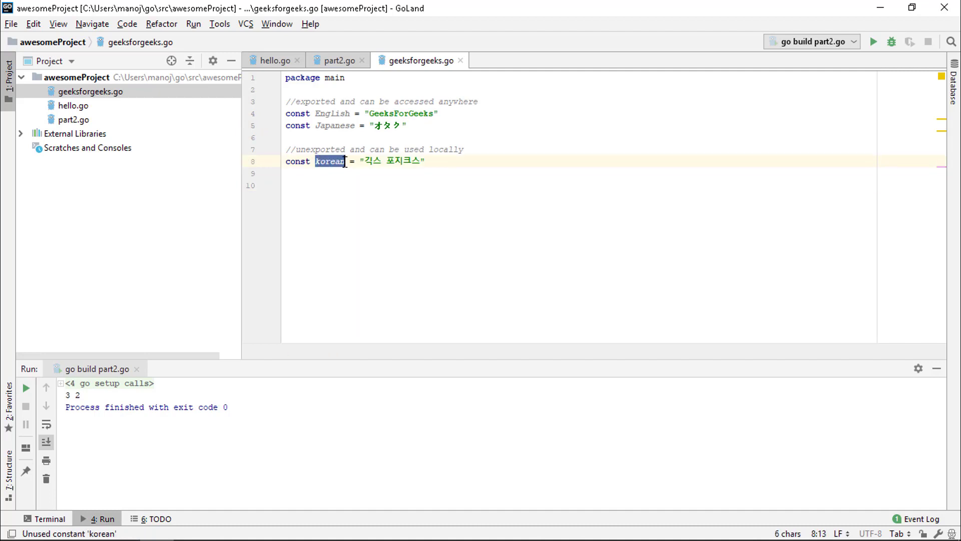
click(315, 160)
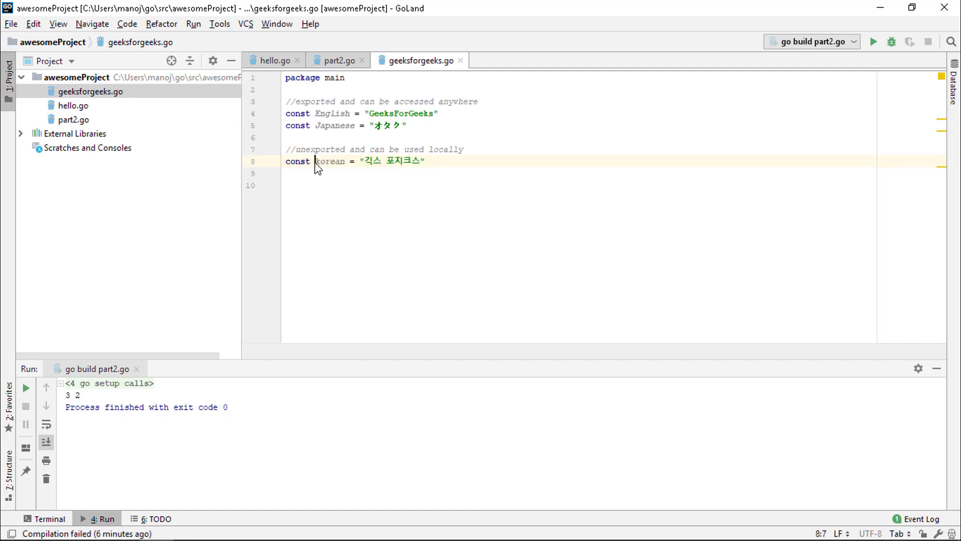
double_click(329, 160)
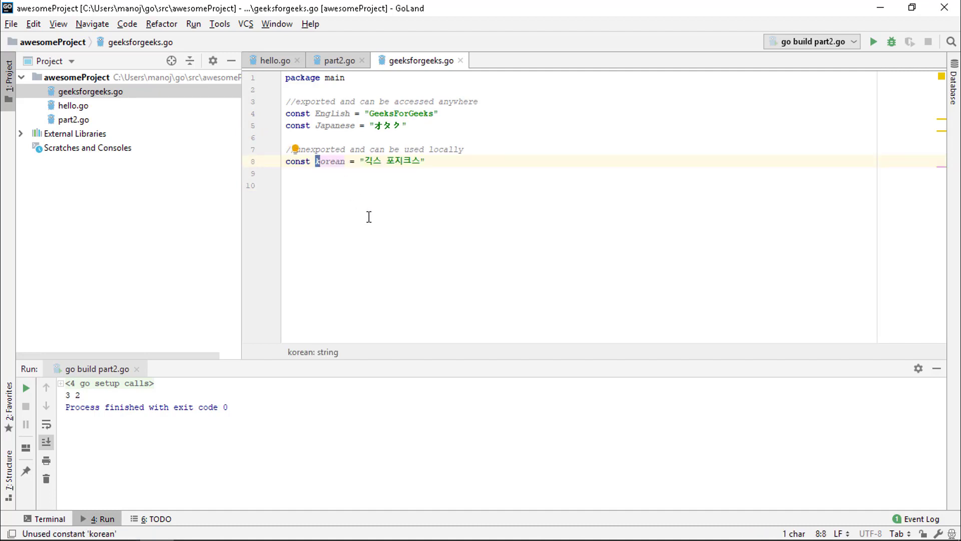